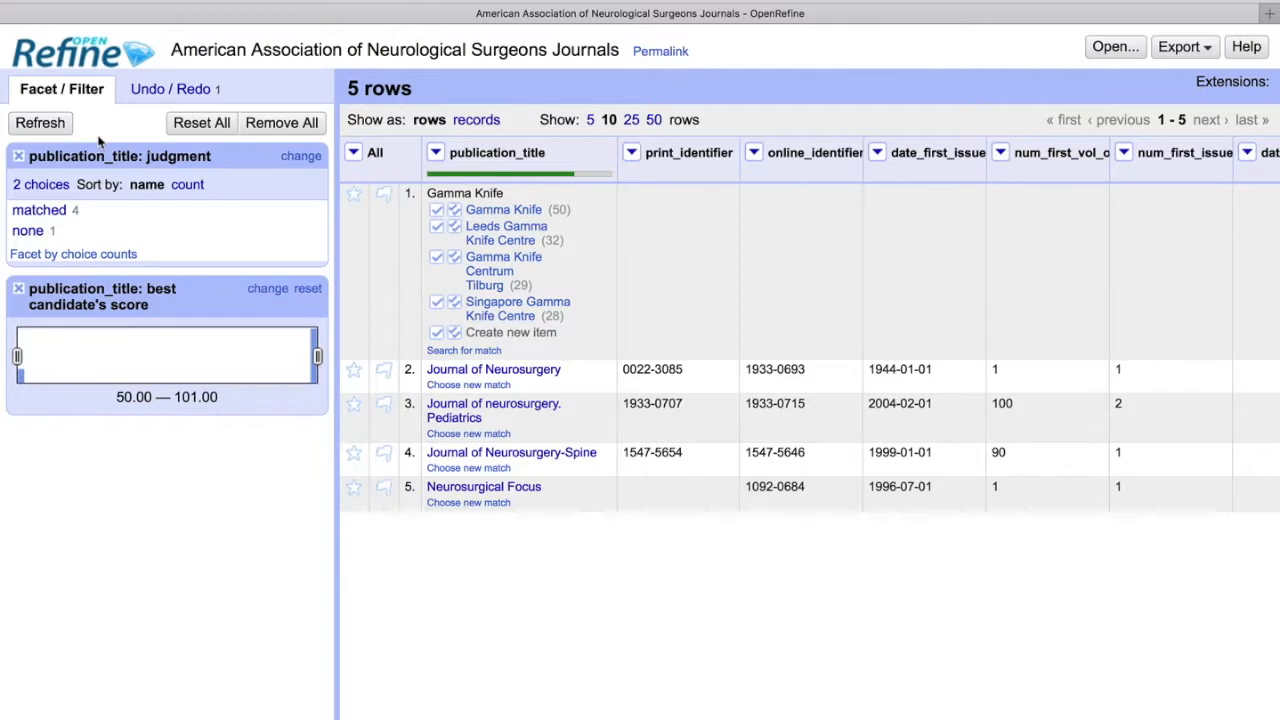
mouse_move(104, 148)
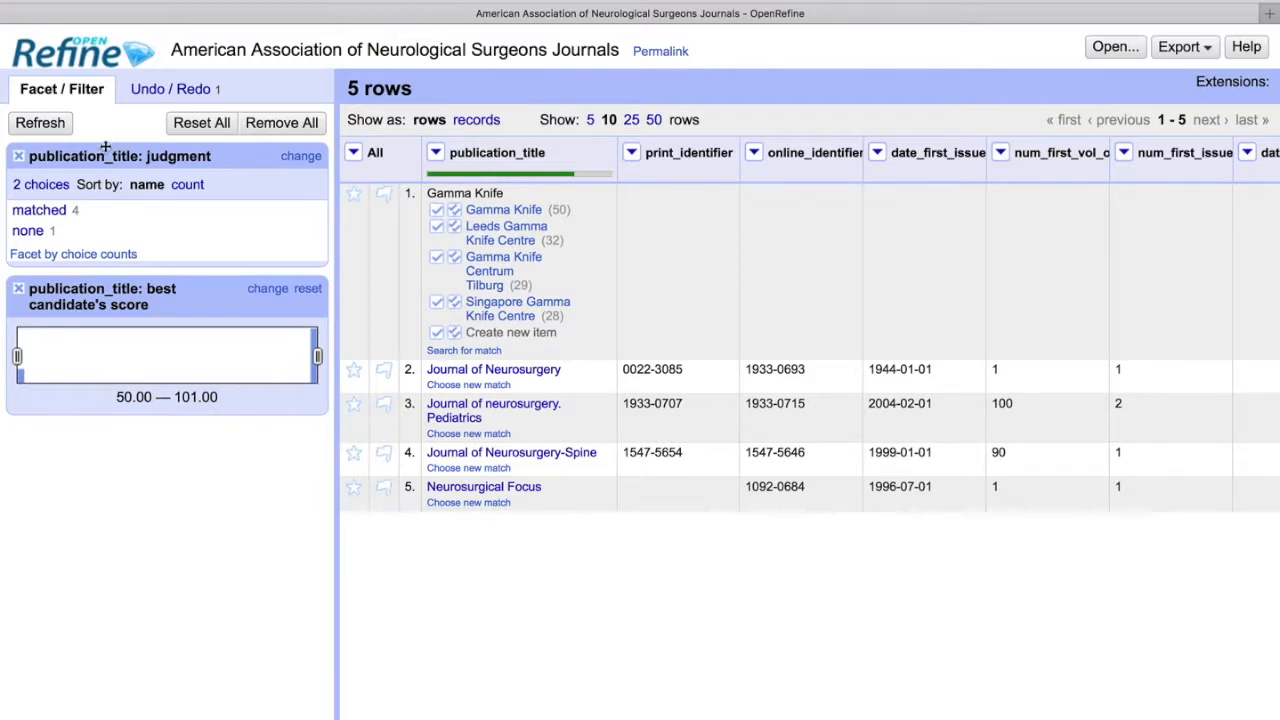
mouse_move(30, 230)
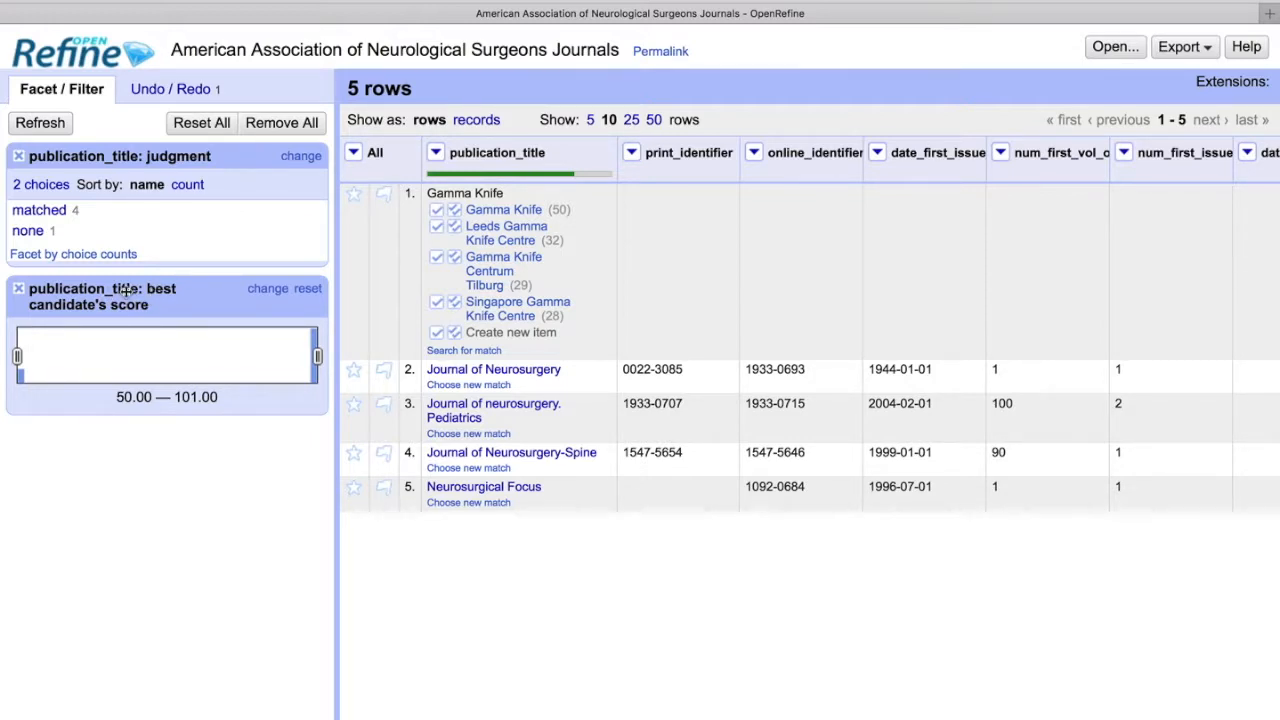
mouse_move(72, 348)
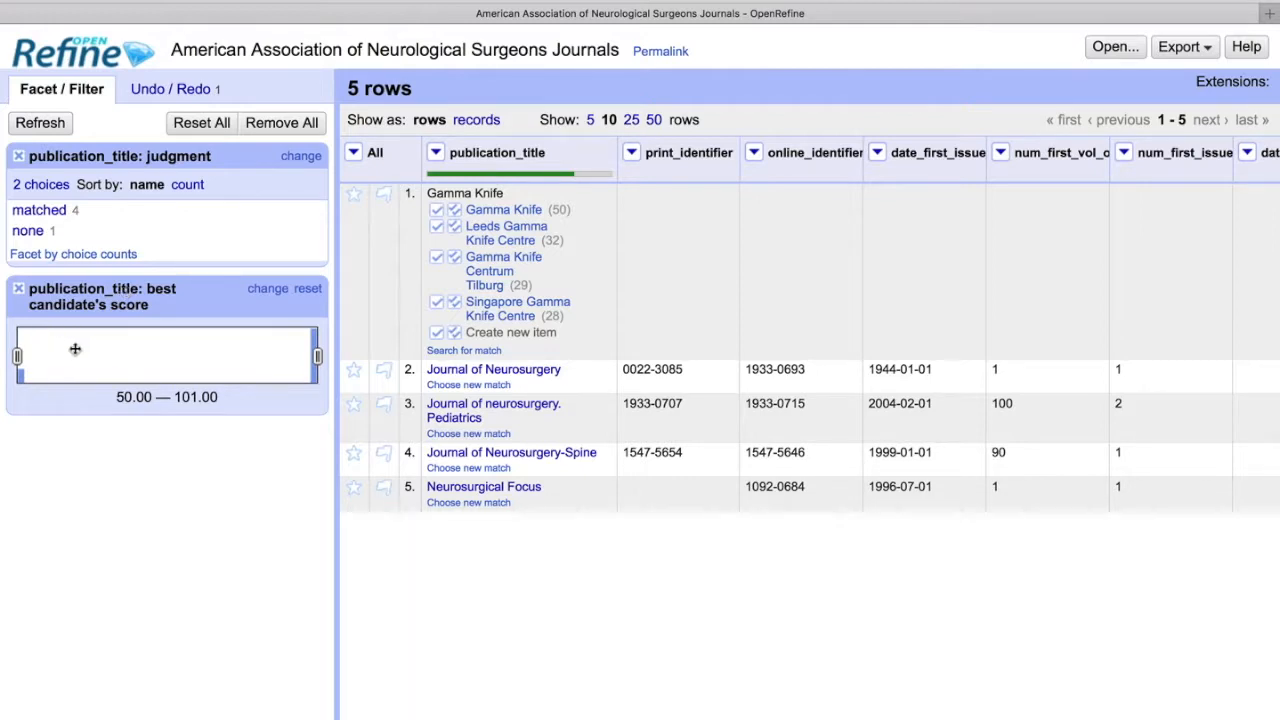
mouse_move(84, 338)
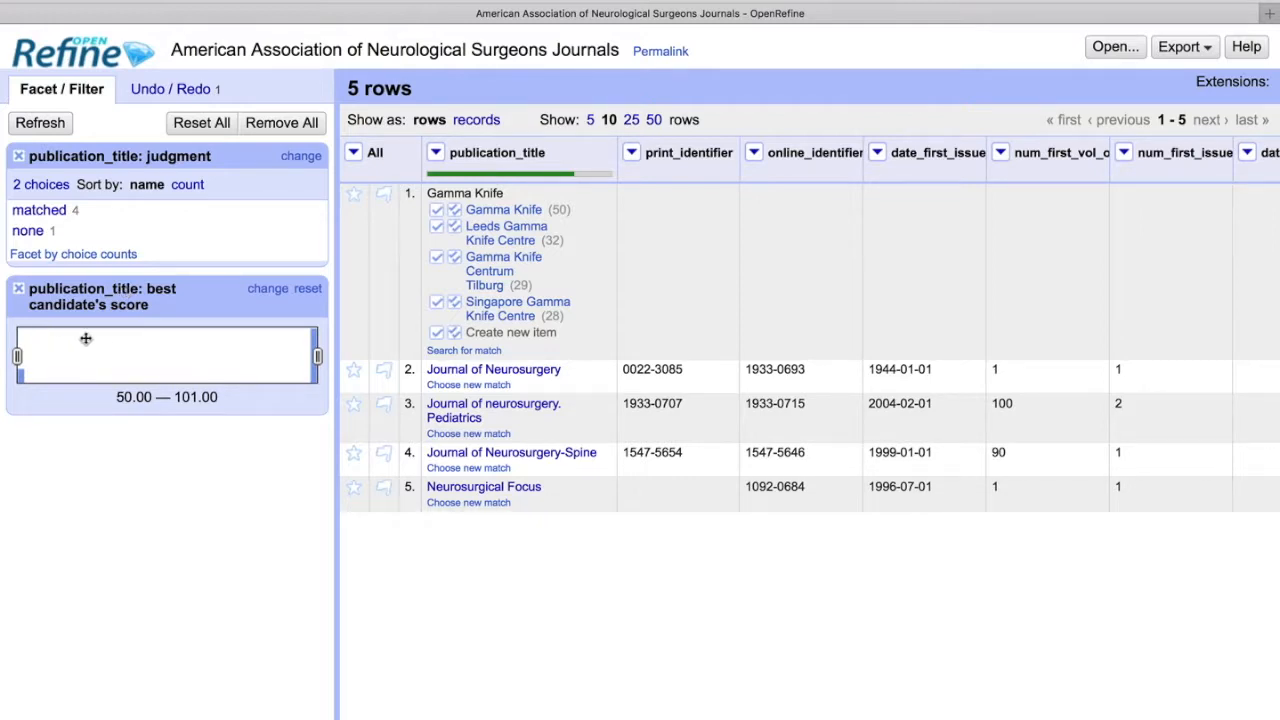
mouse_move(138, 330)
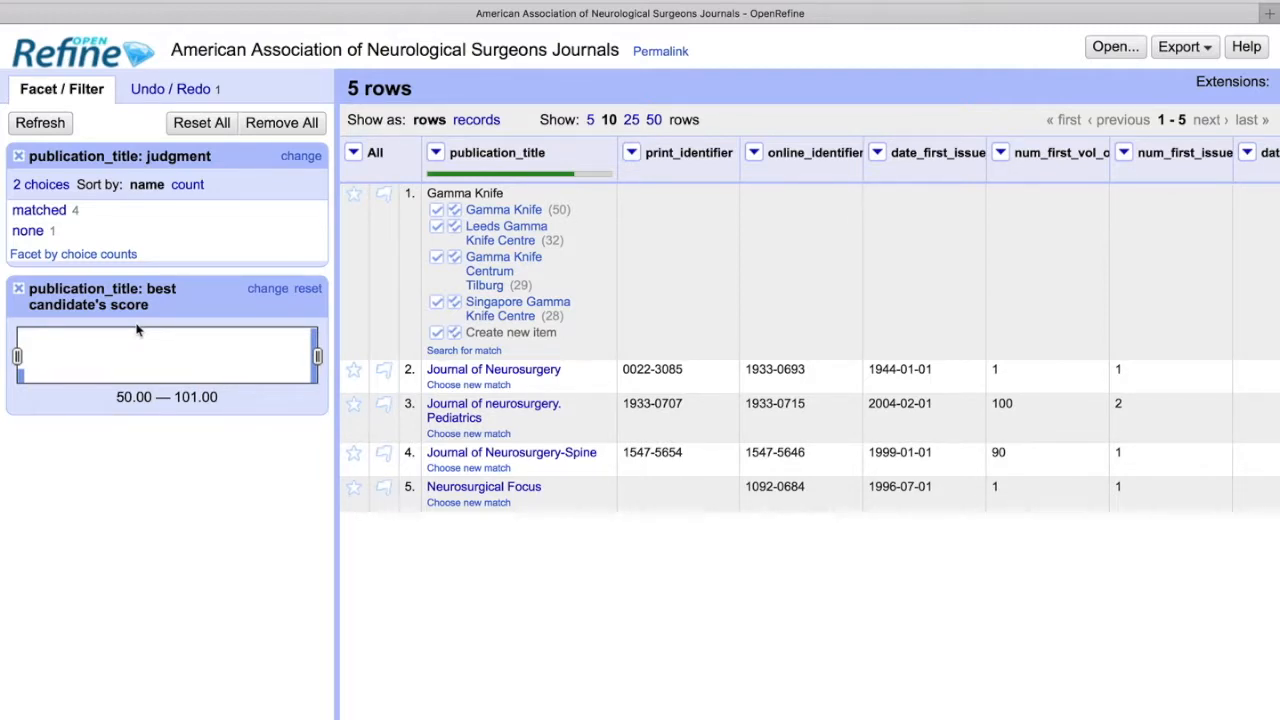
Explore the judgment and best-candidate score facets (unmatched Gamma Knife, score 80+), then restore all five rows.
left_click(38, 210)
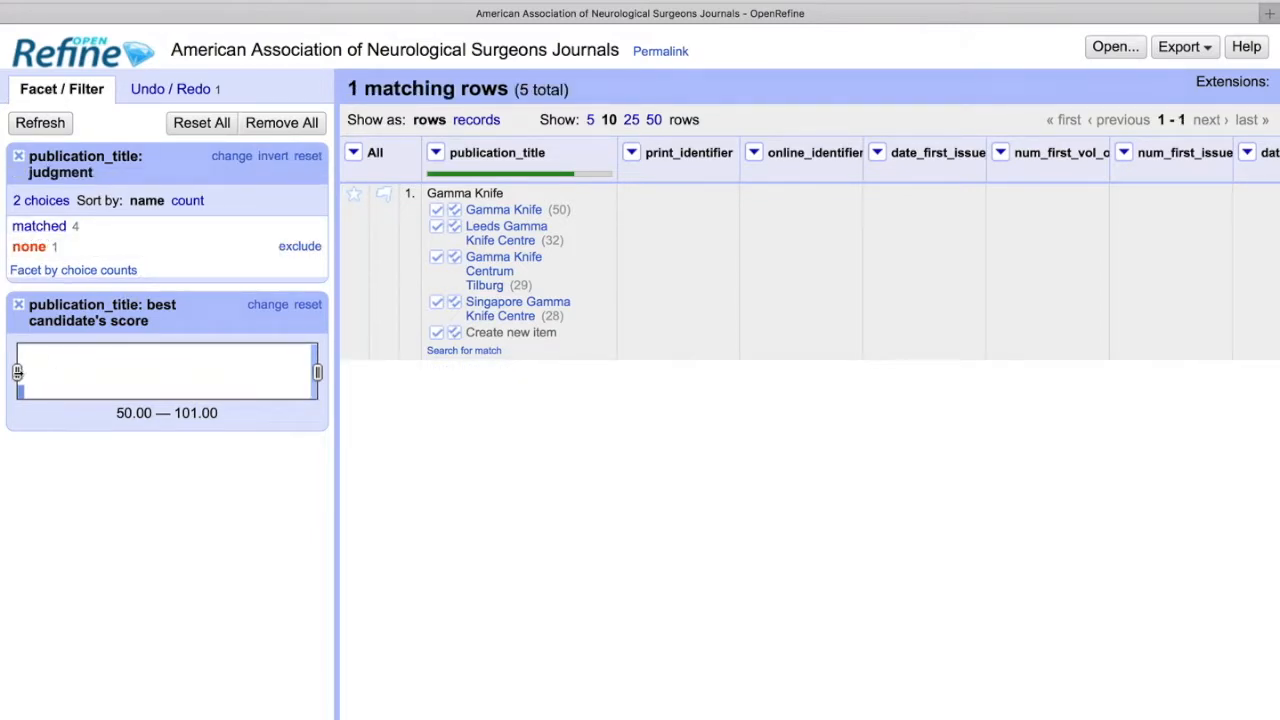
left_click_drag(16, 372, 180, 372)
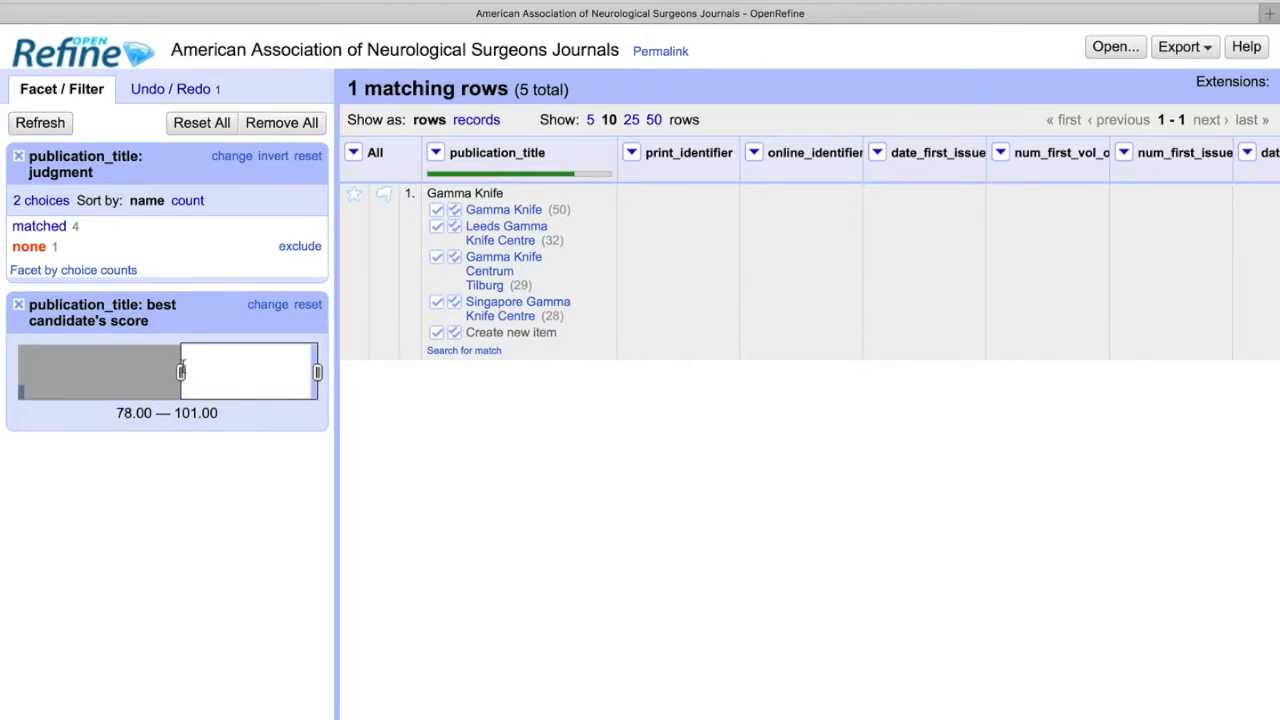
left_click_drag(180, 372, 192, 372)
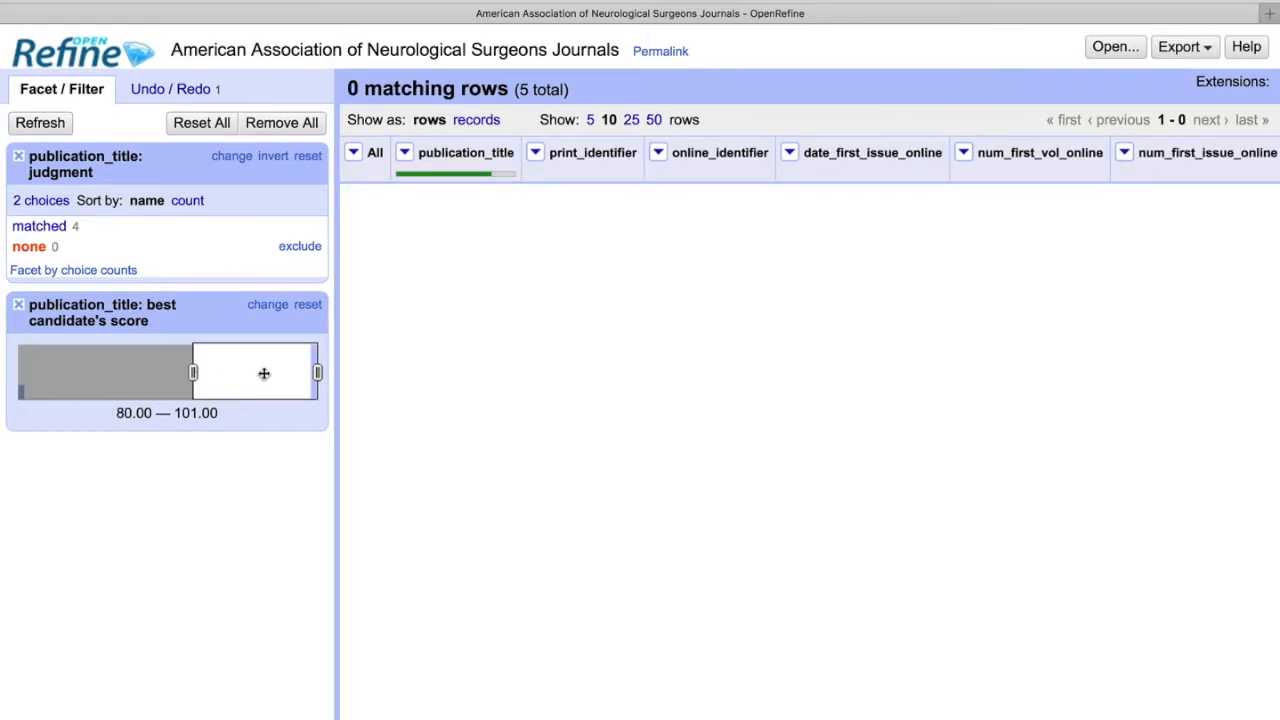
mouse_move(240, 374)
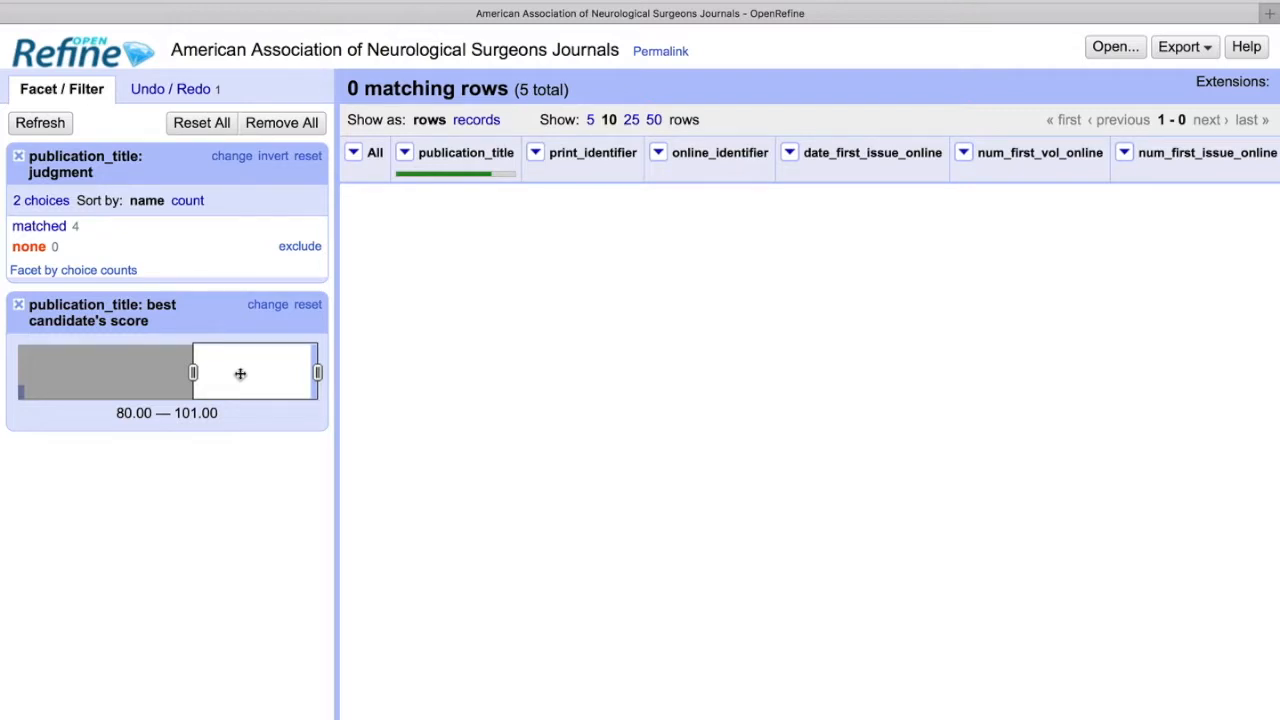
left_click_drag(192, 372, 16, 356)
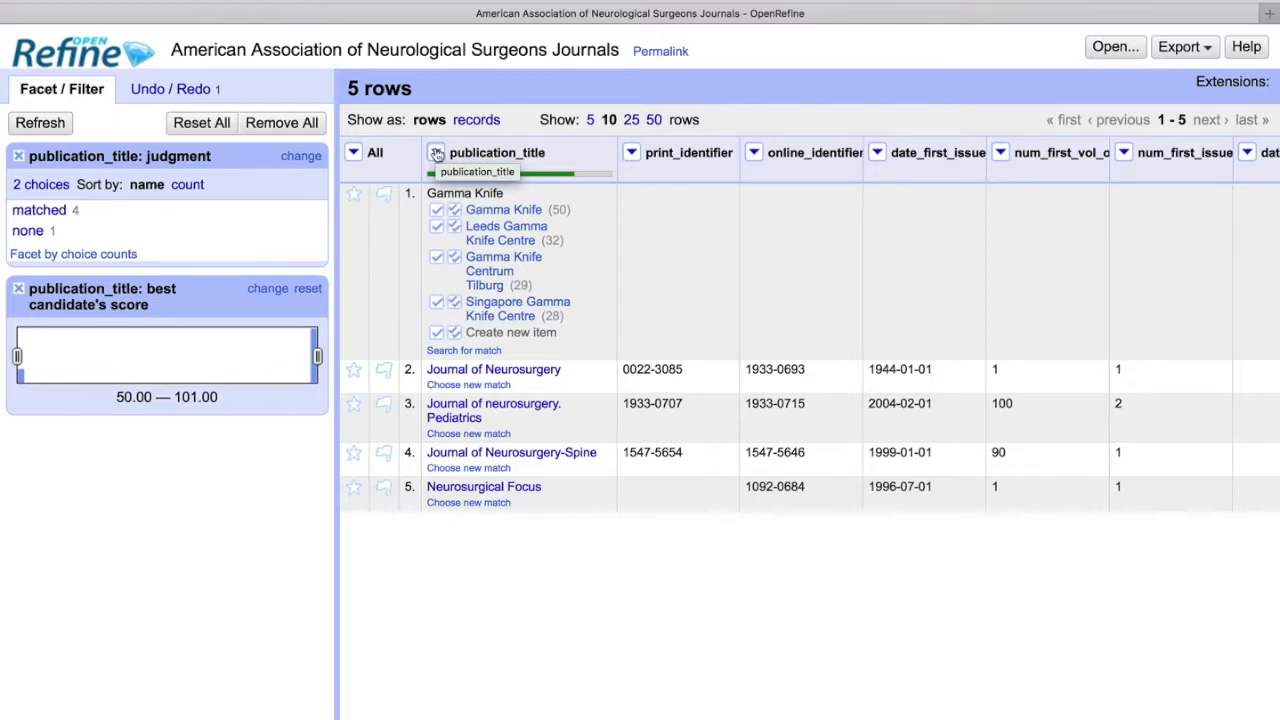
left_click(436, 154)
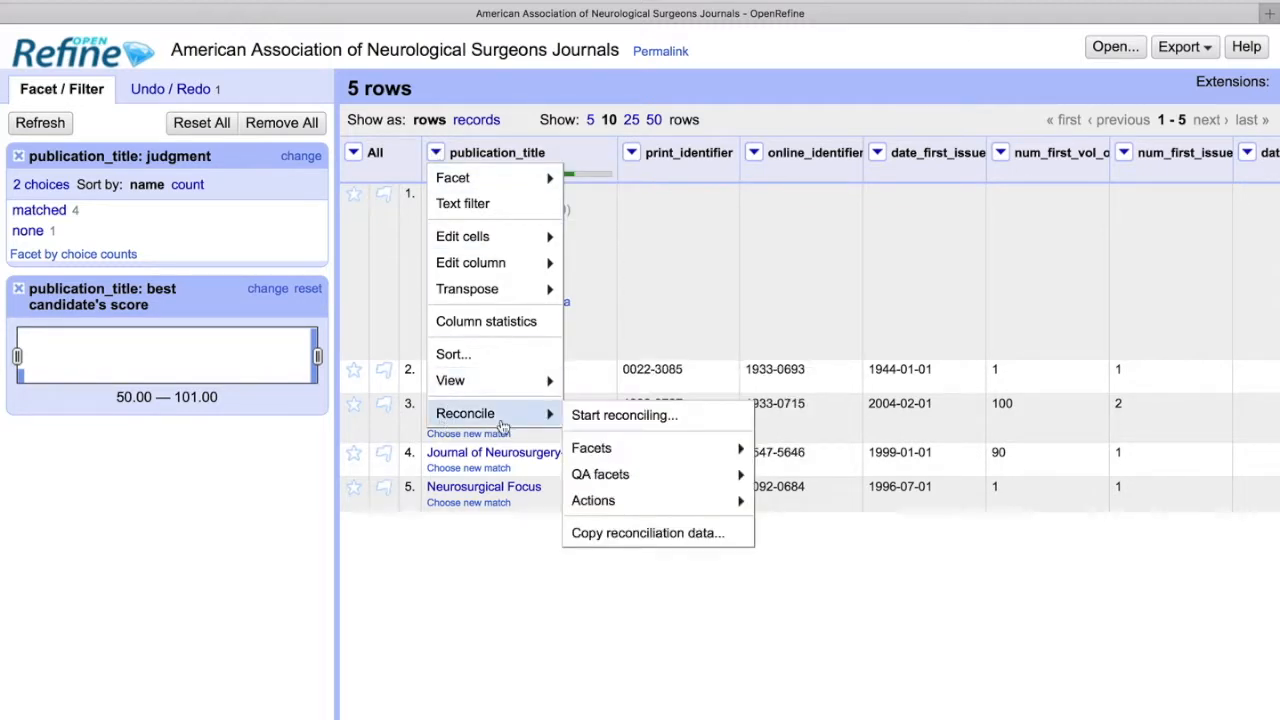
mouse_move(592, 448)
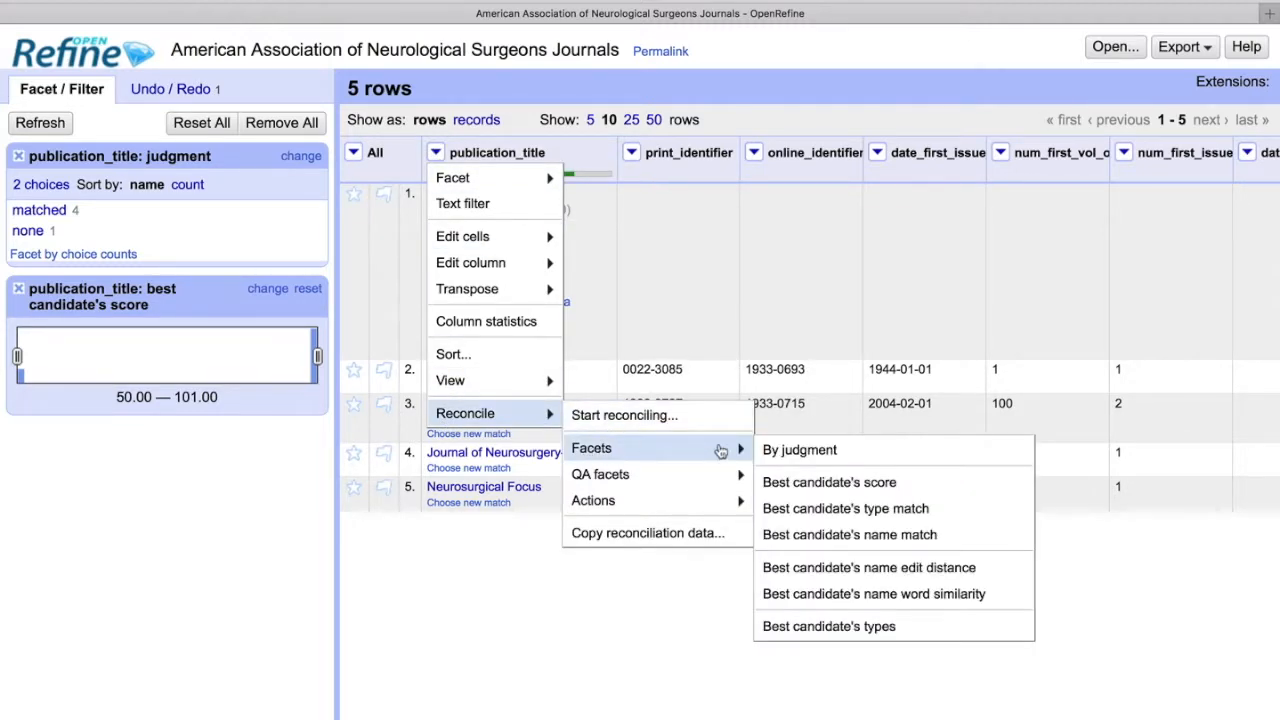
mouse_move(800, 450)
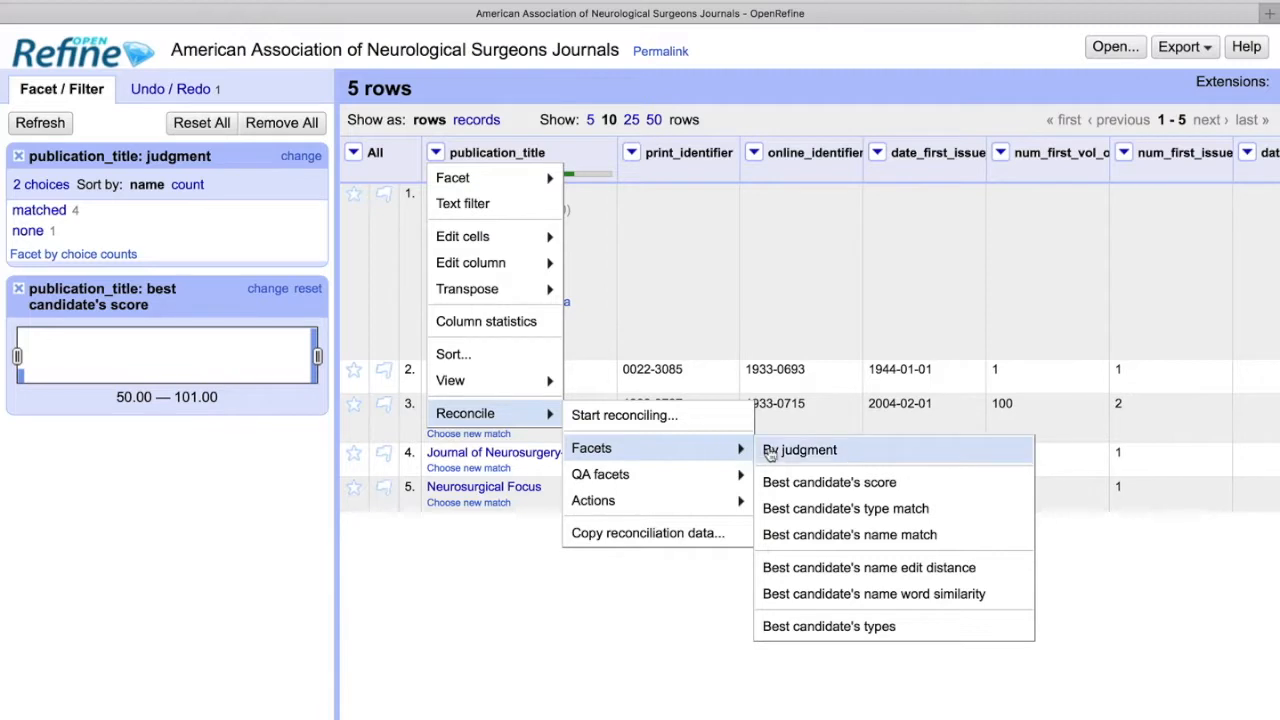
mouse_move(874, 456)
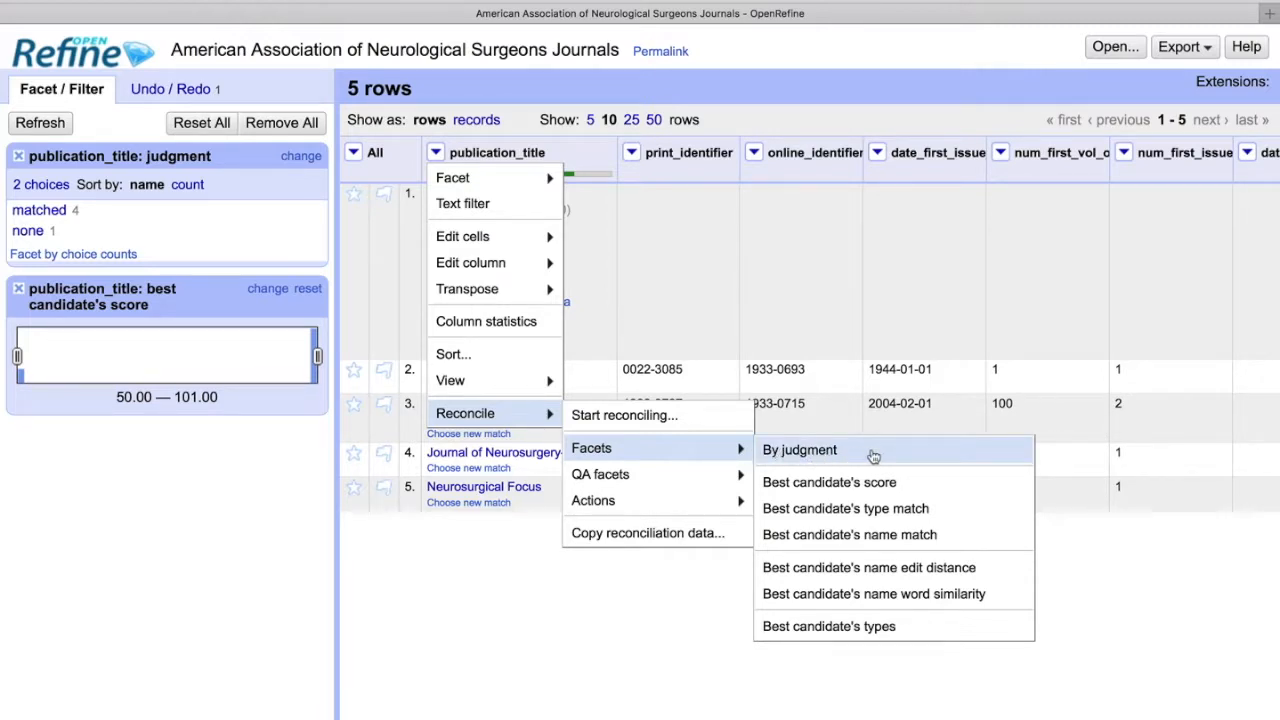
mouse_move(858, 488)
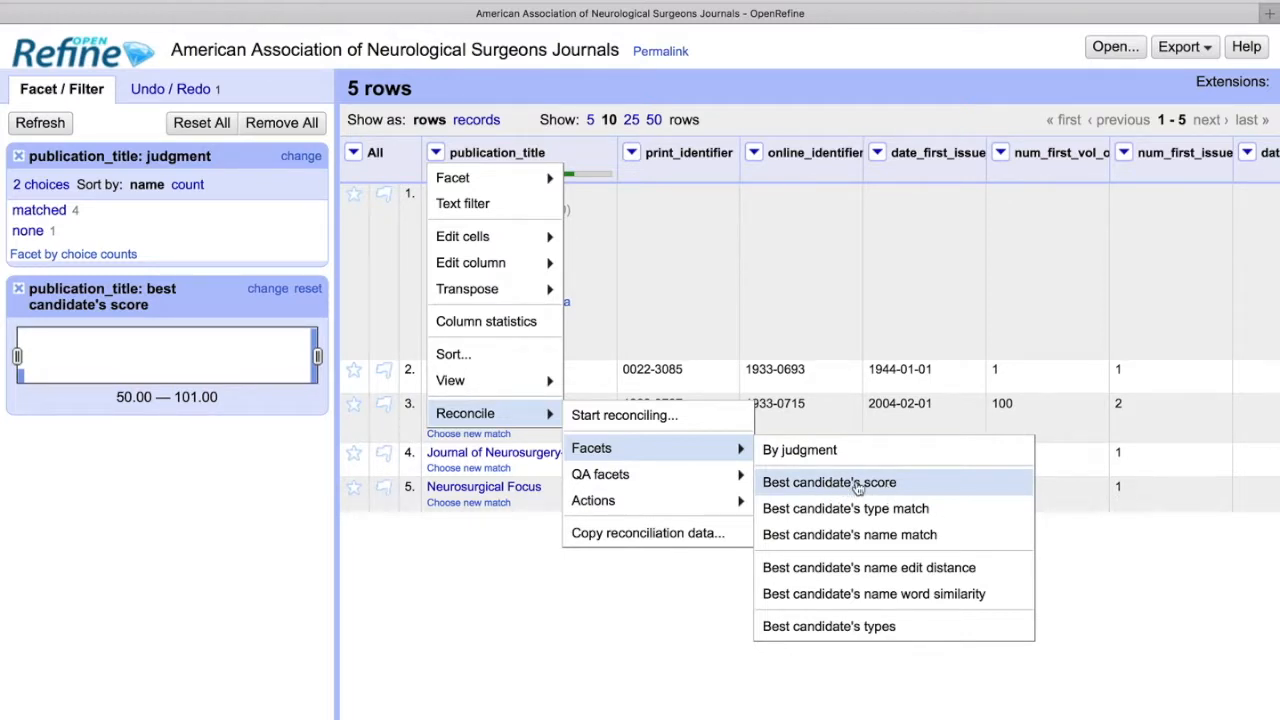
mouse_move(884, 508)
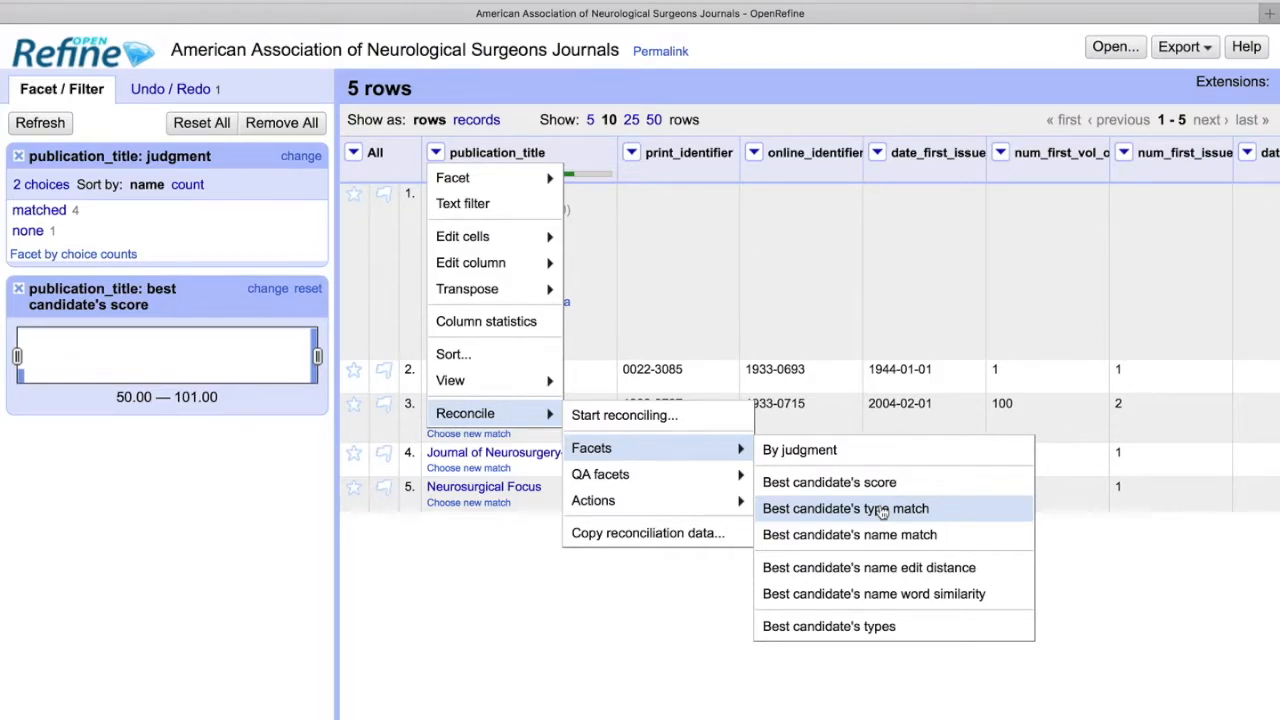
mouse_move(876, 536)
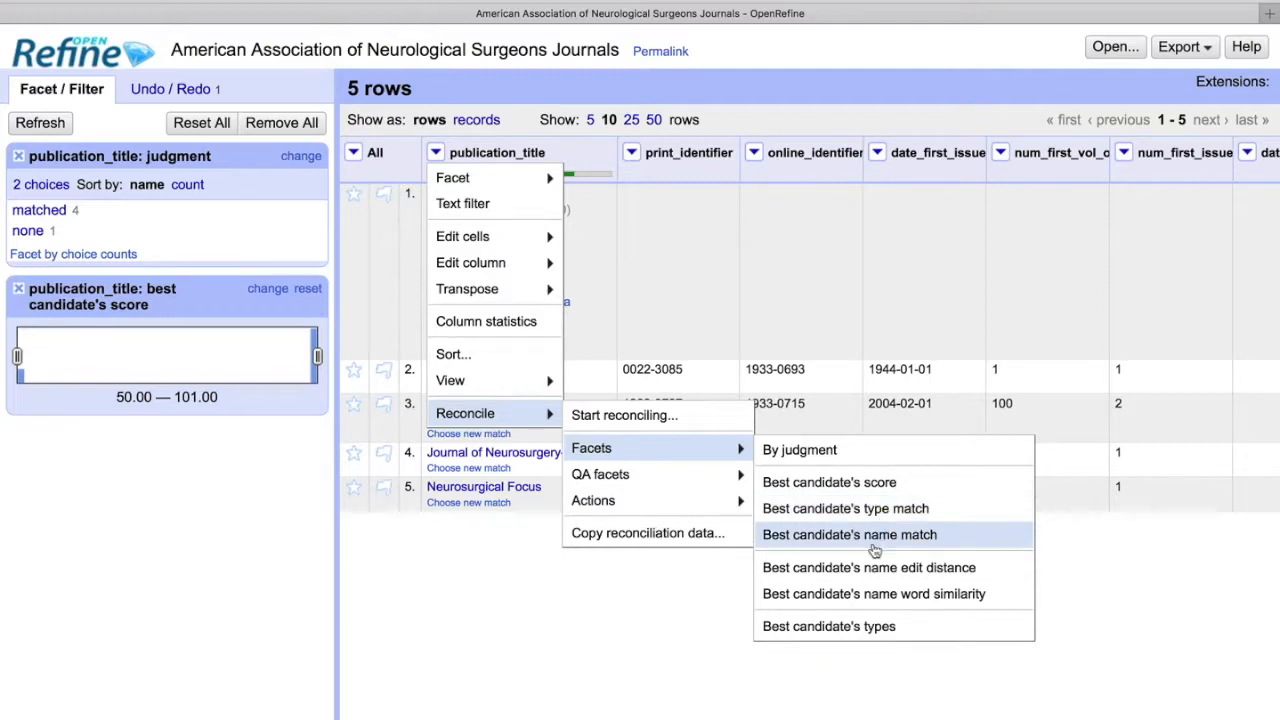
mouse_move(900, 544)
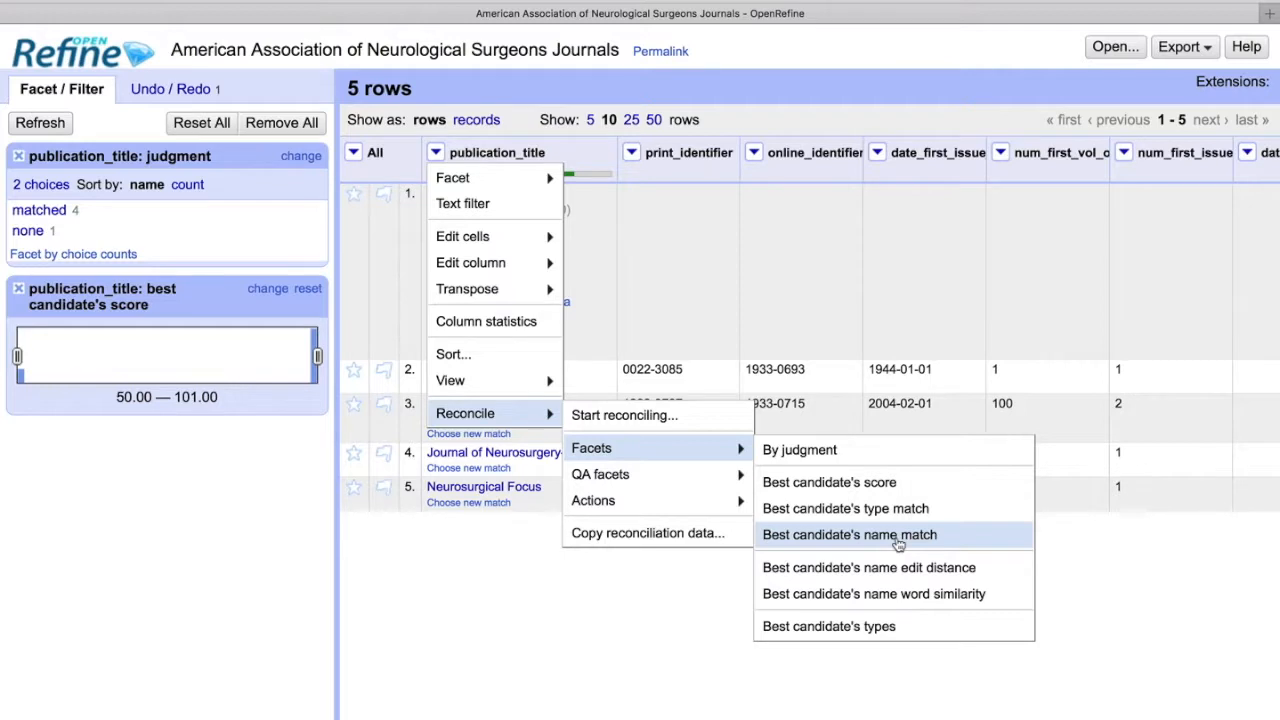
Add a Best candidate's name match facet, then view the Undo/Redo history.
left_click(844, 536)
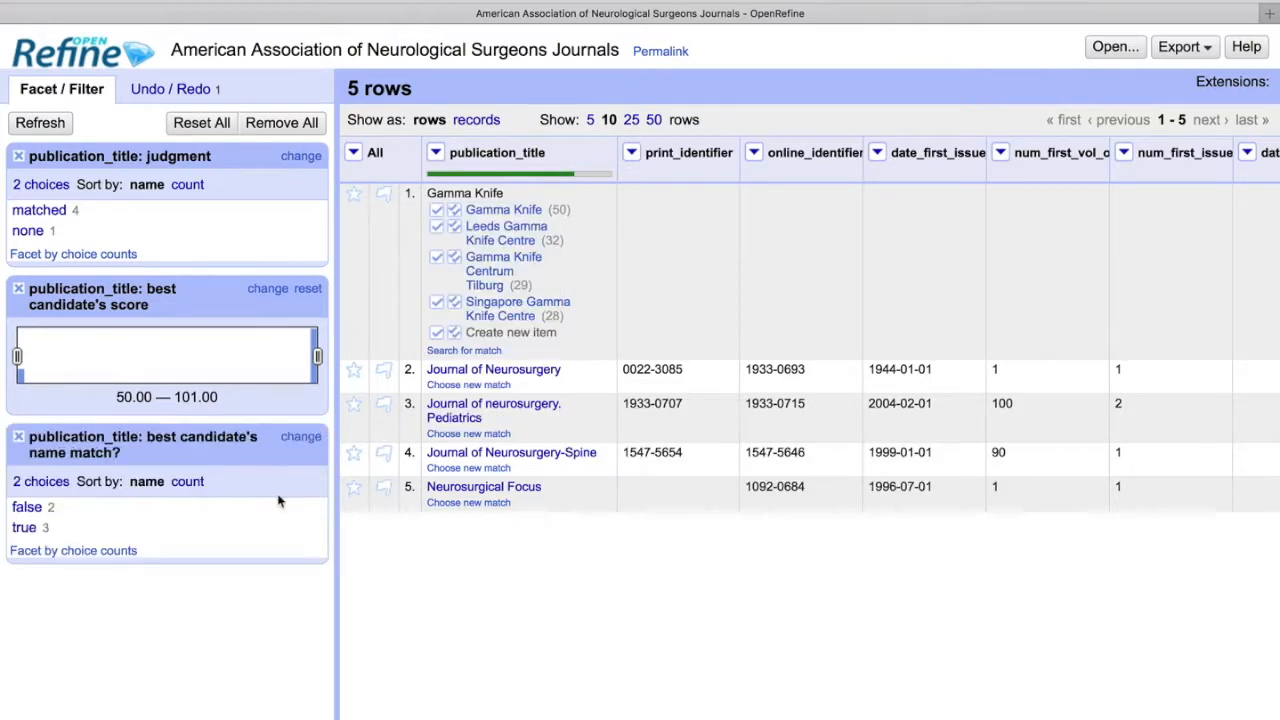
mouse_move(24, 526)
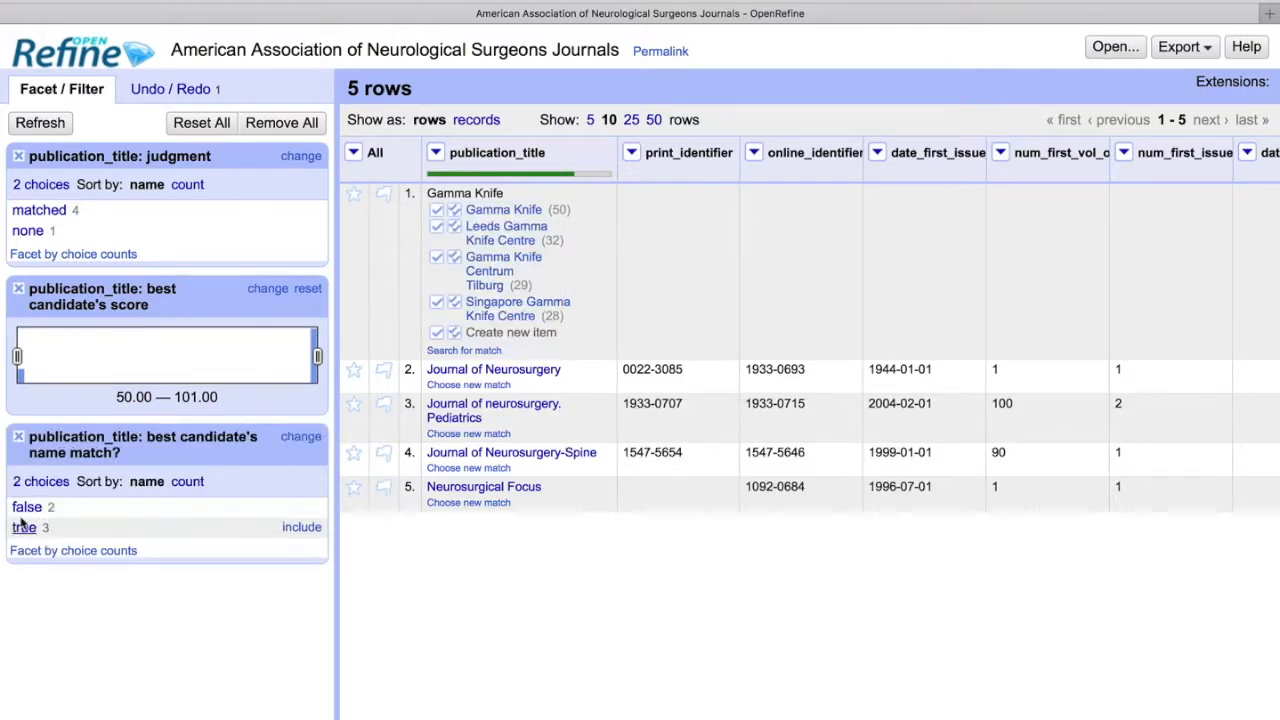
mouse_move(26, 508)
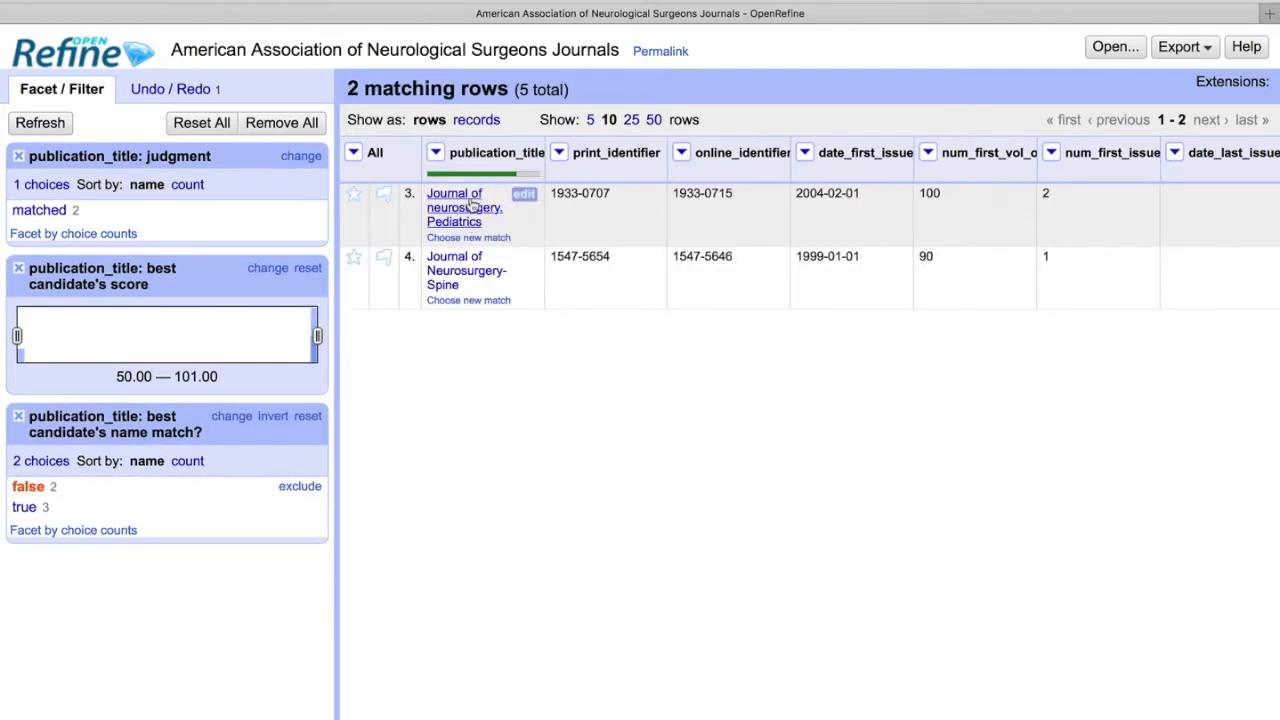
mouse_move(444, 220)
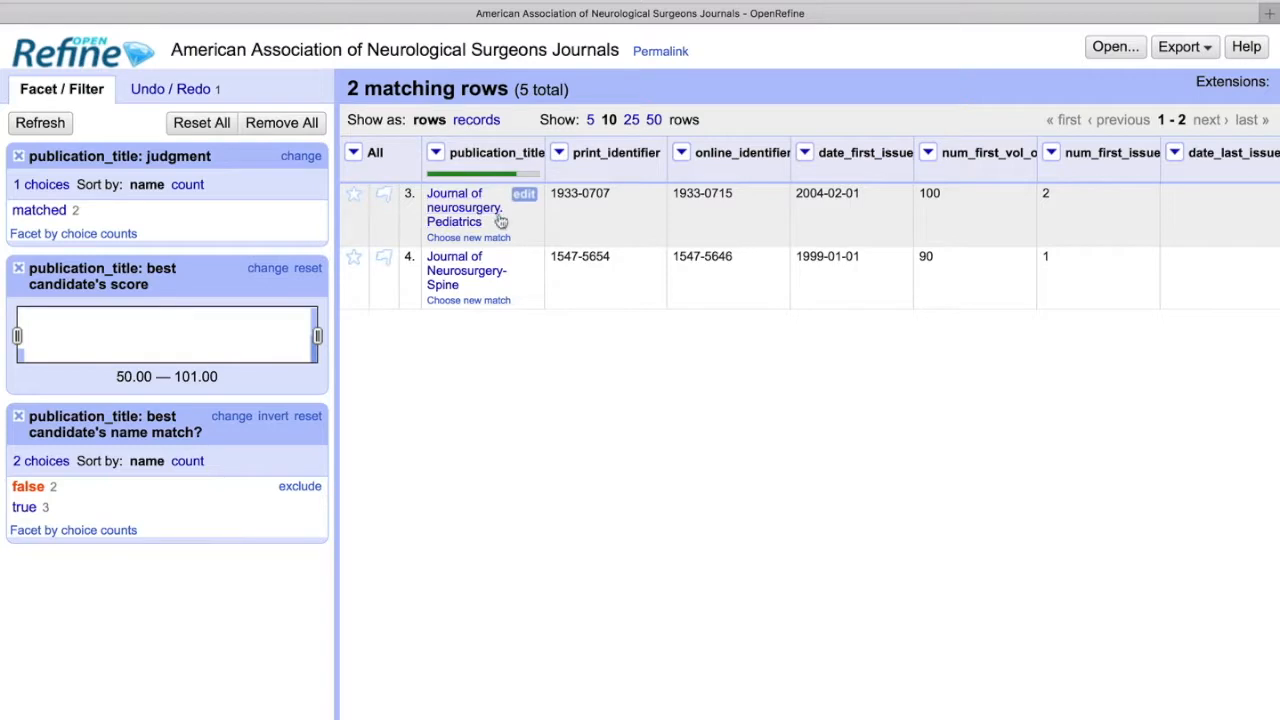
mouse_move(496, 278)
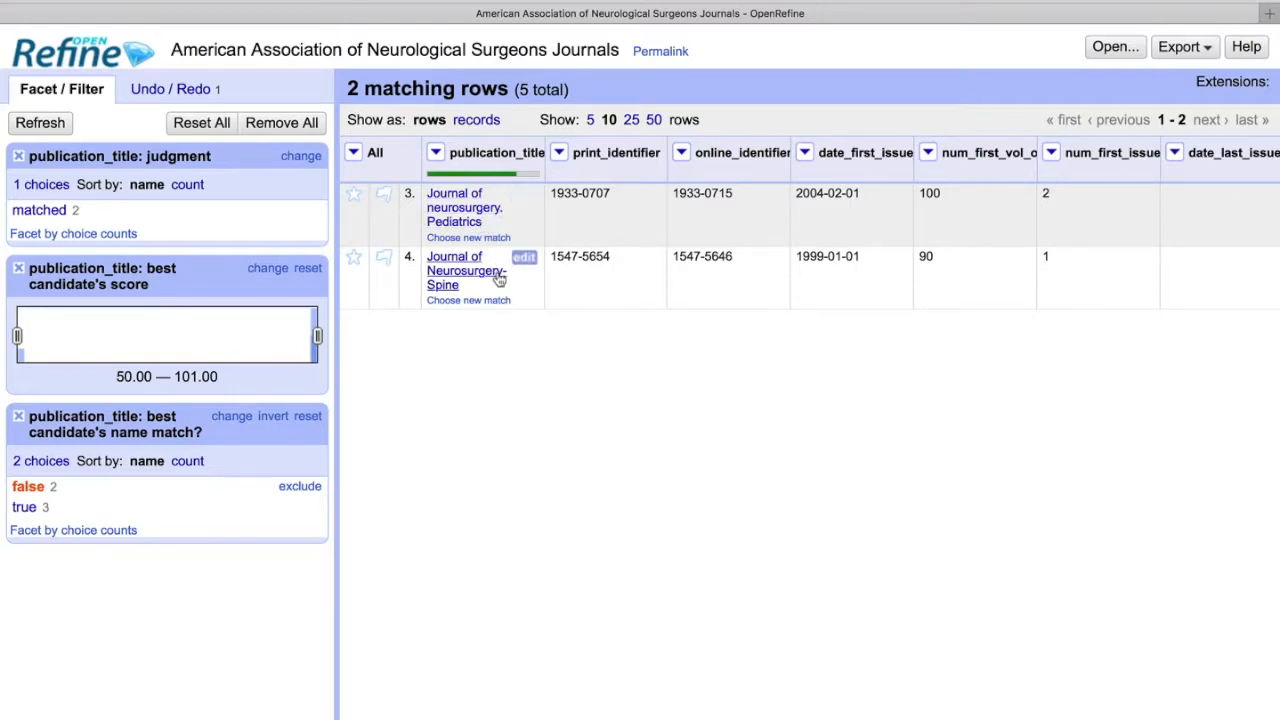
mouse_move(468, 216)
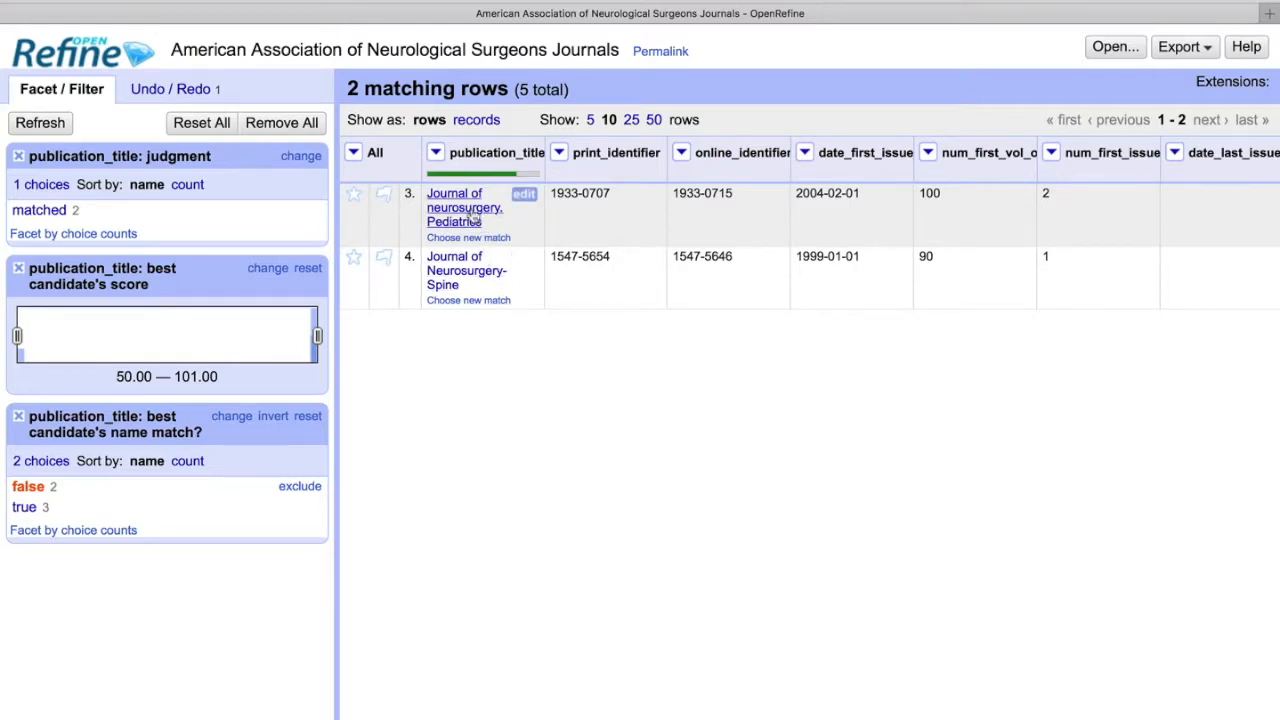
mouse_move(500, 278)
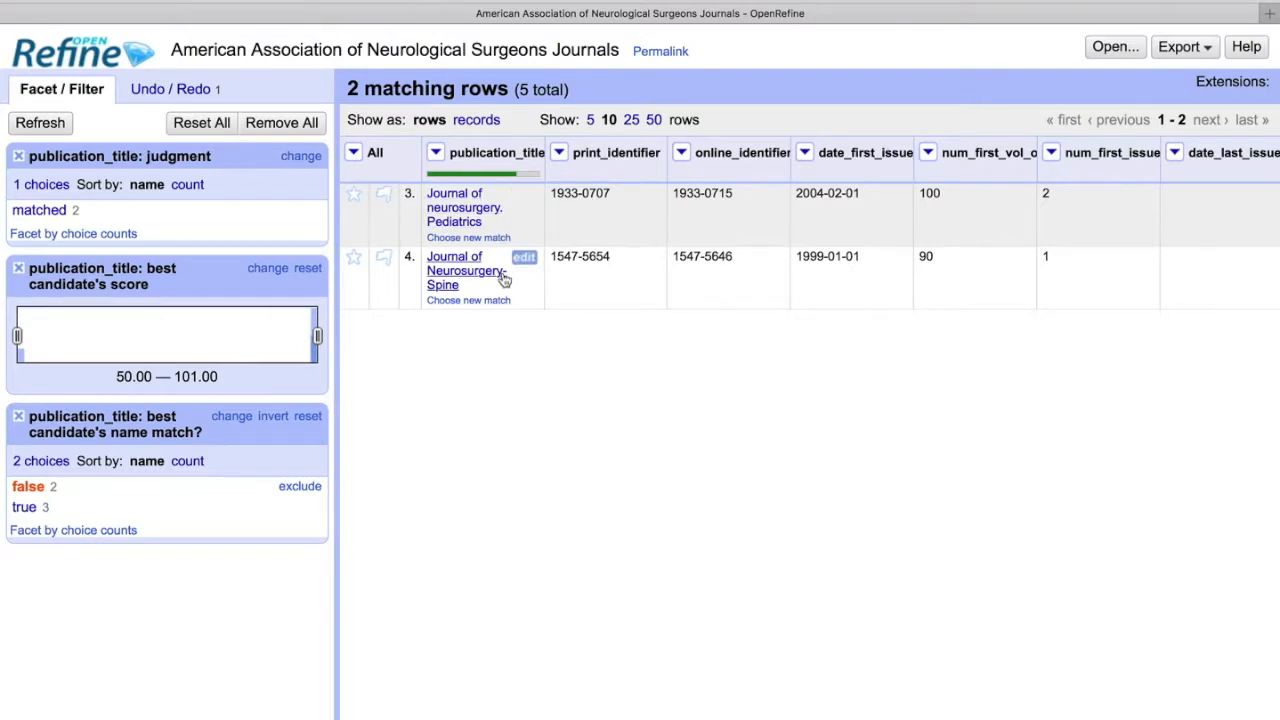
mouse_move(492, 284)
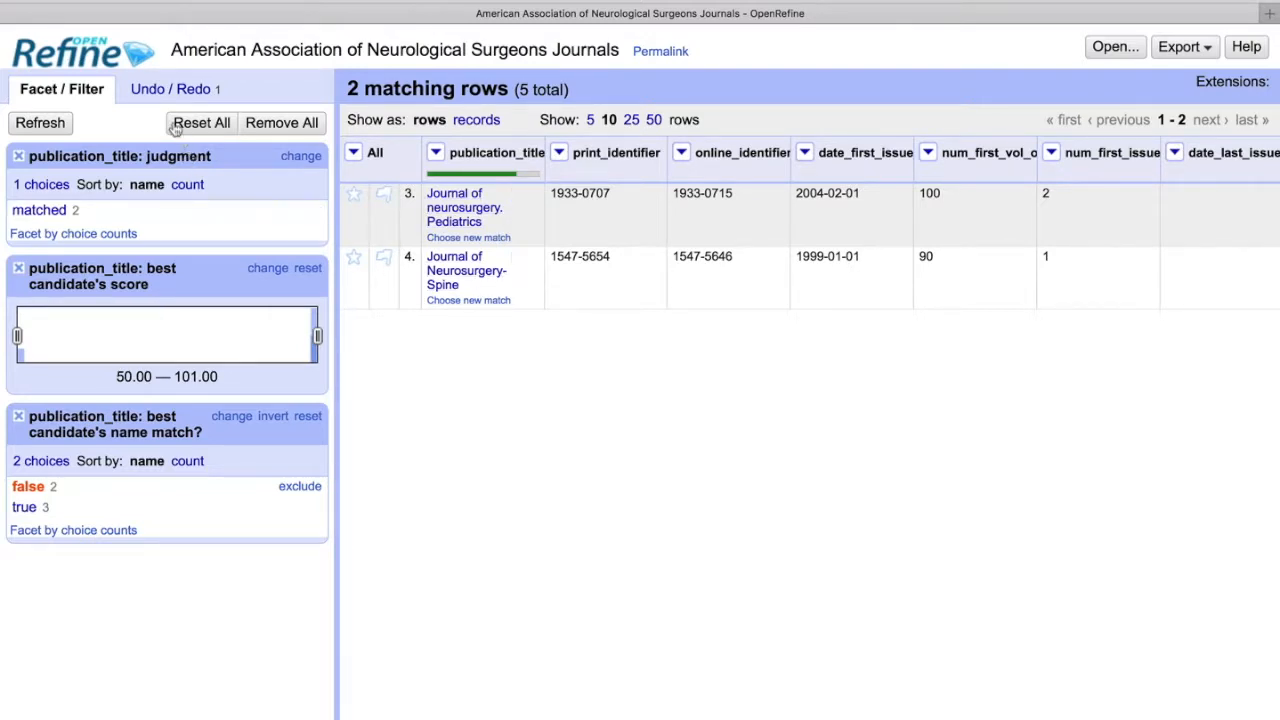
left_click(200, 122)
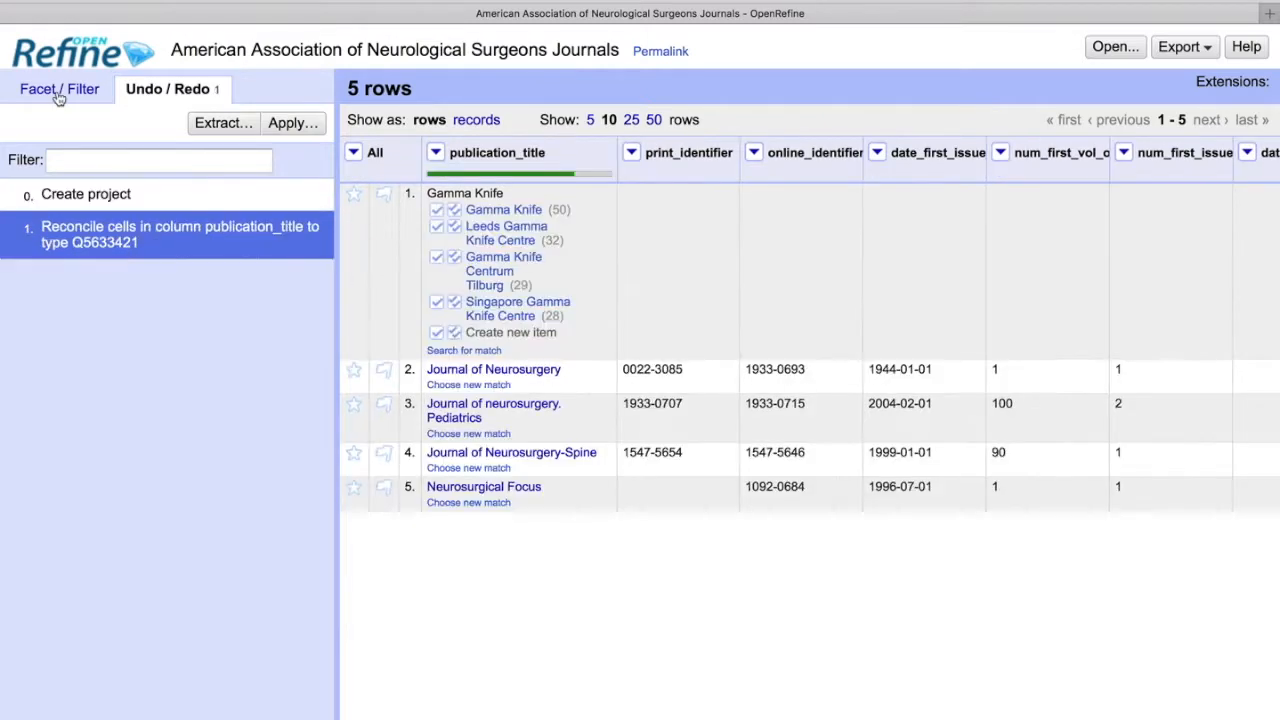
Add a Judgment actions QA facet showing four auto and one unknown judgment.
left_click(62, 88)
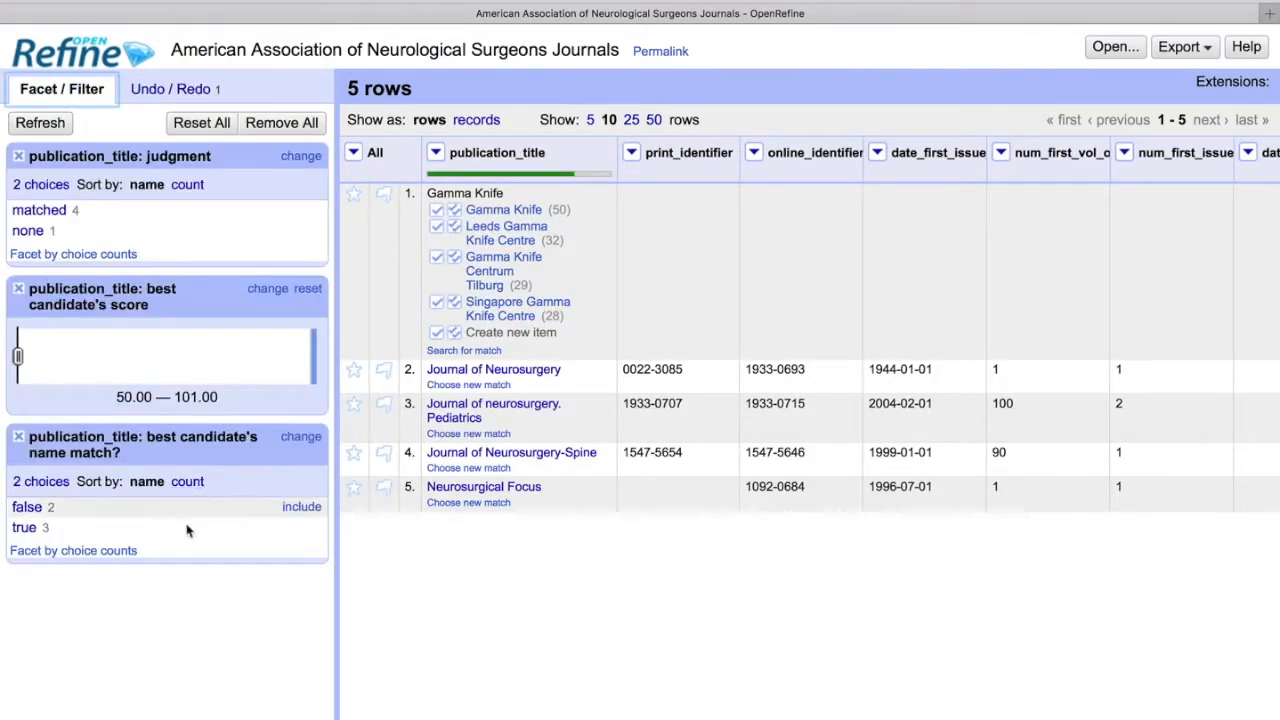
left_click(436, 152)
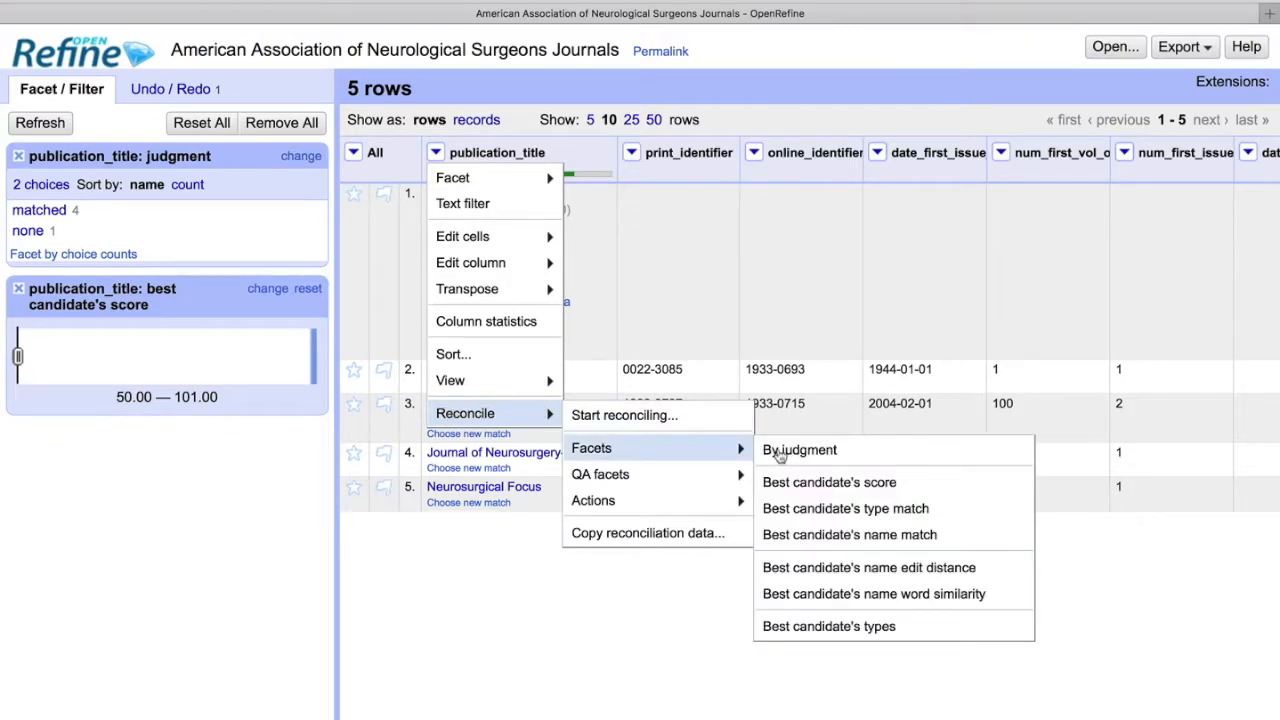
mouse_move(884, 568)
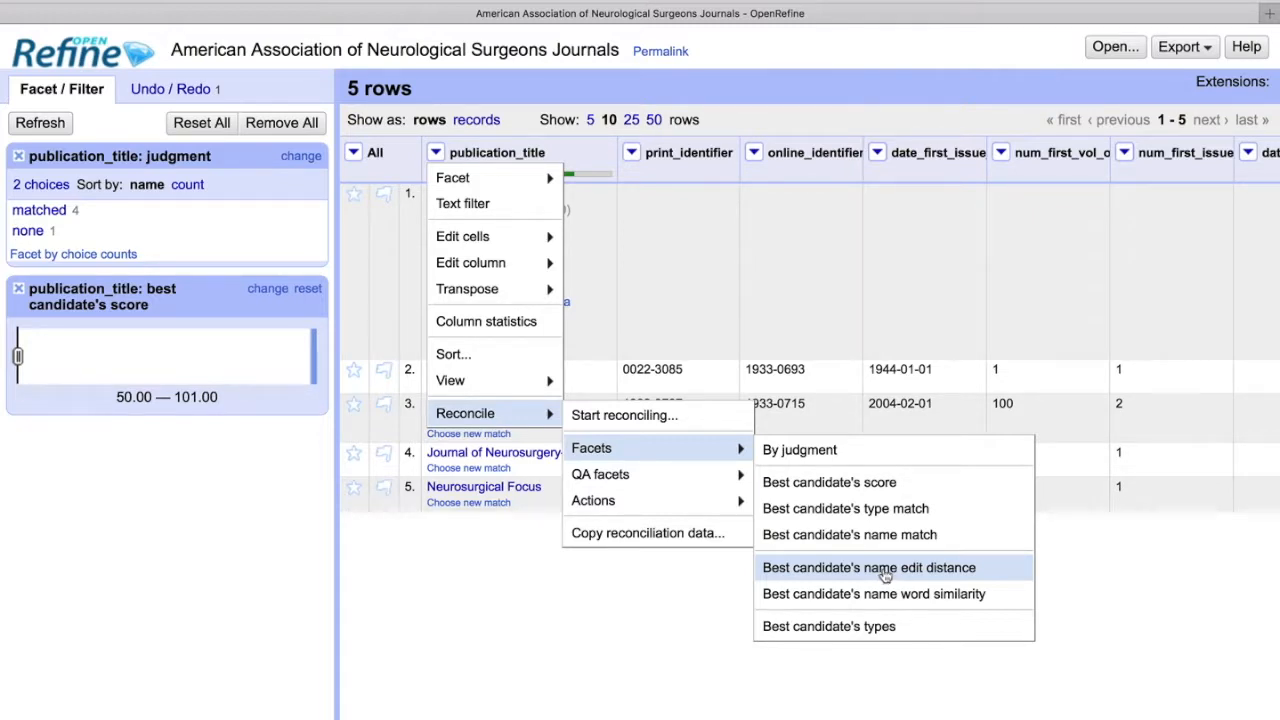
mouse_move(908, 572)
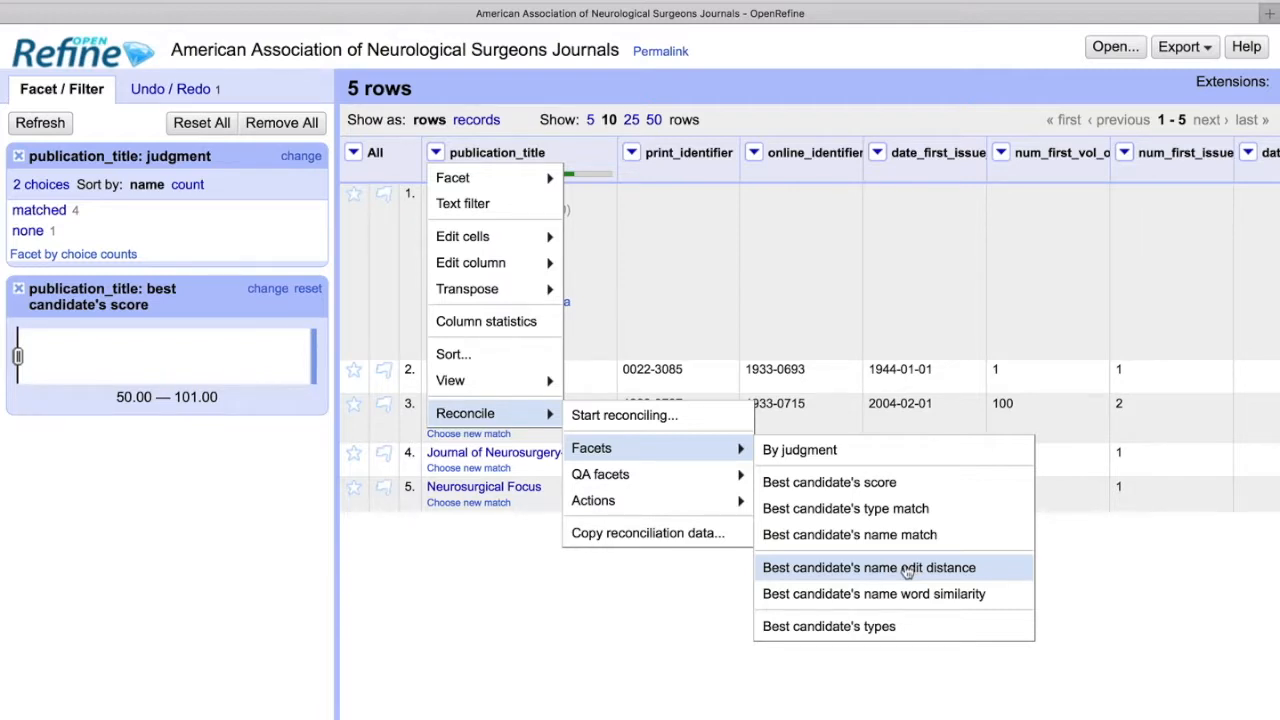
mouse_move(904, 582)
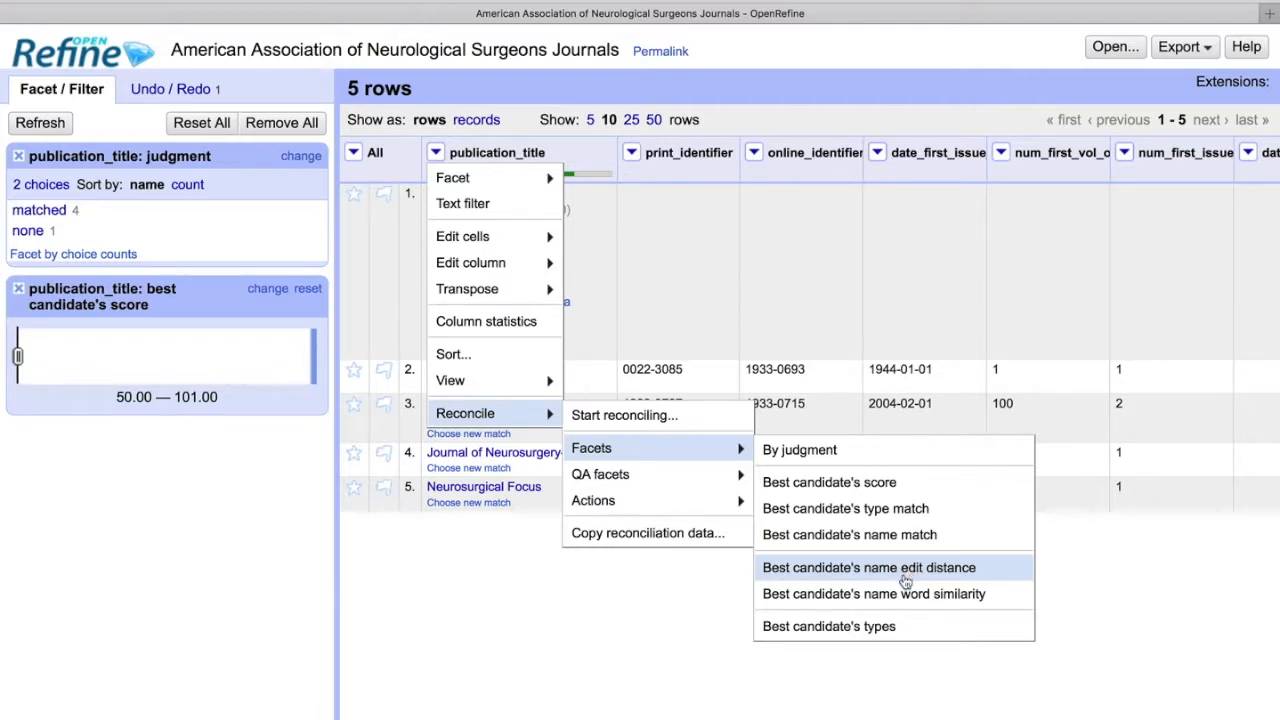
mouse_move(896, 594)
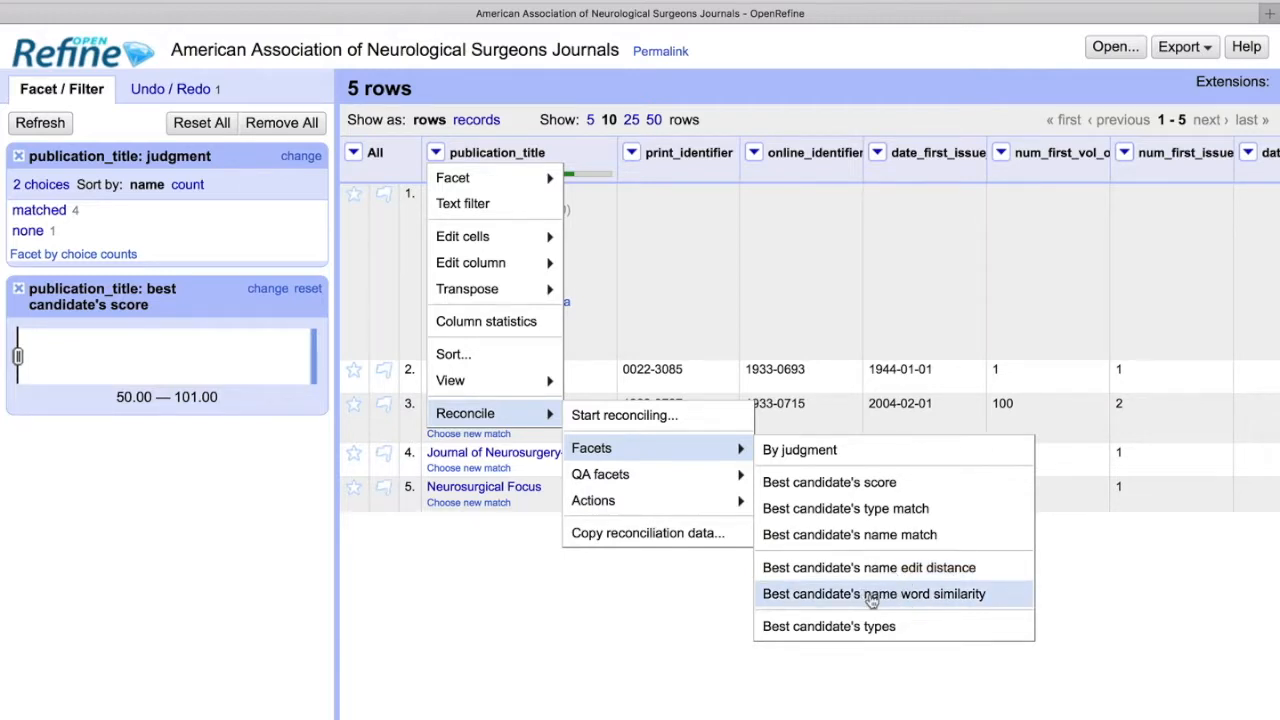
mouse_move(938, 600)
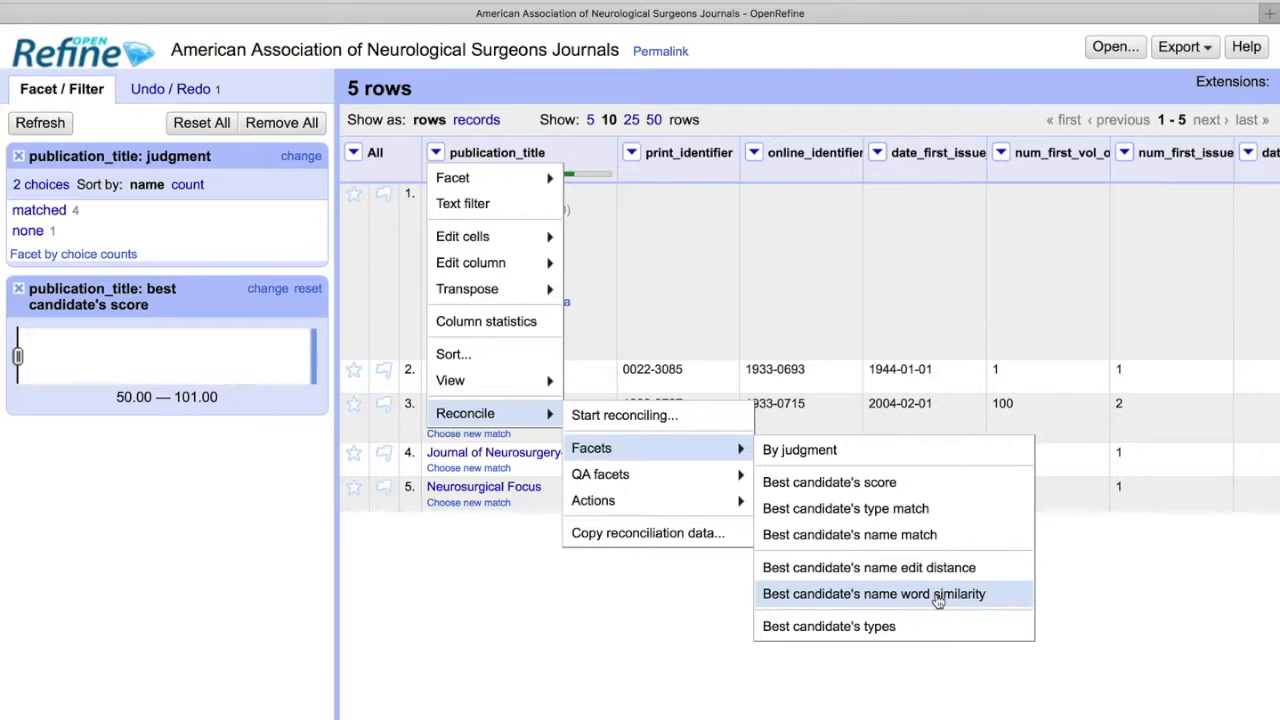
mouse_move(936, 600)
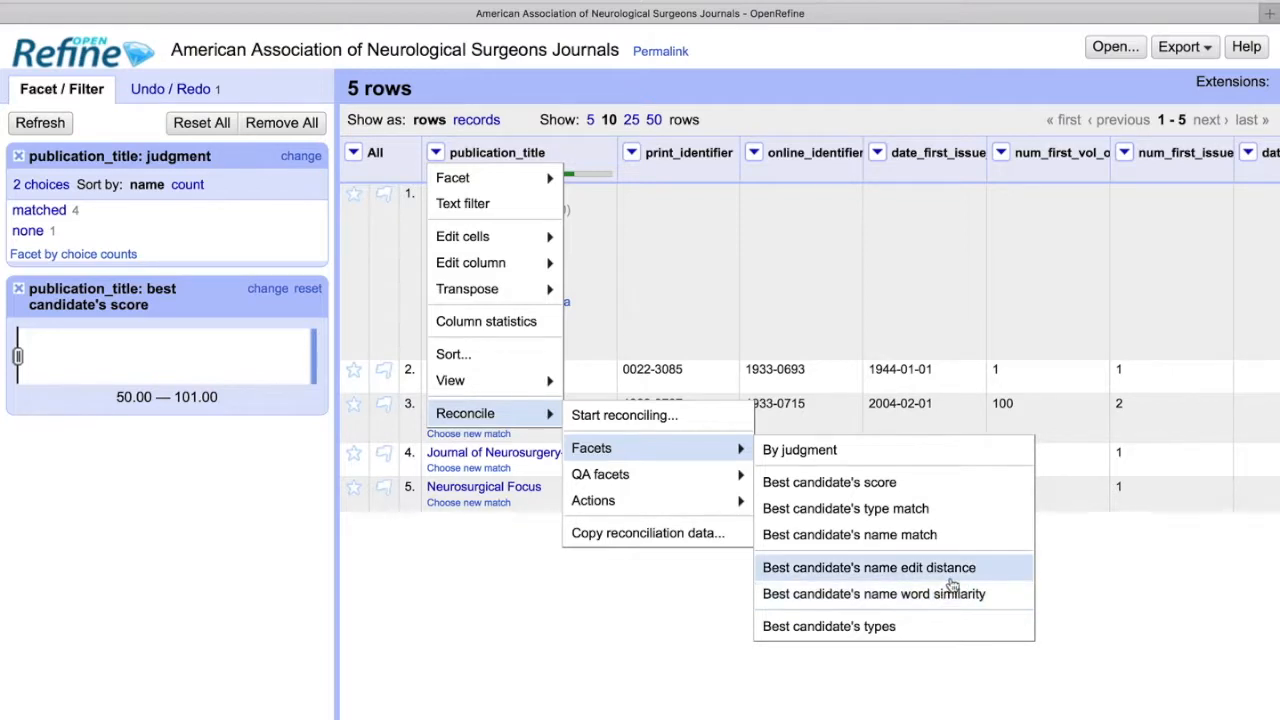
mouse_move(924, 584)
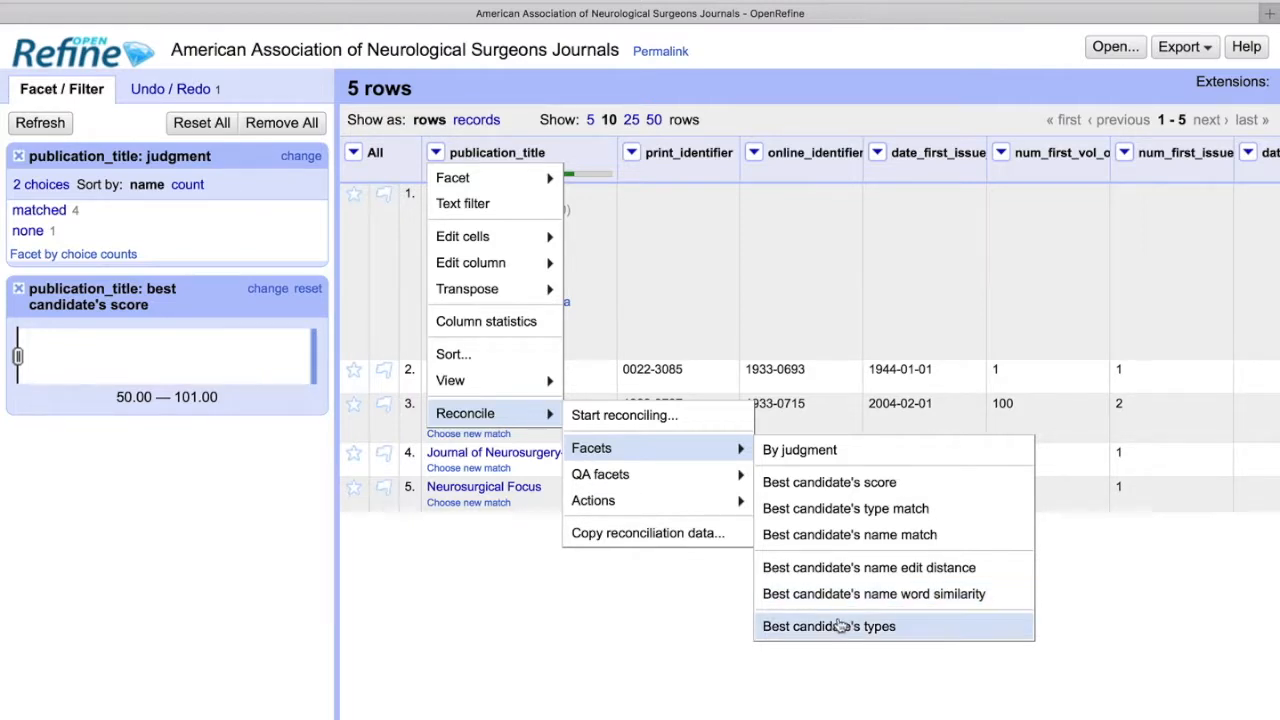
mouse_move(870, 636)
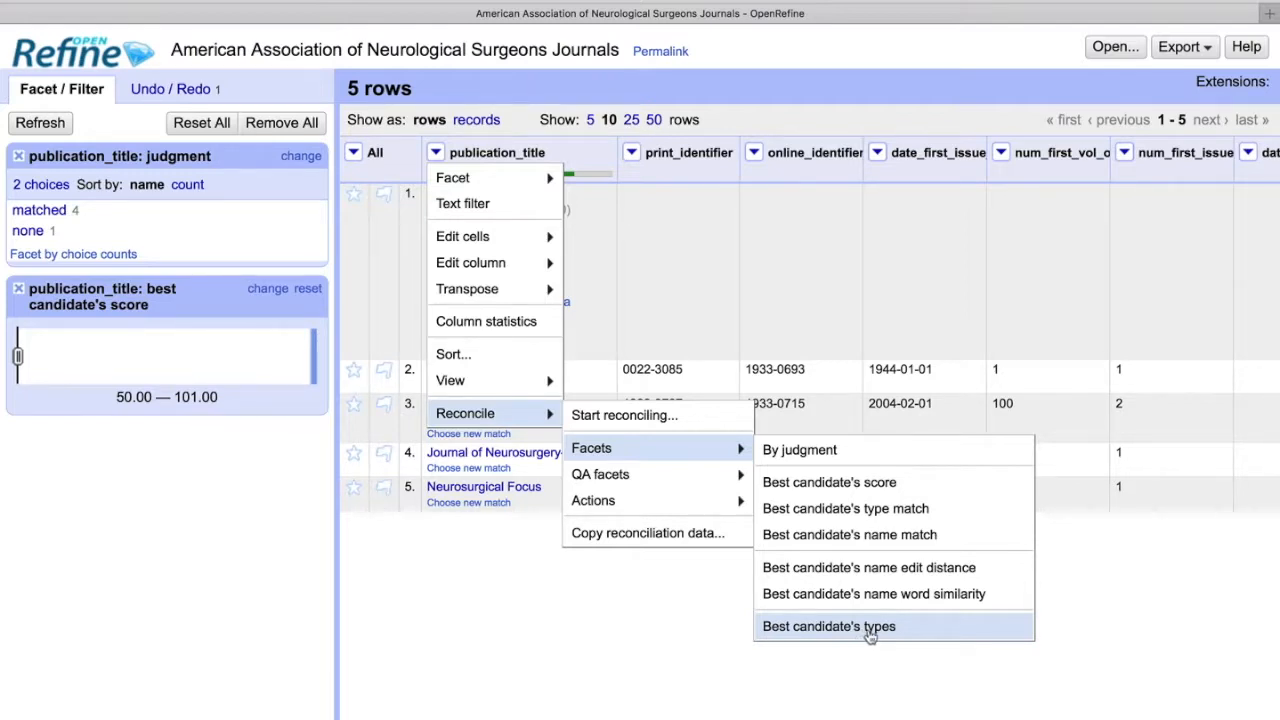
mouse_move(810, 510)
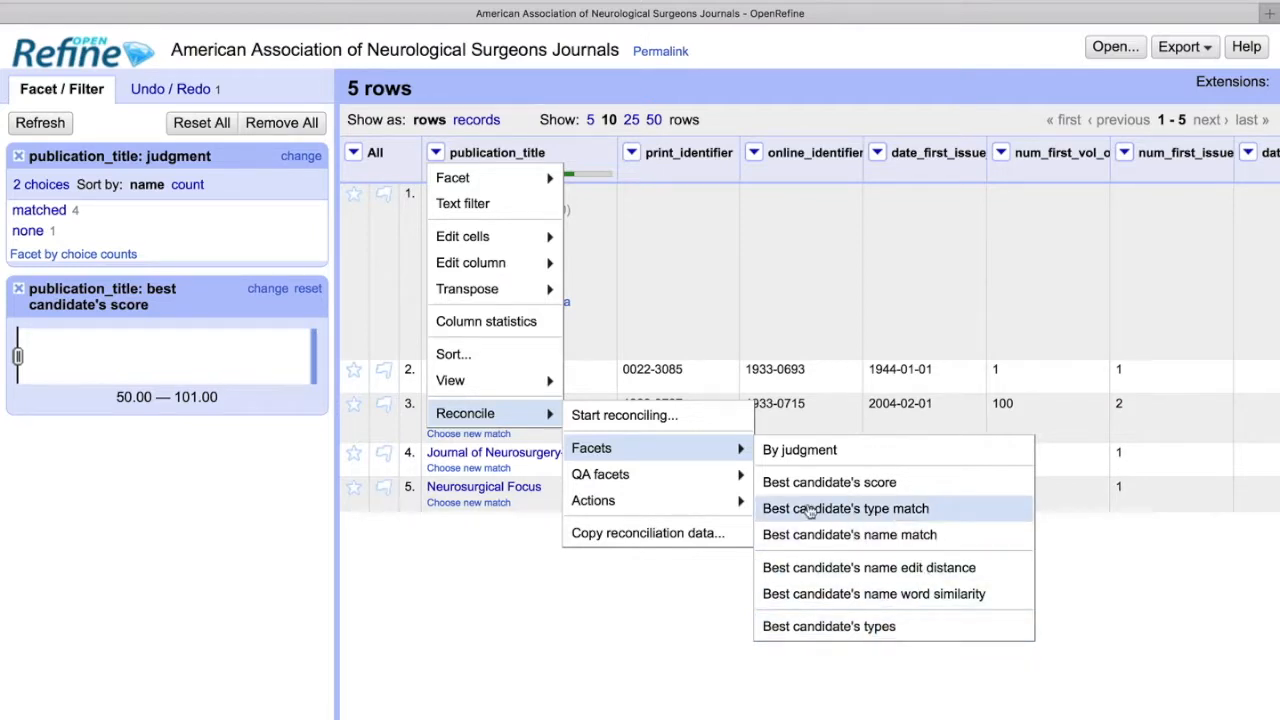
mouse_move(876, 518)
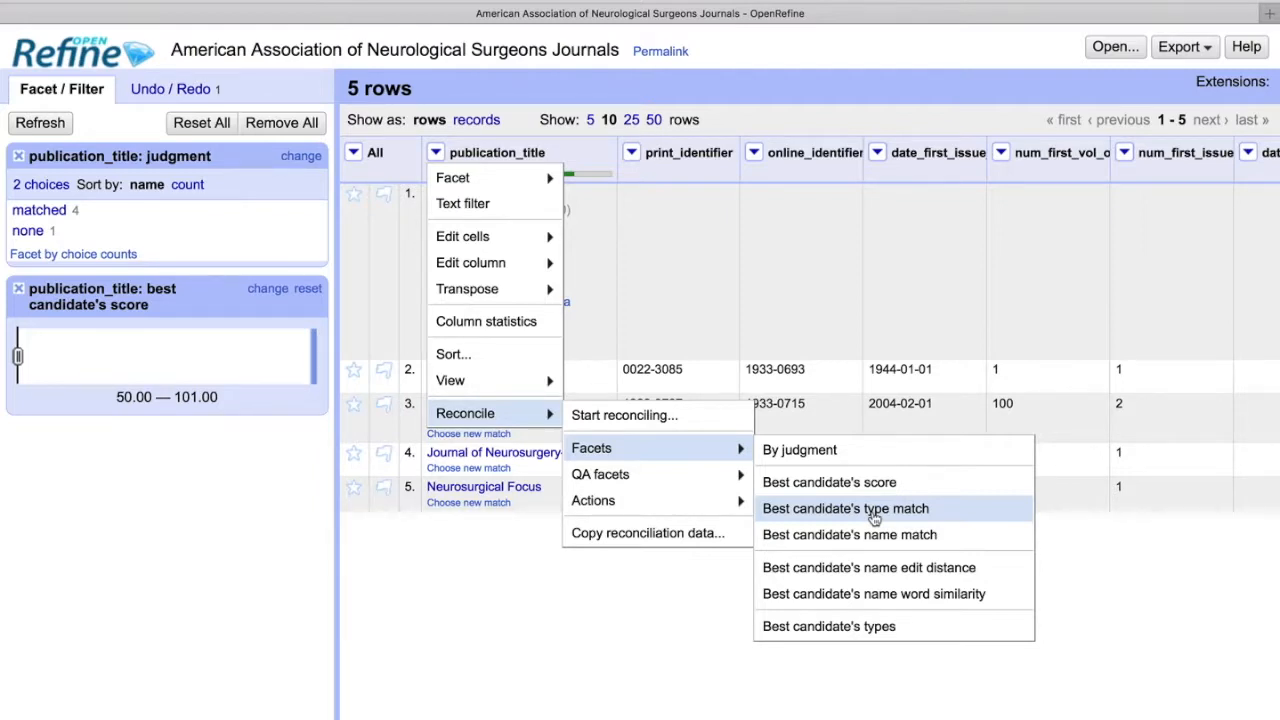
mouse_move(896, 516)
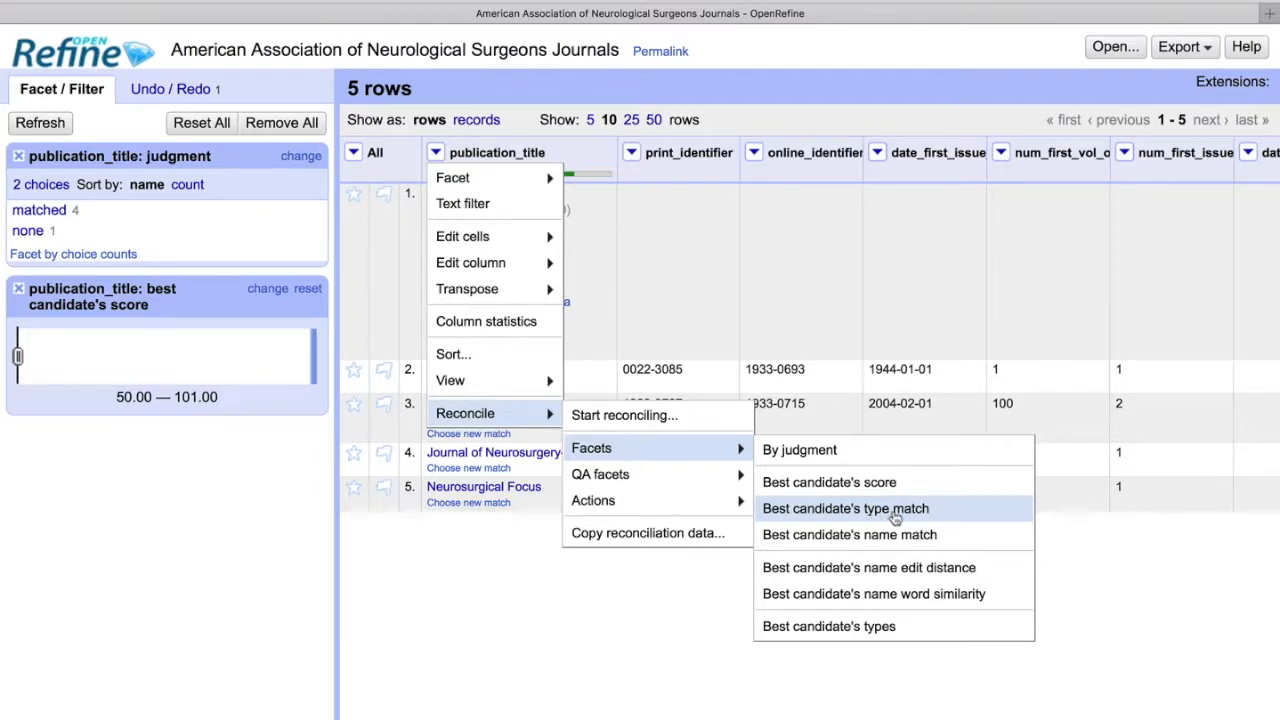
mouse_move(856, 636)
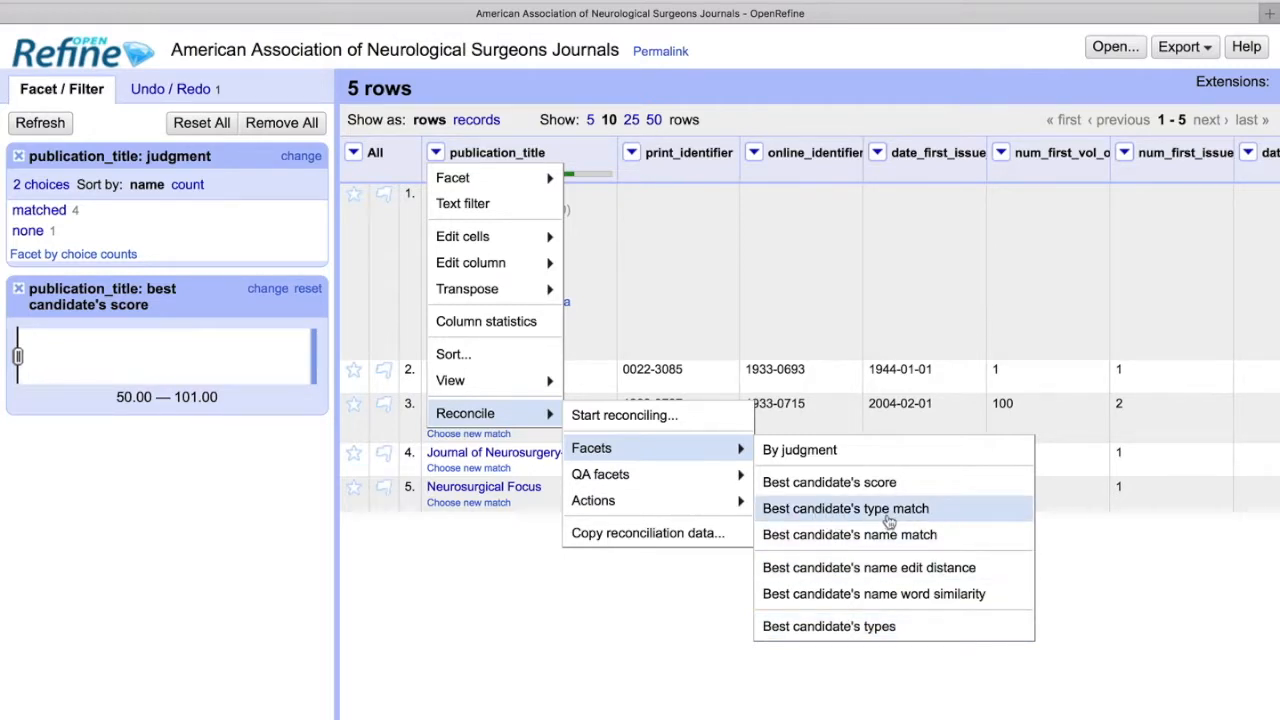
mouse_move(860, 634)
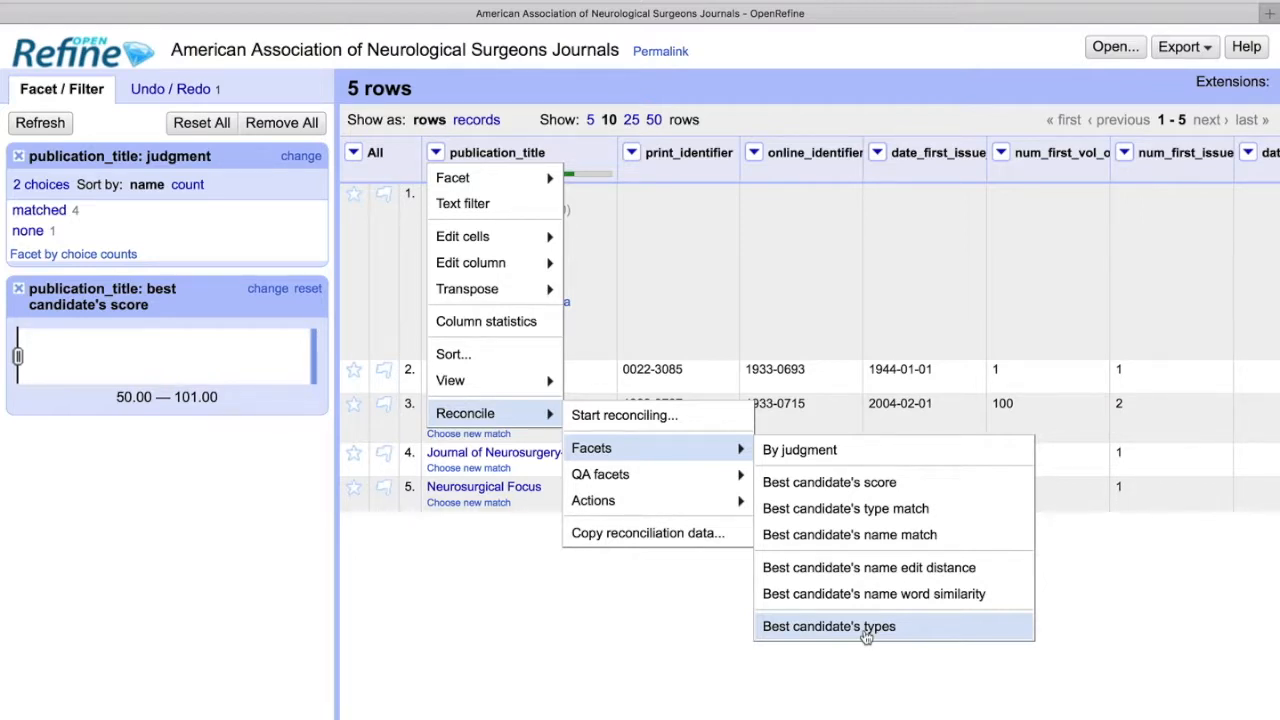
mouse_move(684, 474)
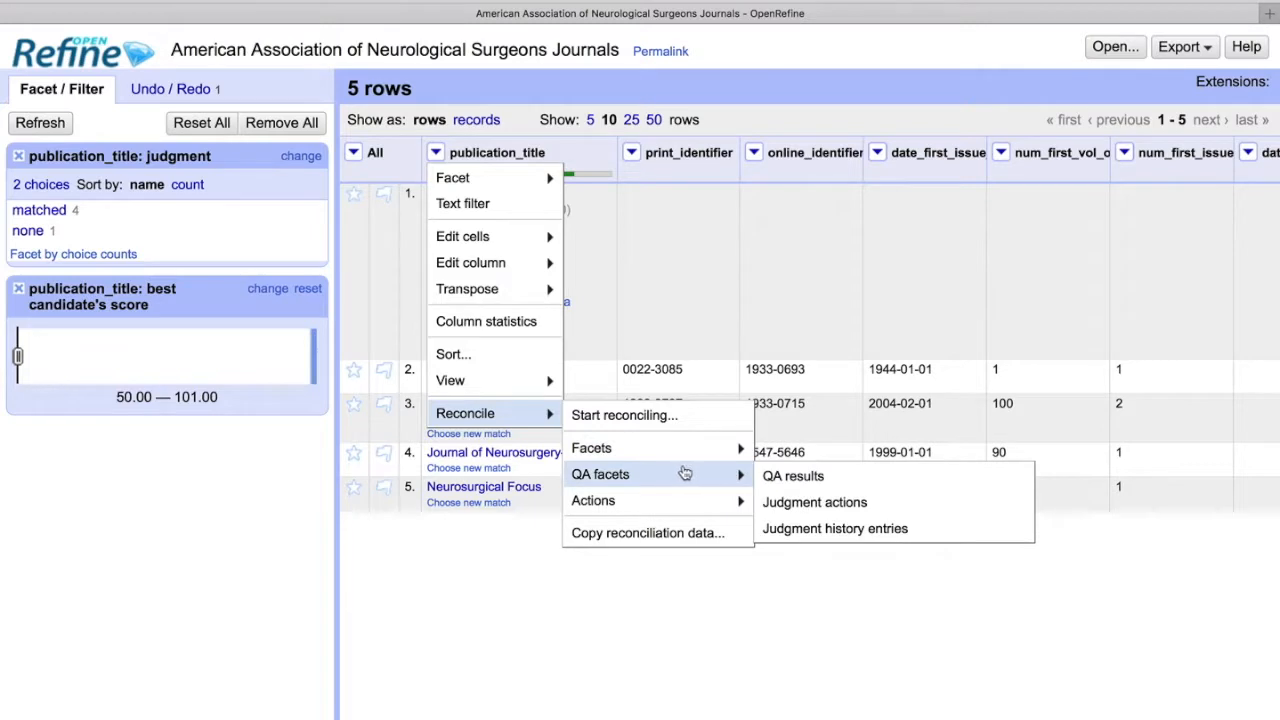
mouse_move(656, 476)
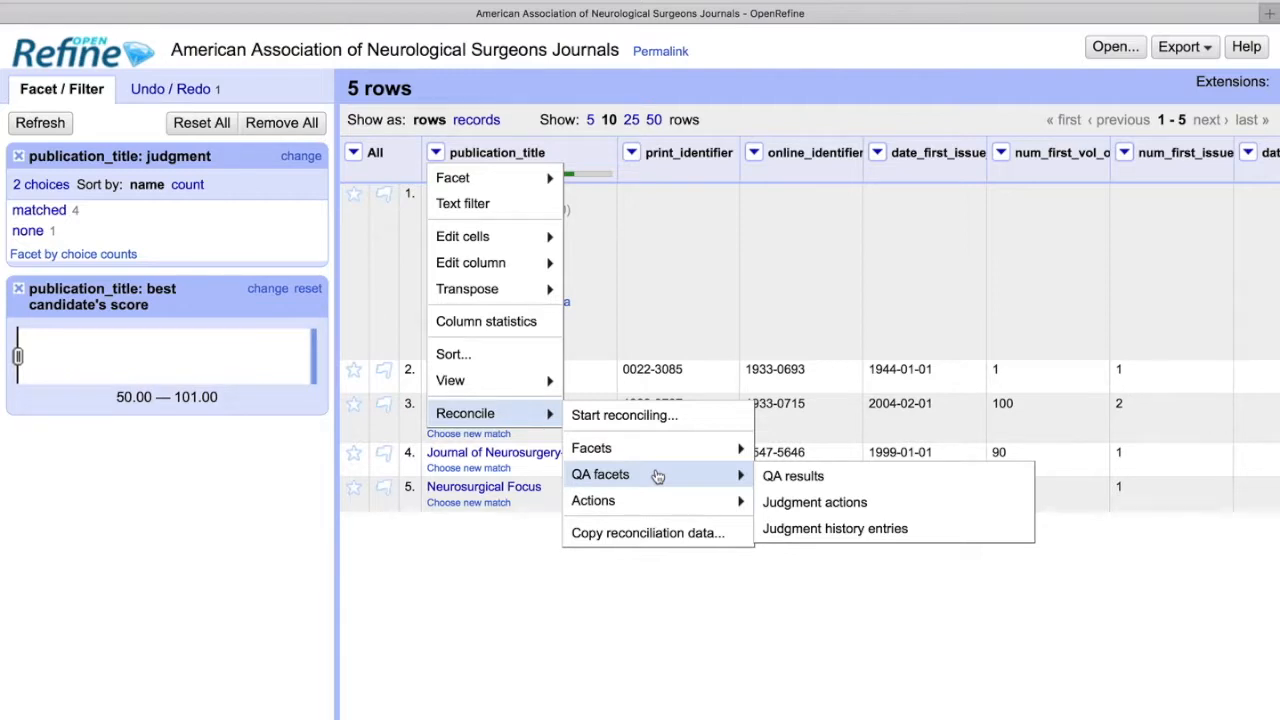
mouse_move(792, 476)
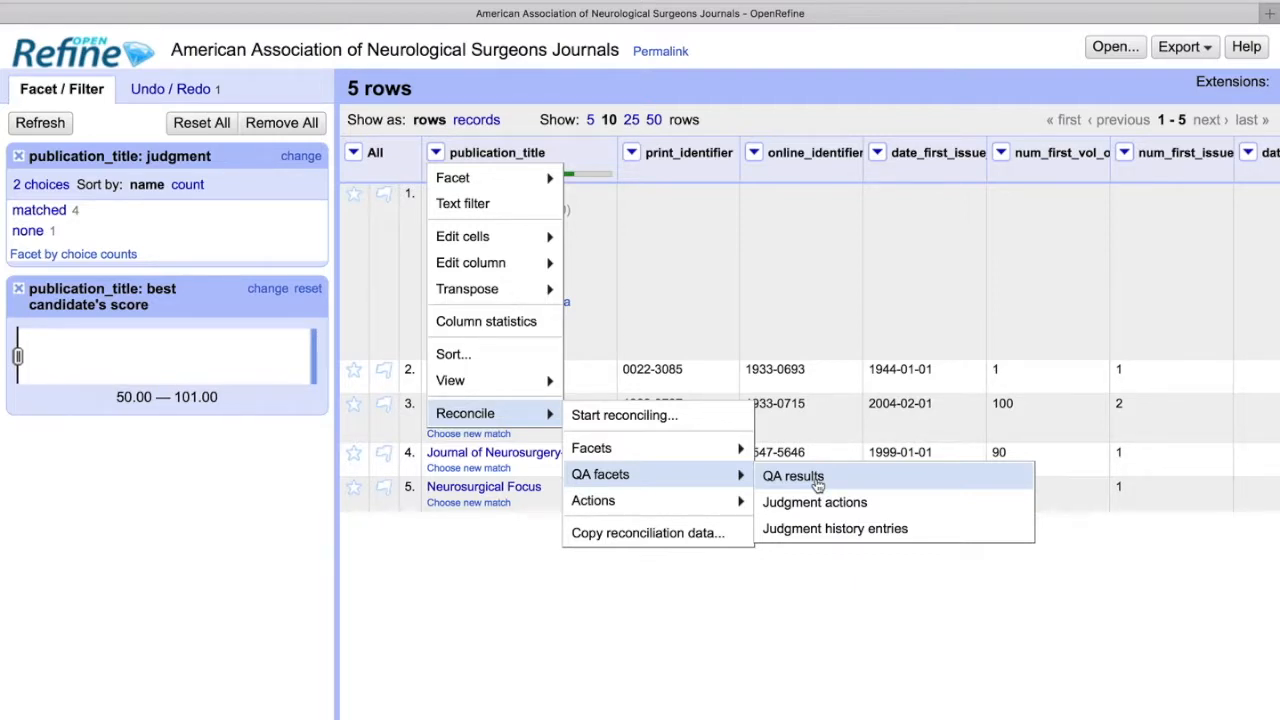
mouse_move(856, 506)
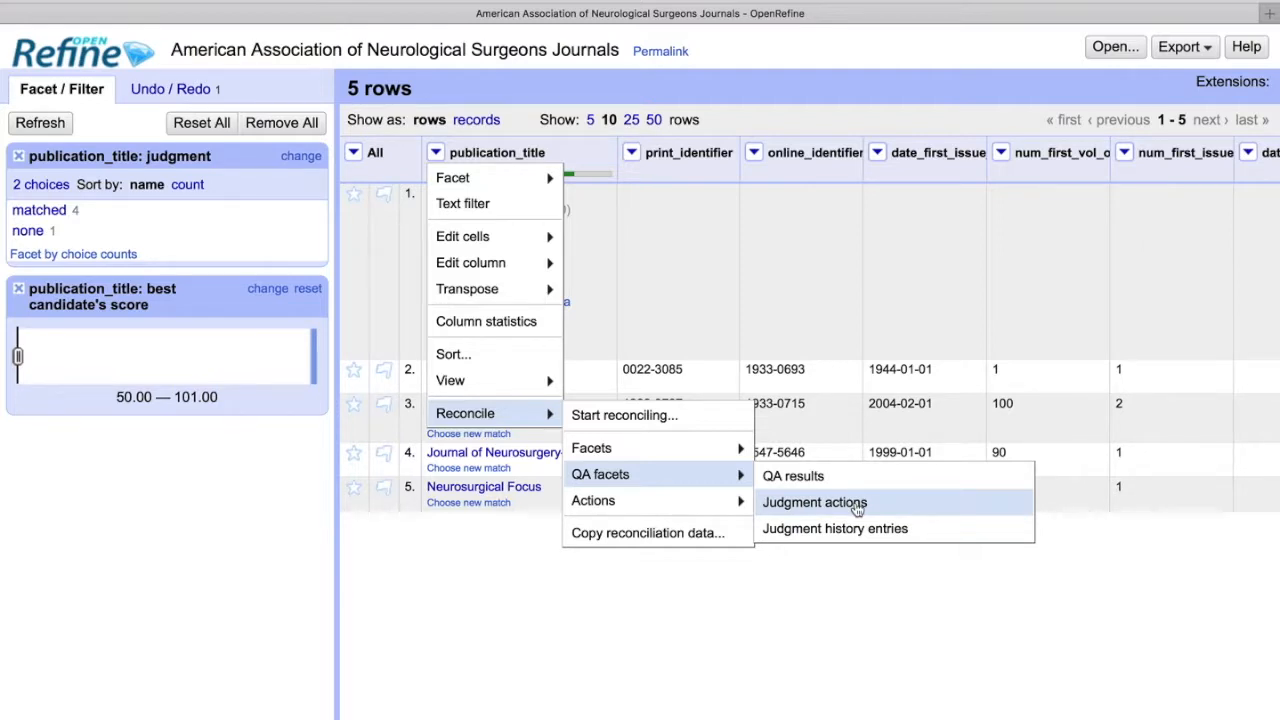
left_click(814, 504)
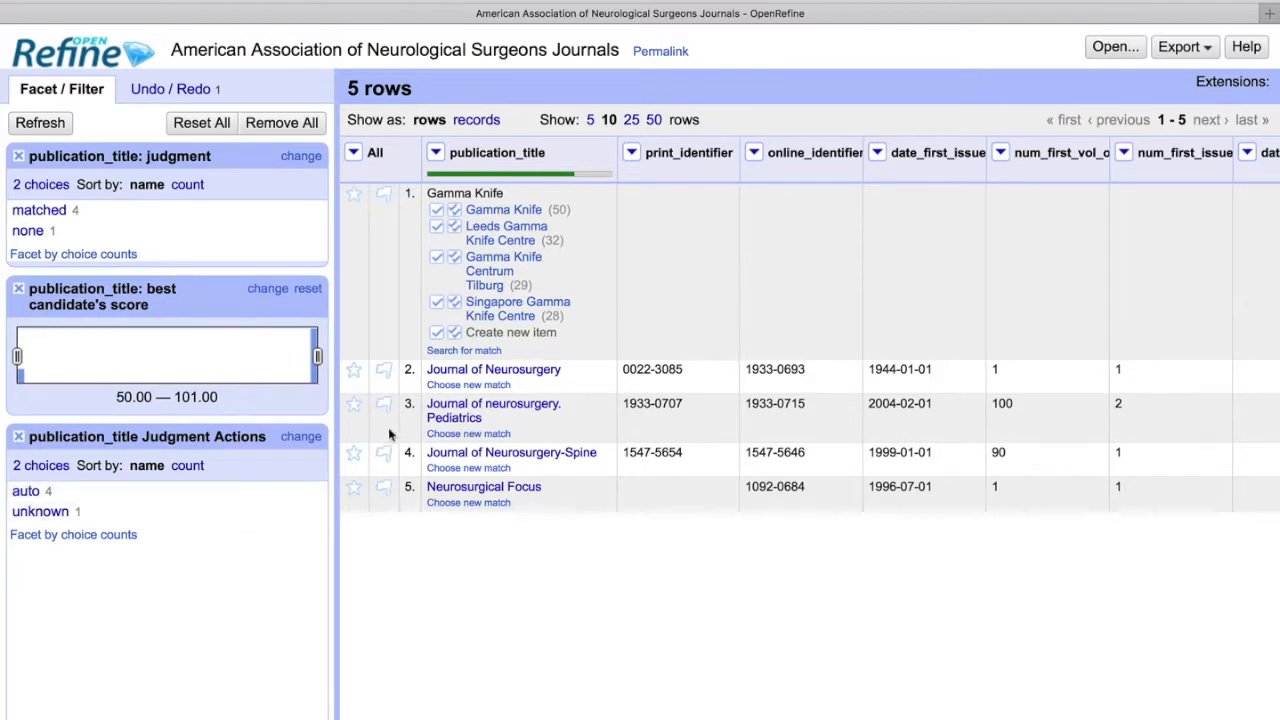
mouse_move(456, 384)
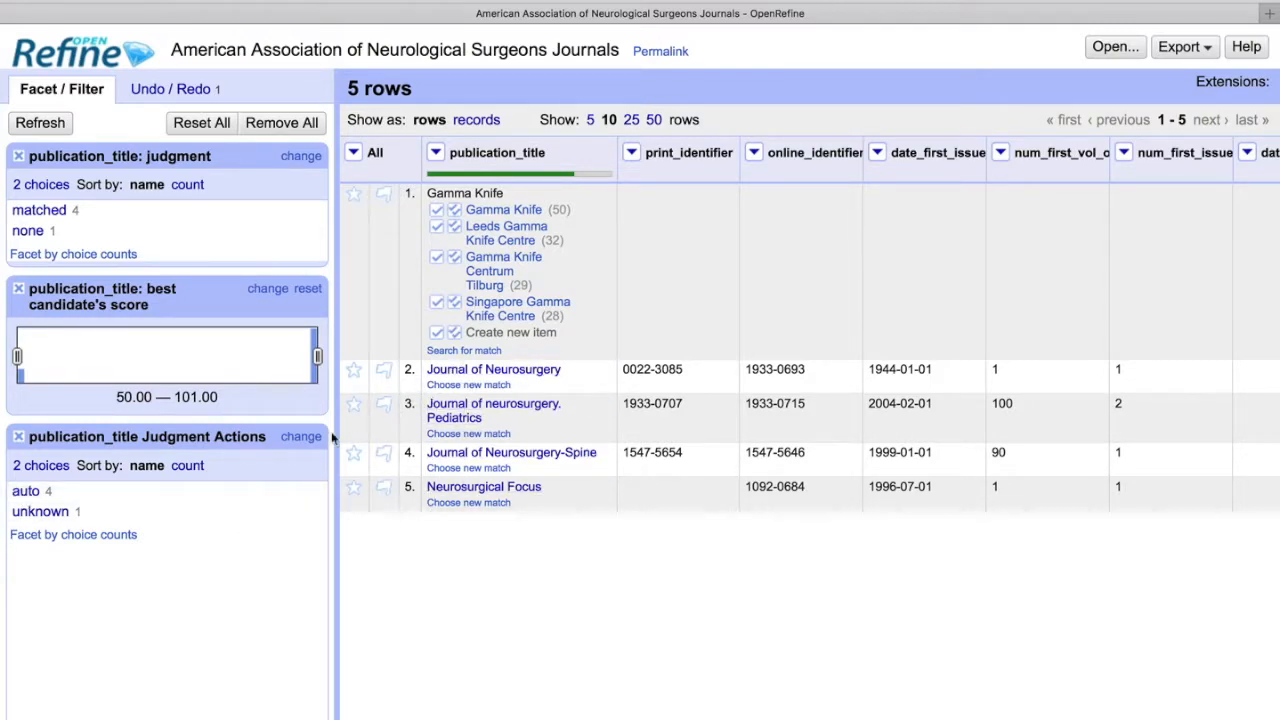
mouse_move(368, 400)
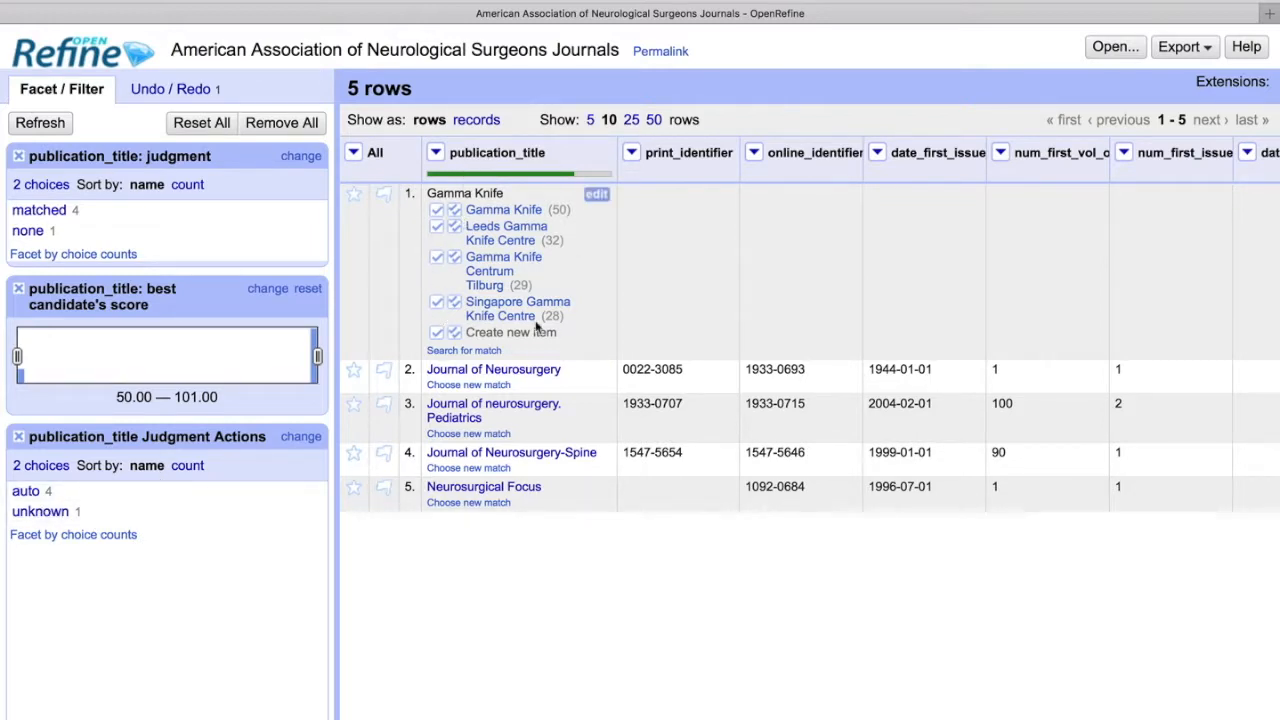
mouse_move(436, 212)
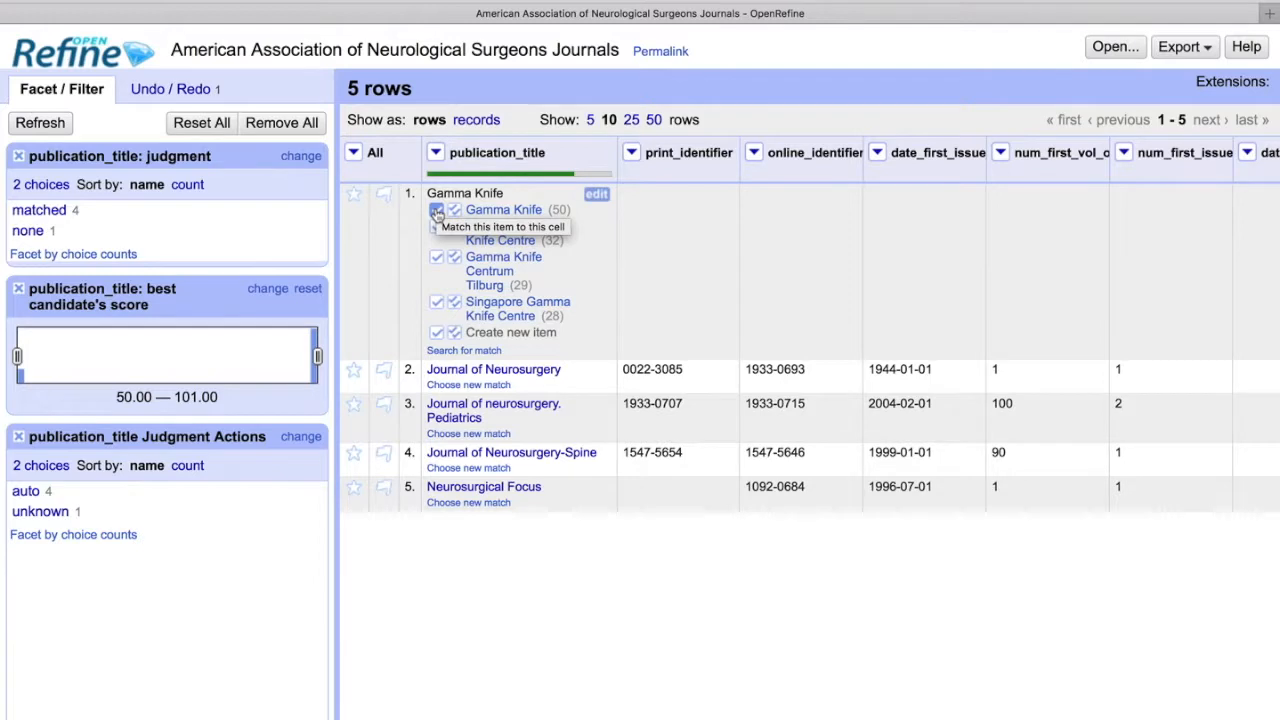
Match row 1's cell to the Gamma Knife candidate, then view the operation history.
left_click(436, 210)
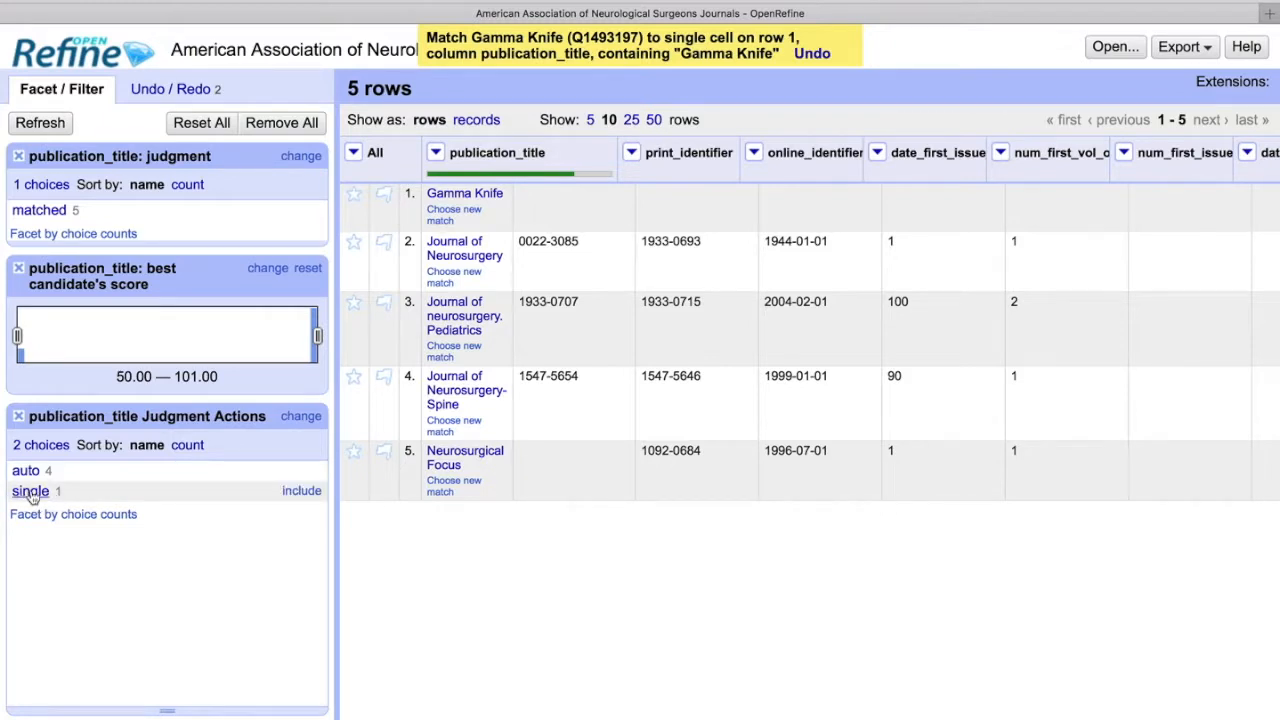
mouse_move(36, 504)
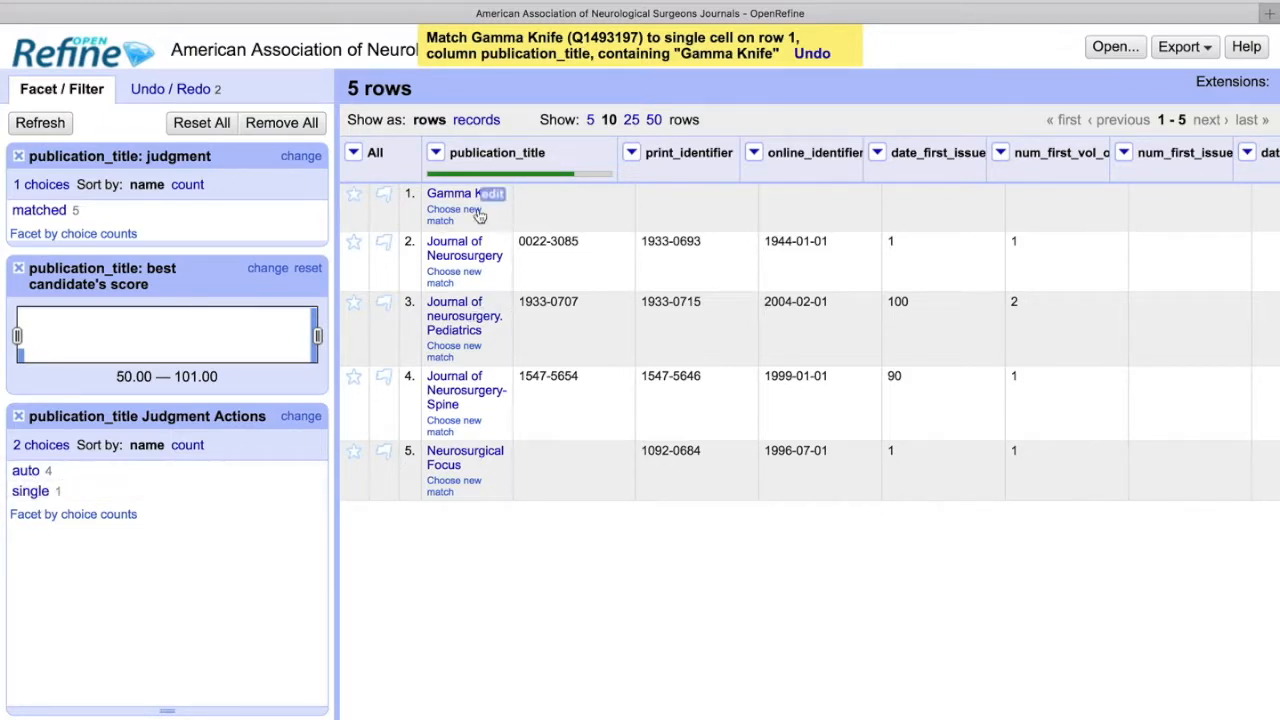
mouse_move(444, 236)
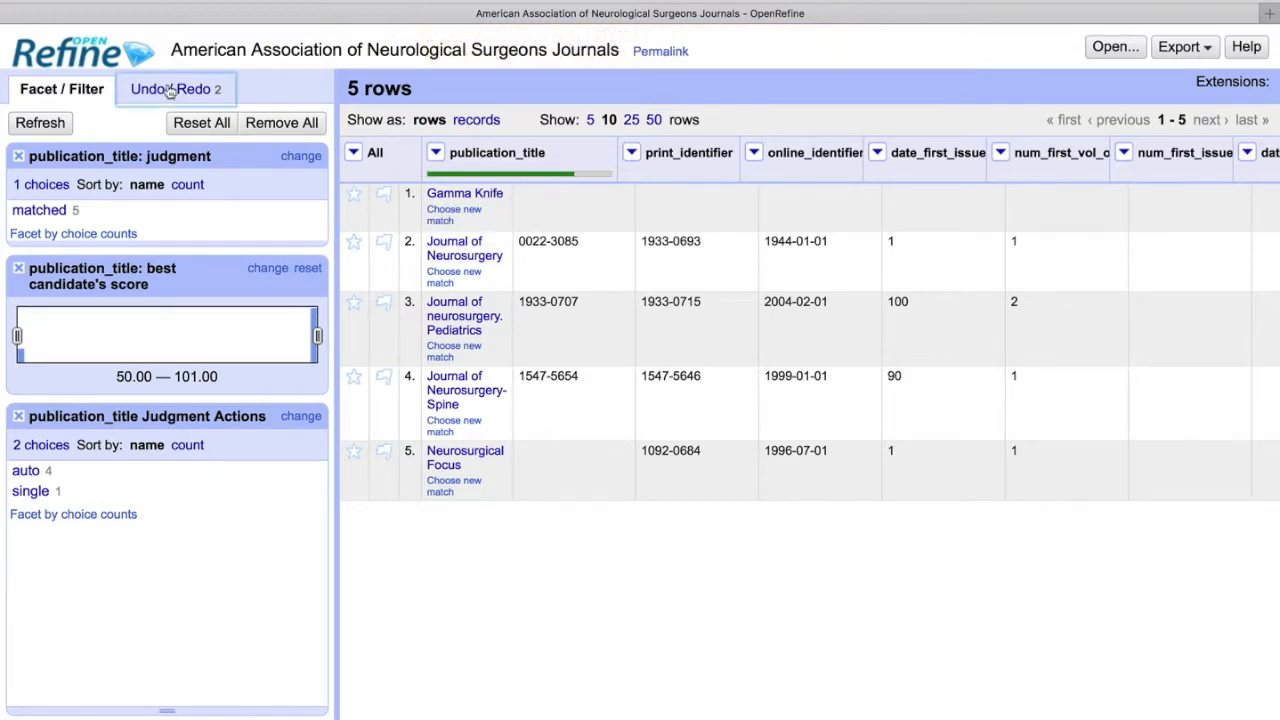
left_click(170, 88)
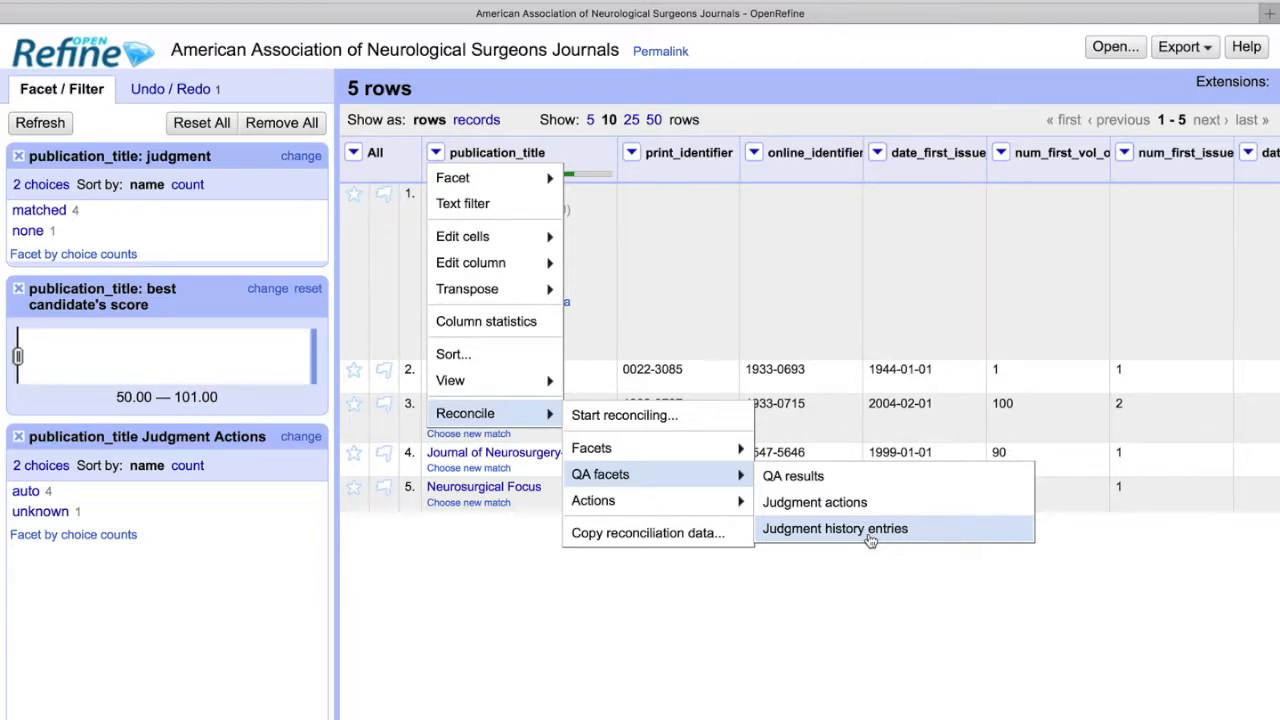
Add a Judgment history entries facet and undo the manual Gamma Knife match.
left_click(834, 528)
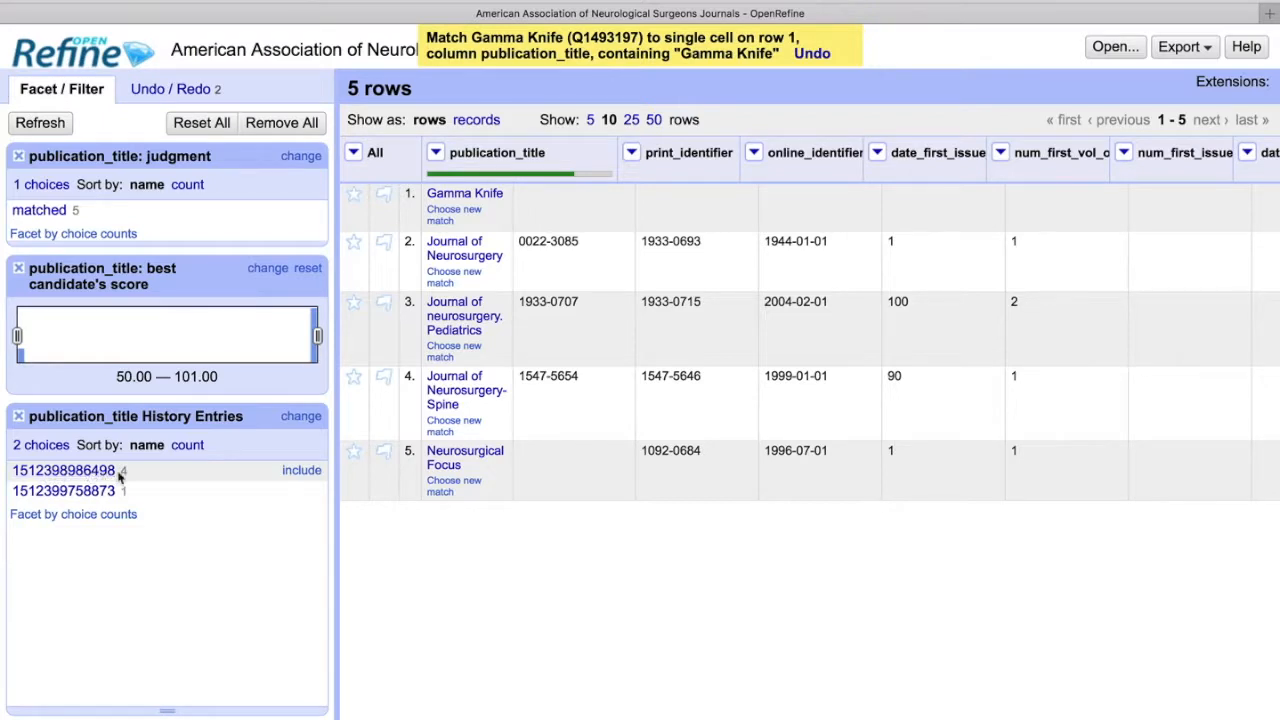
mouse_move(90, 492)
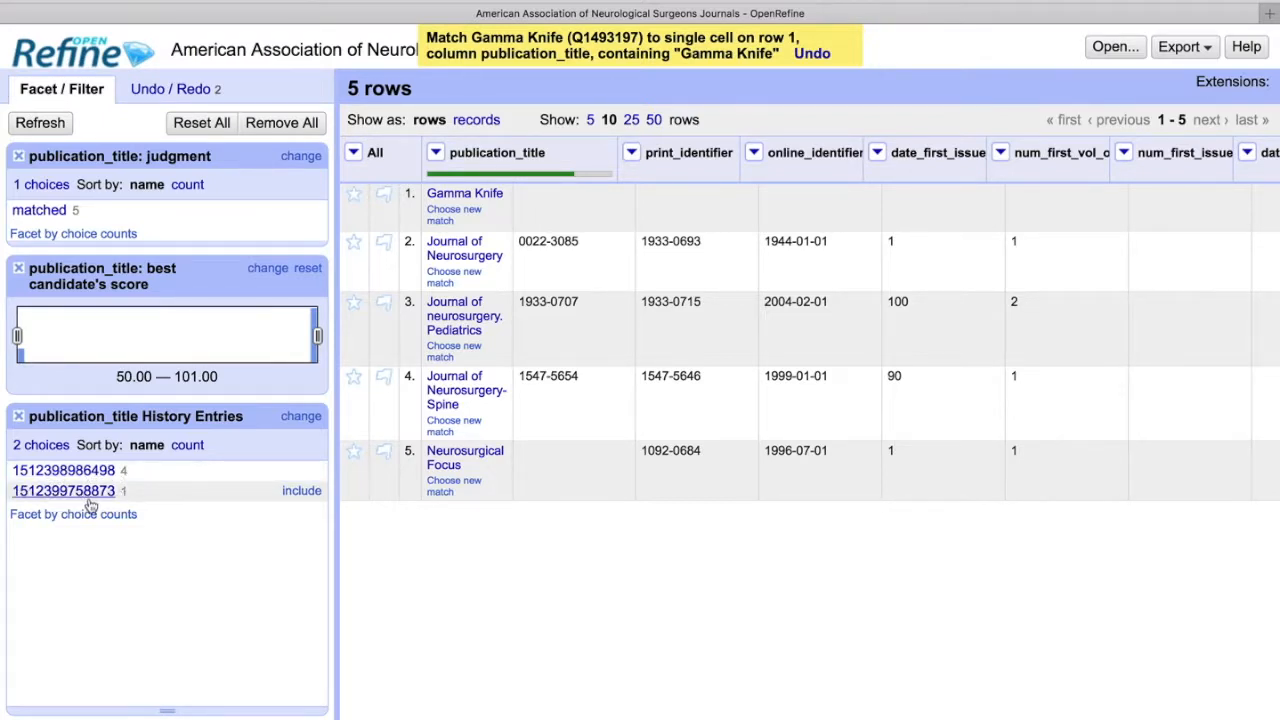
left_click(170, 88)
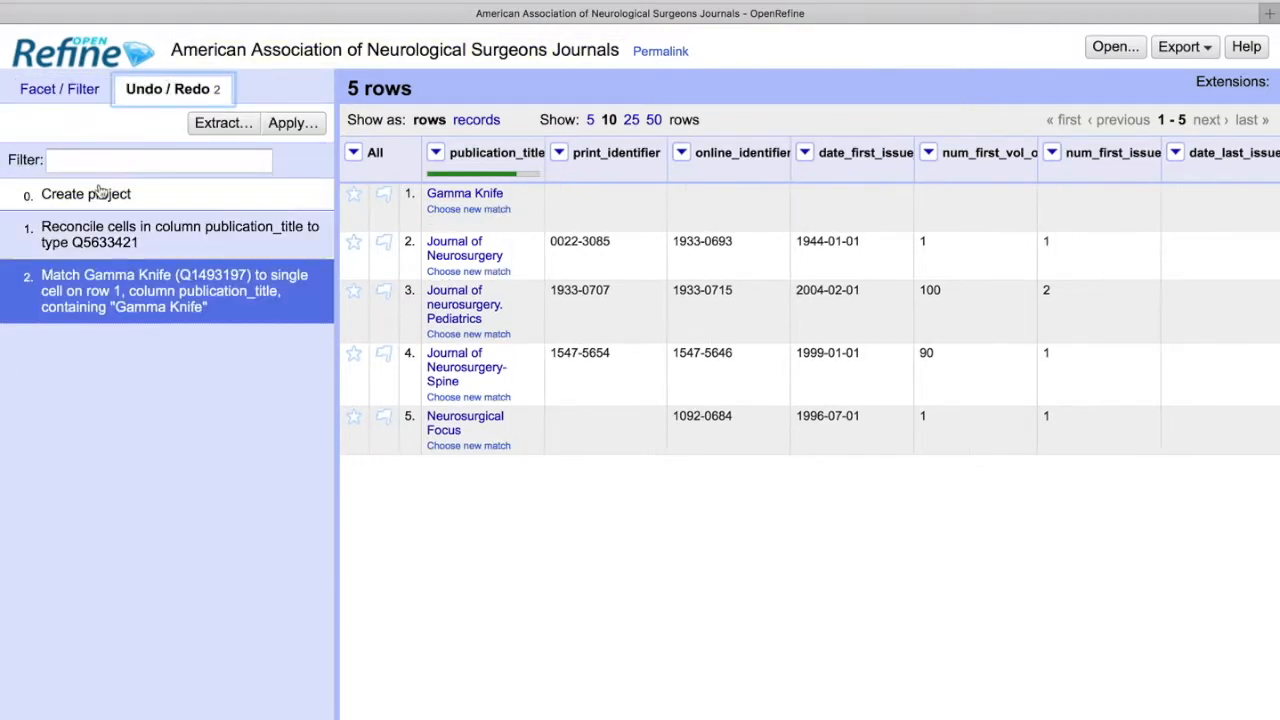
left_click(62, 88)
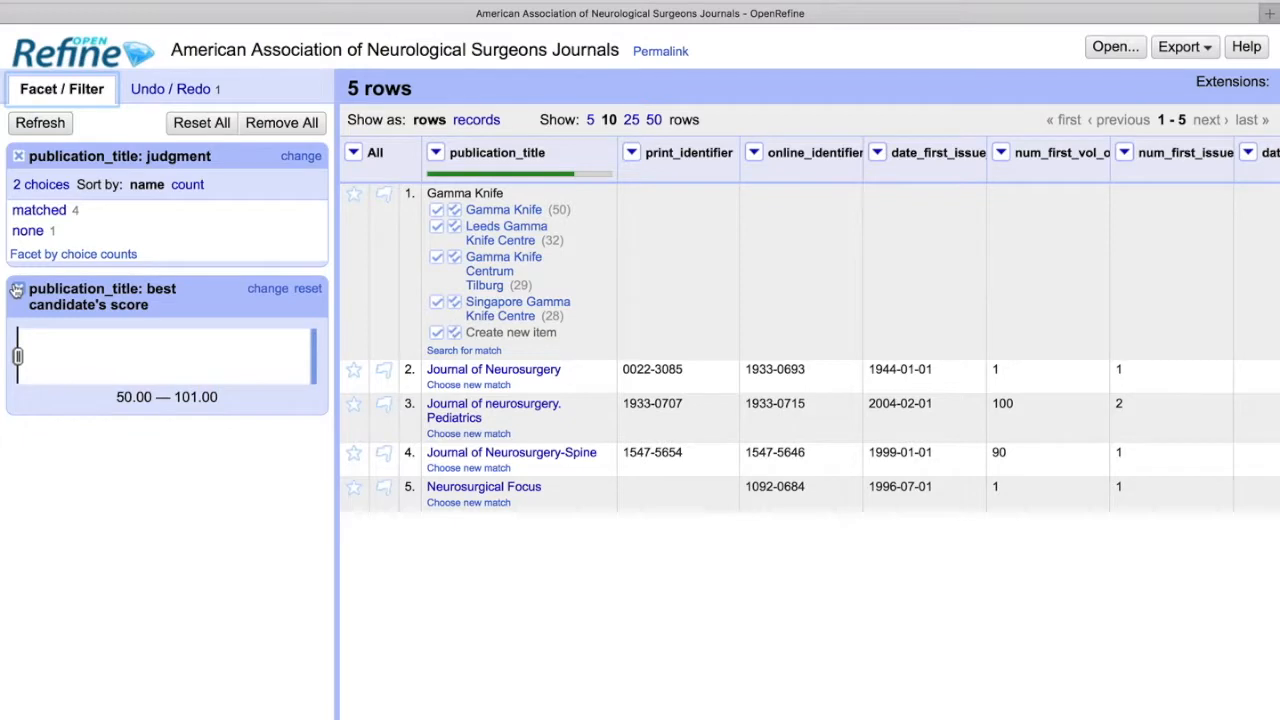
left_click(432, 152)
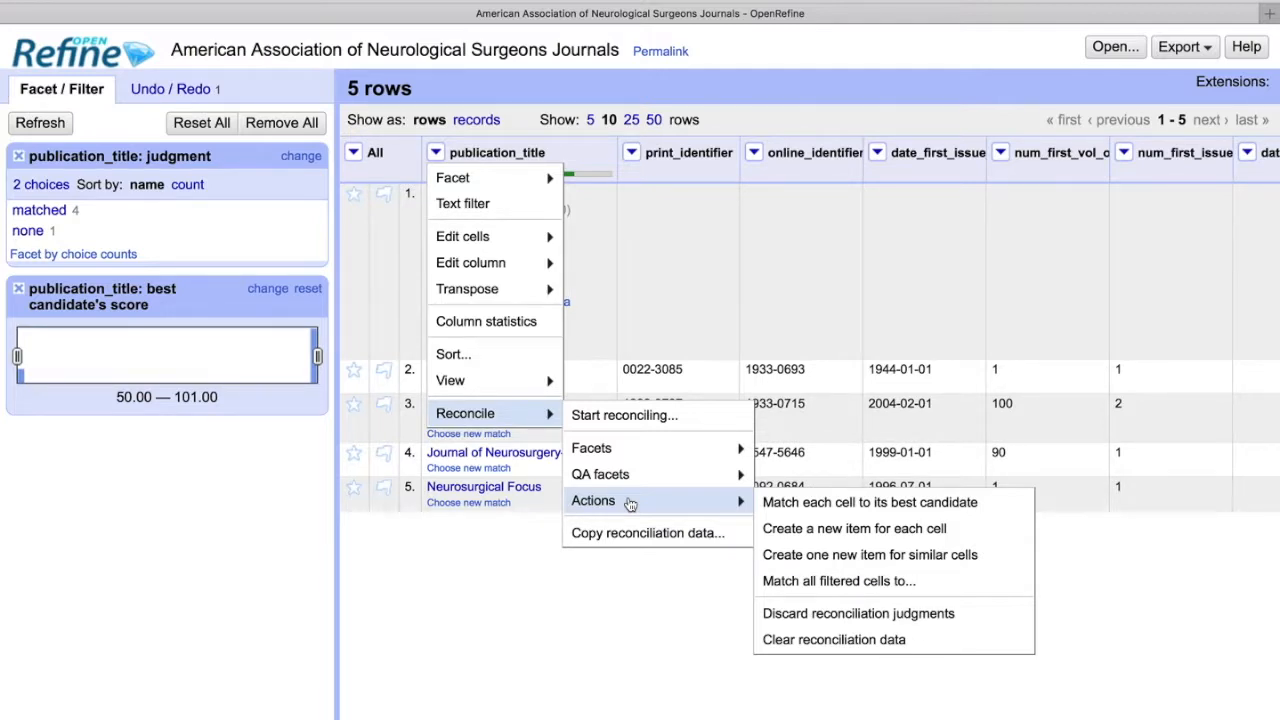
mouse_move(828, 528)
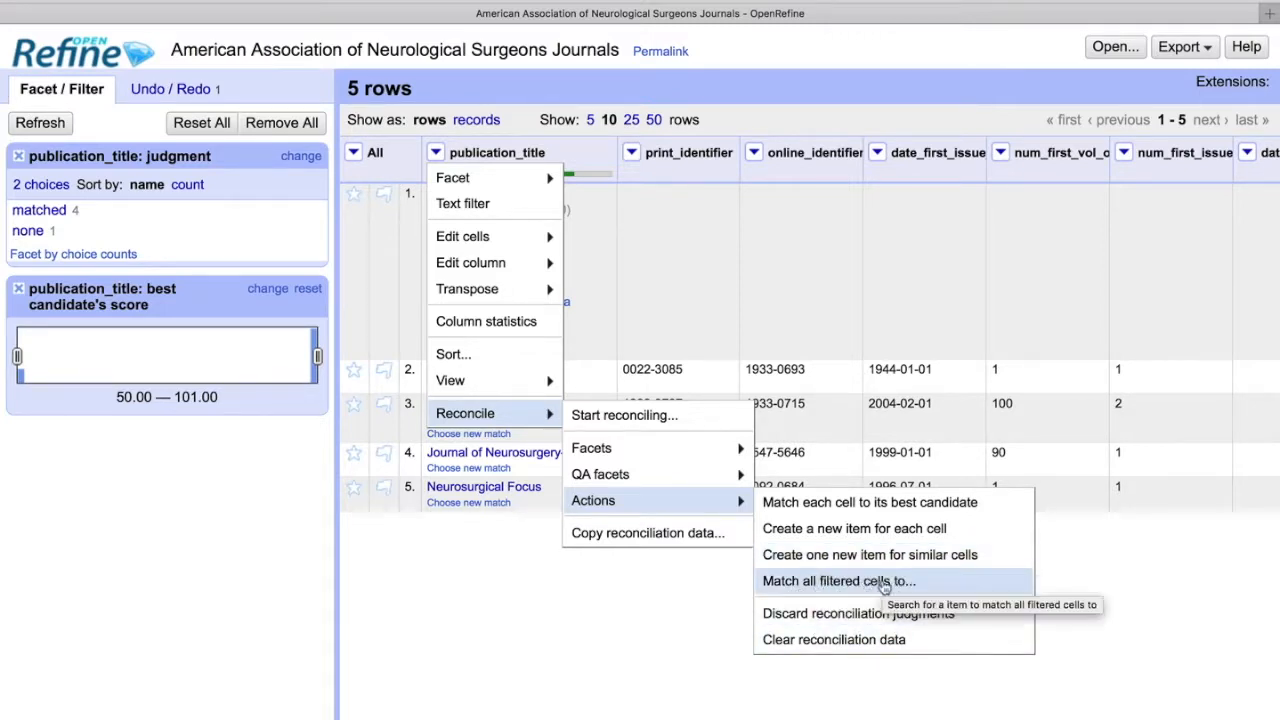
mouse_move(812, 584)
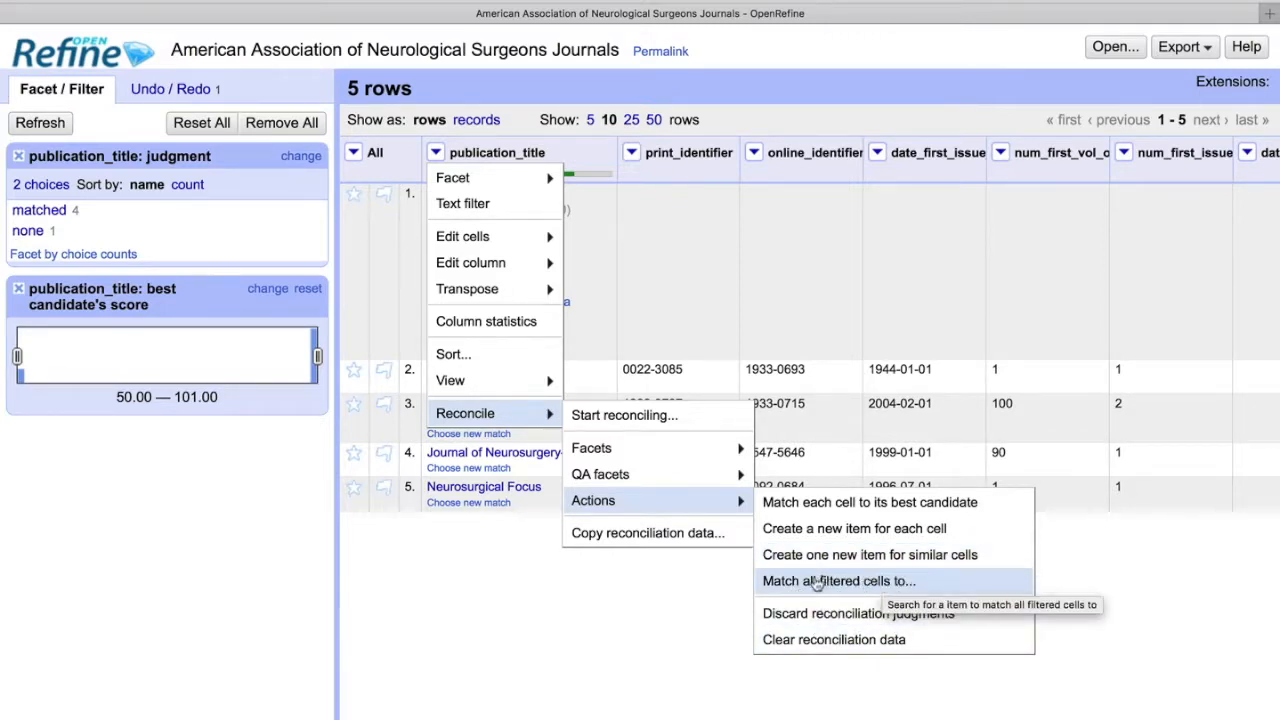
mouse_move(906, 580)
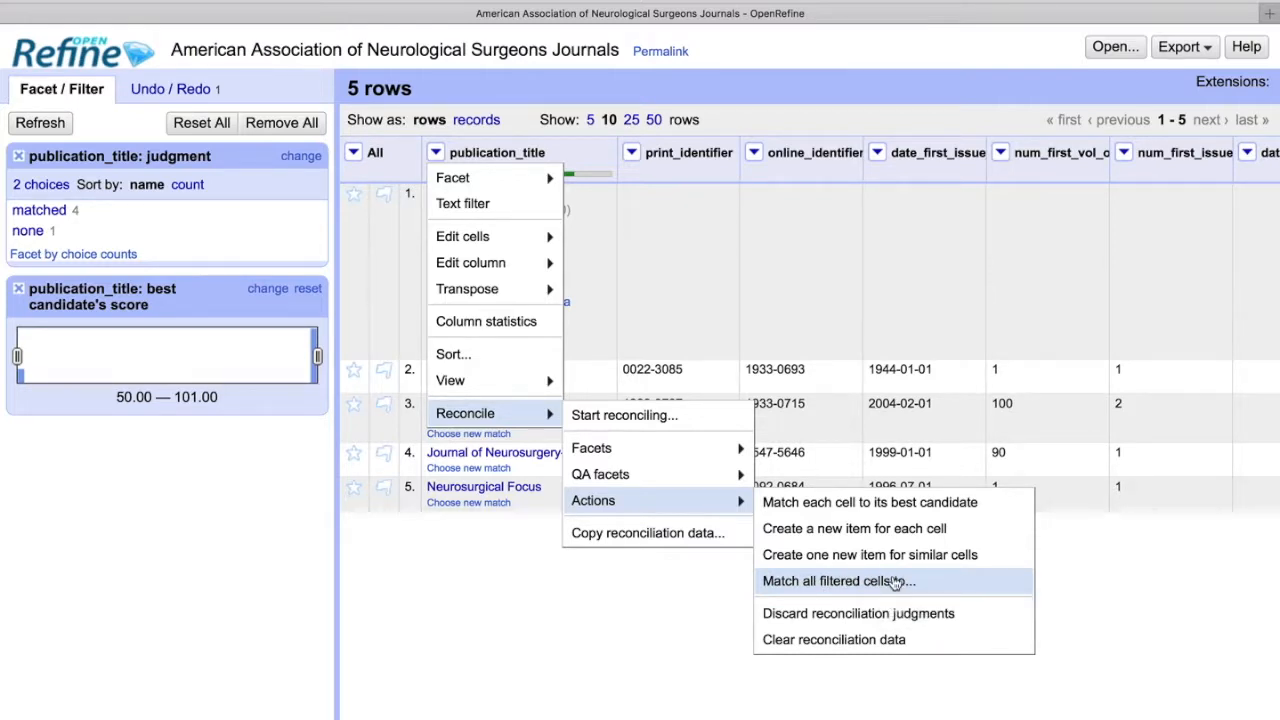
mouse_move(872, 612)
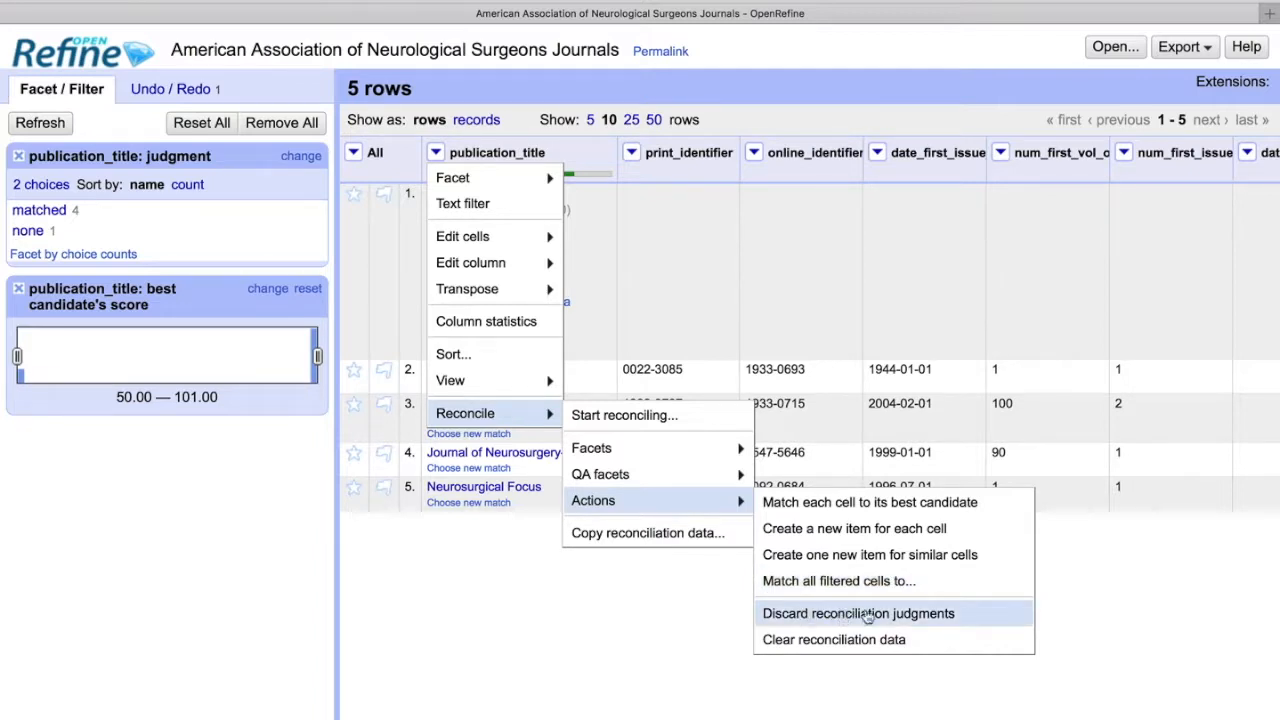
mouse_move(912, 612)
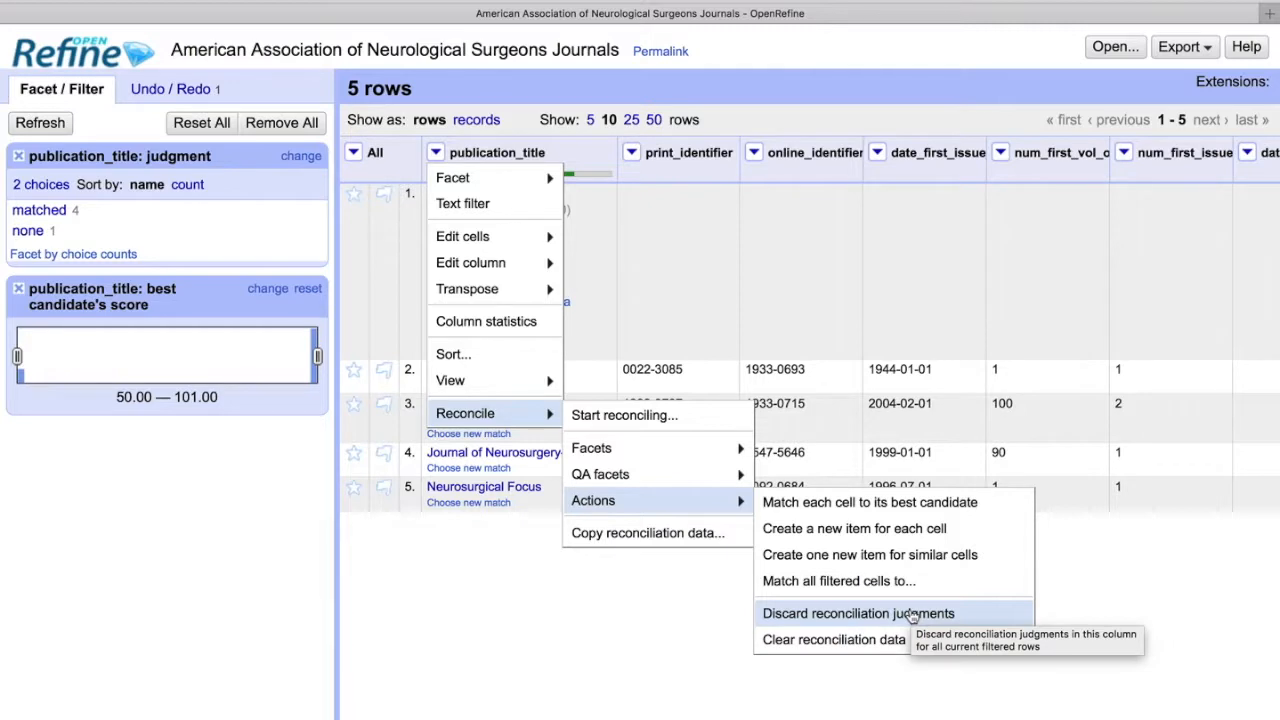
mouse_move(852, 614)
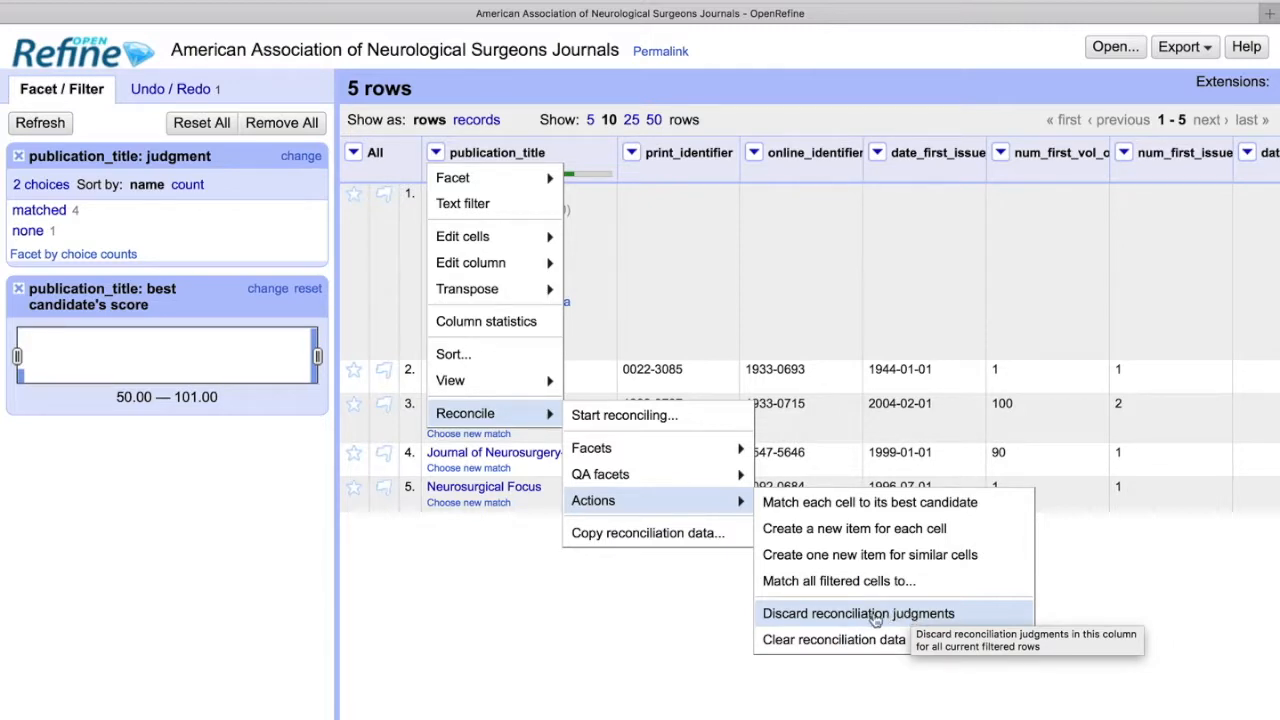
Discard all judgments, filter to best-candidate scores 80–101, and match those four cells to their best candidates.
left_click(858, 612)
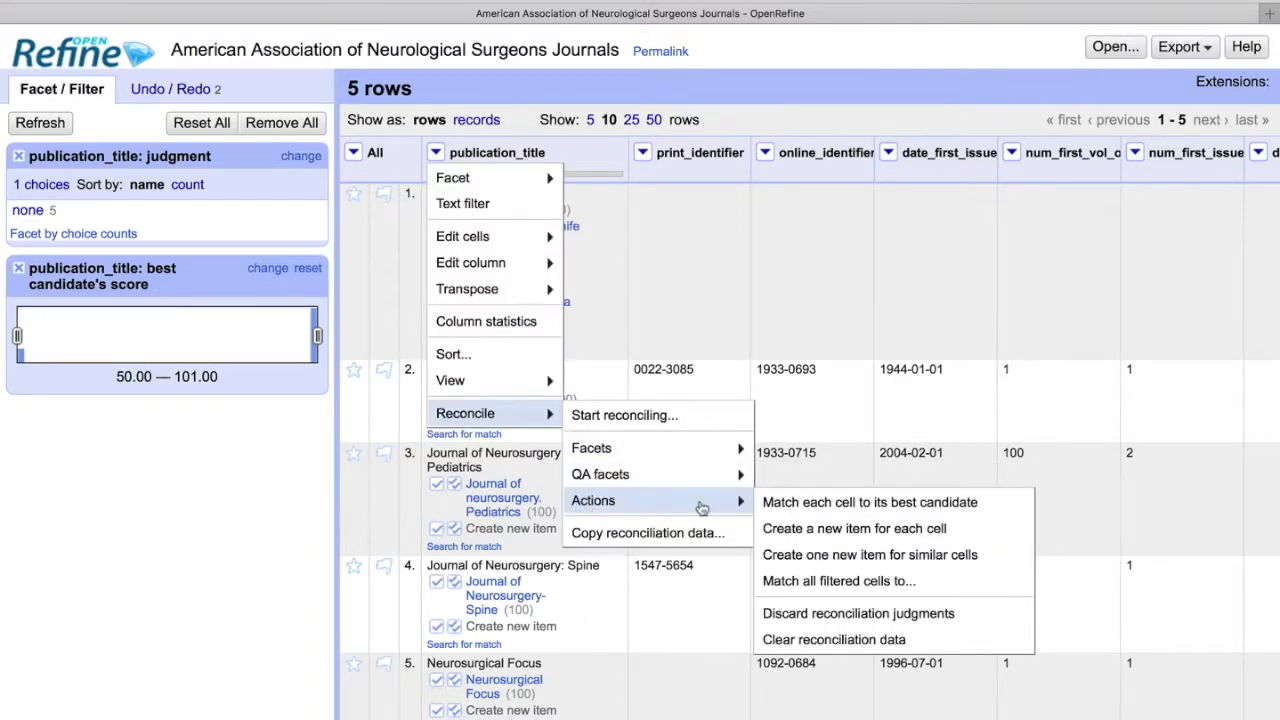
mouse_move(912, 528)
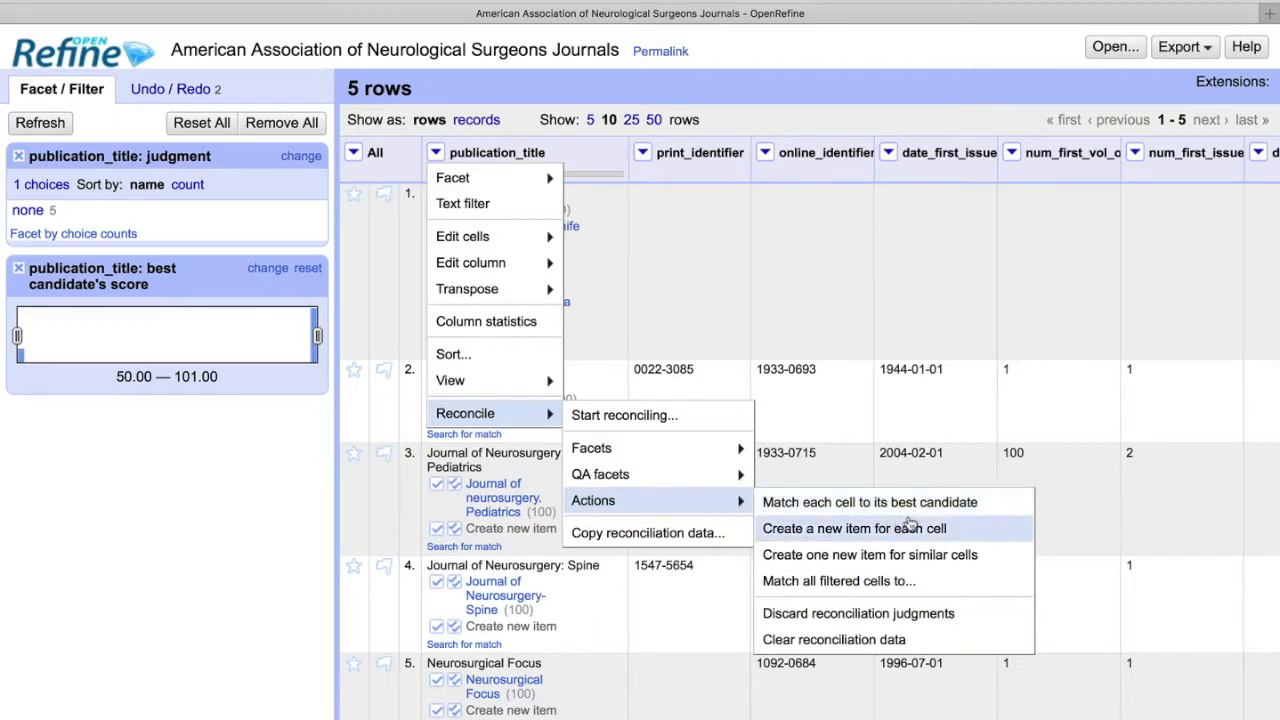
mouse_move(902, 502)
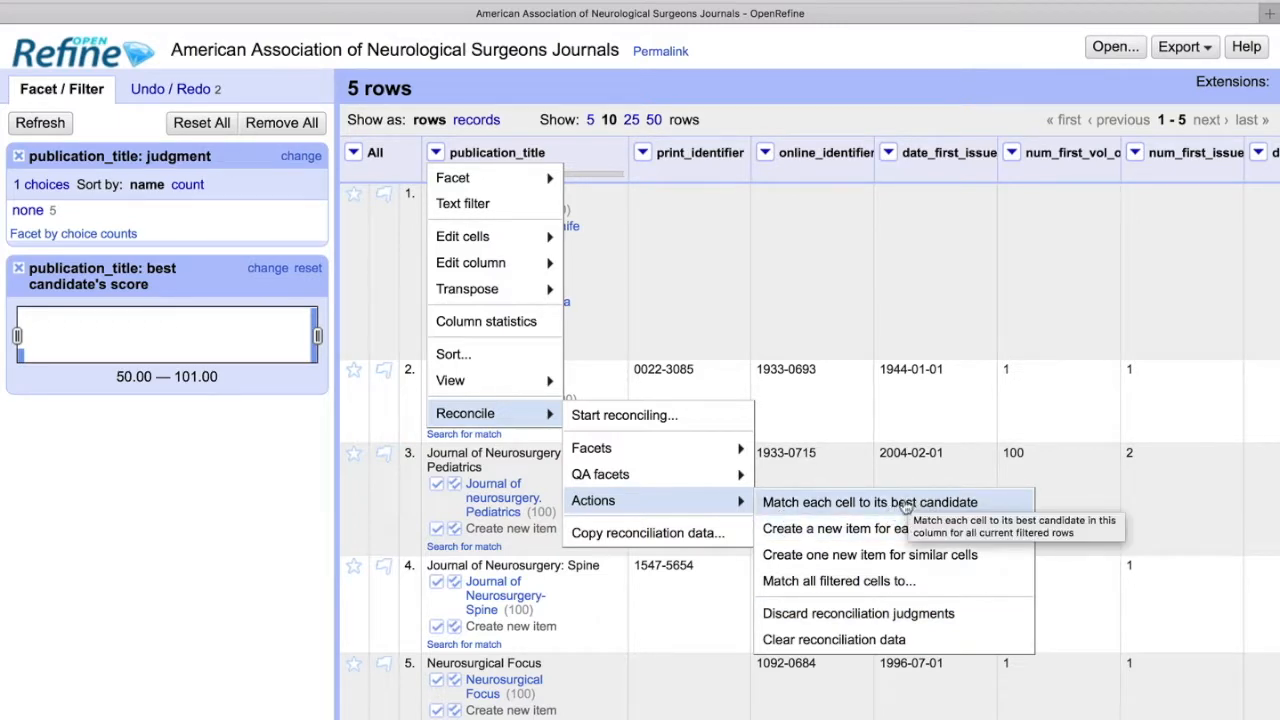
mouse_move(780, 506)
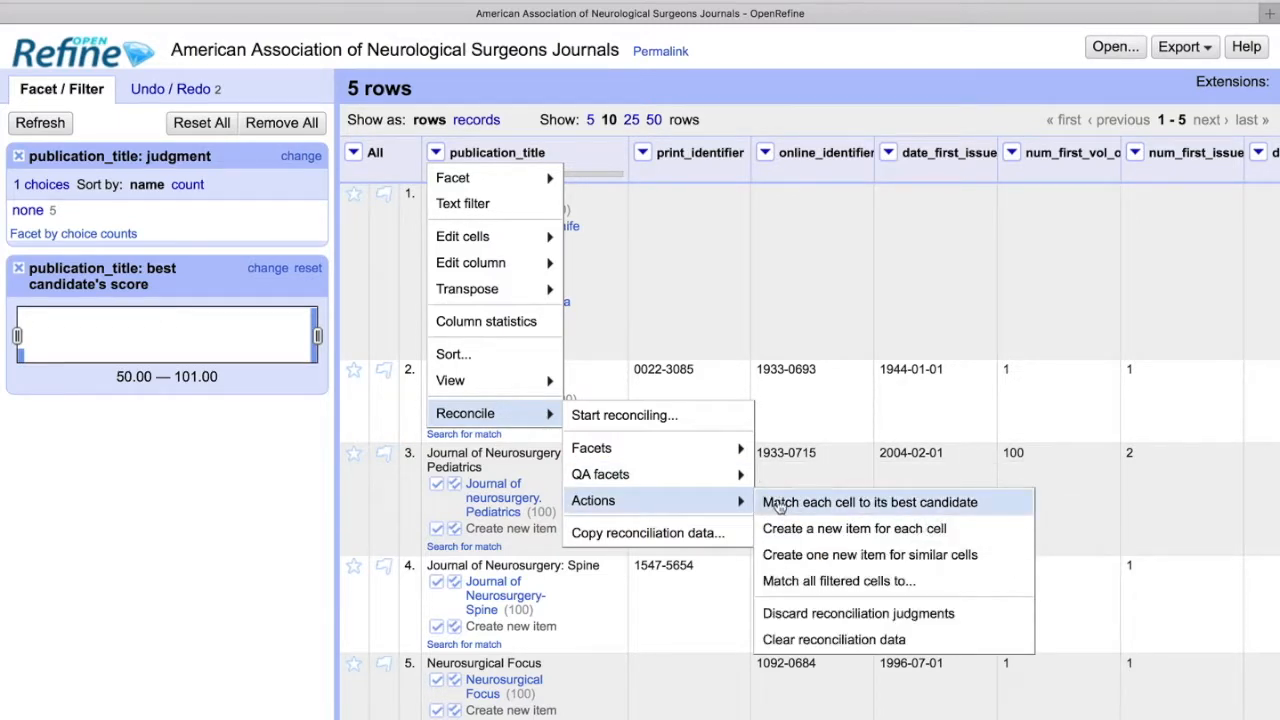
left_click(906, 502)
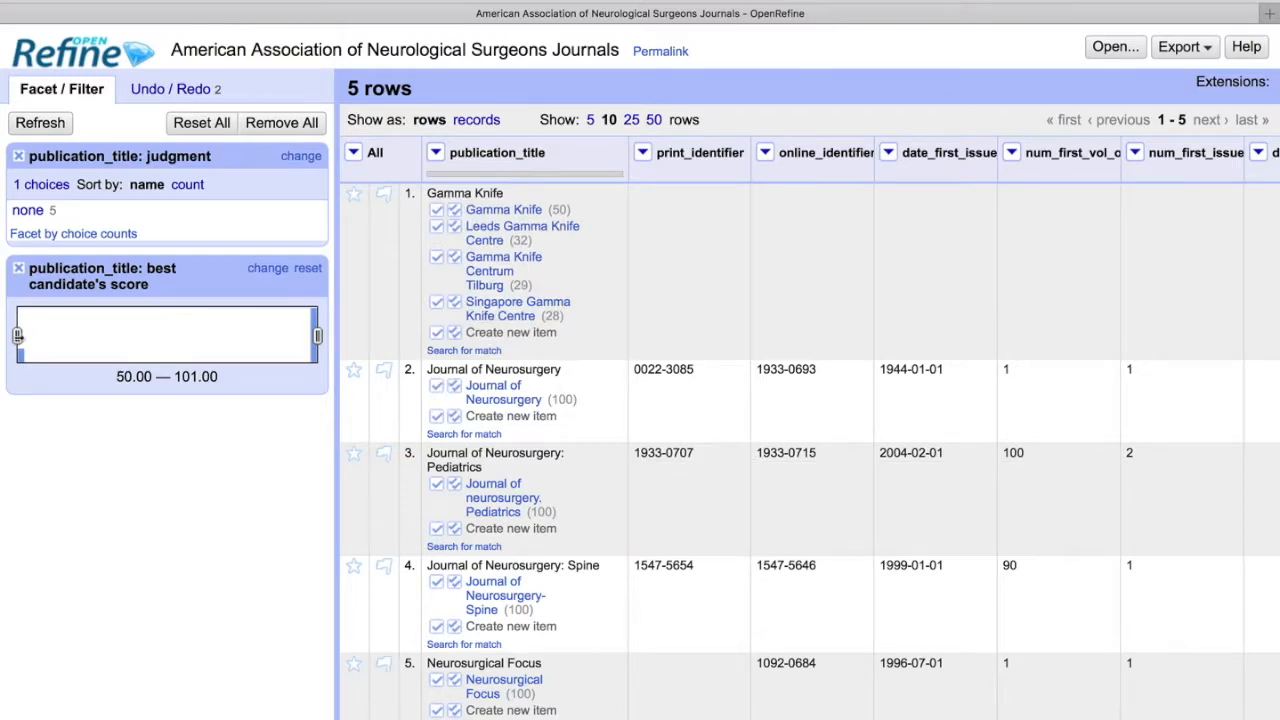
left_click_drag(16, 336, 186, 336)
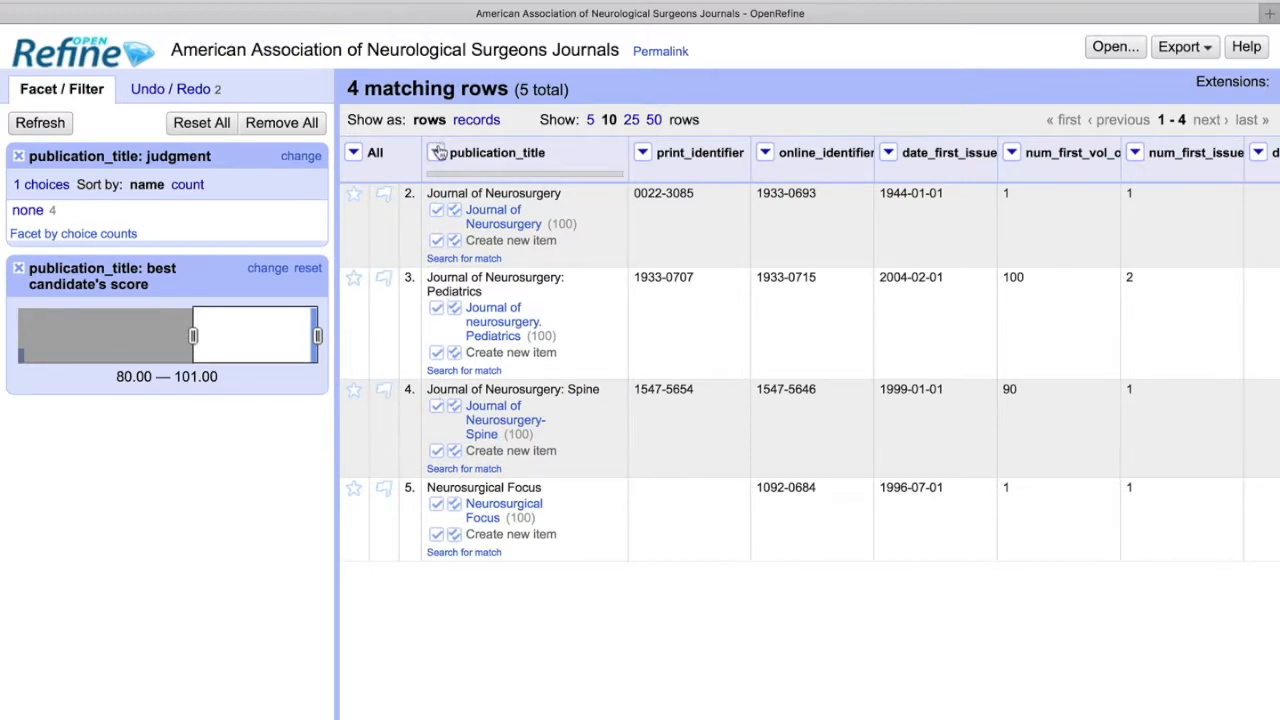
left_click(434, 152)
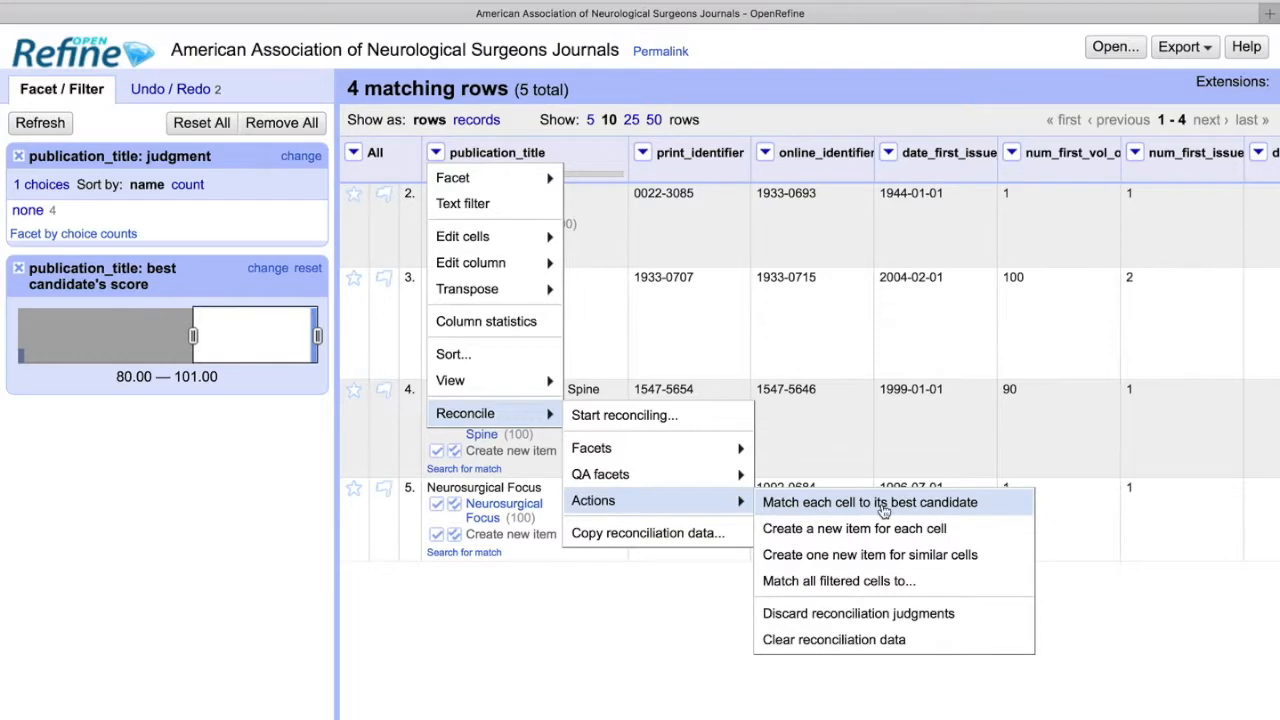
mouse_move(884, 510)
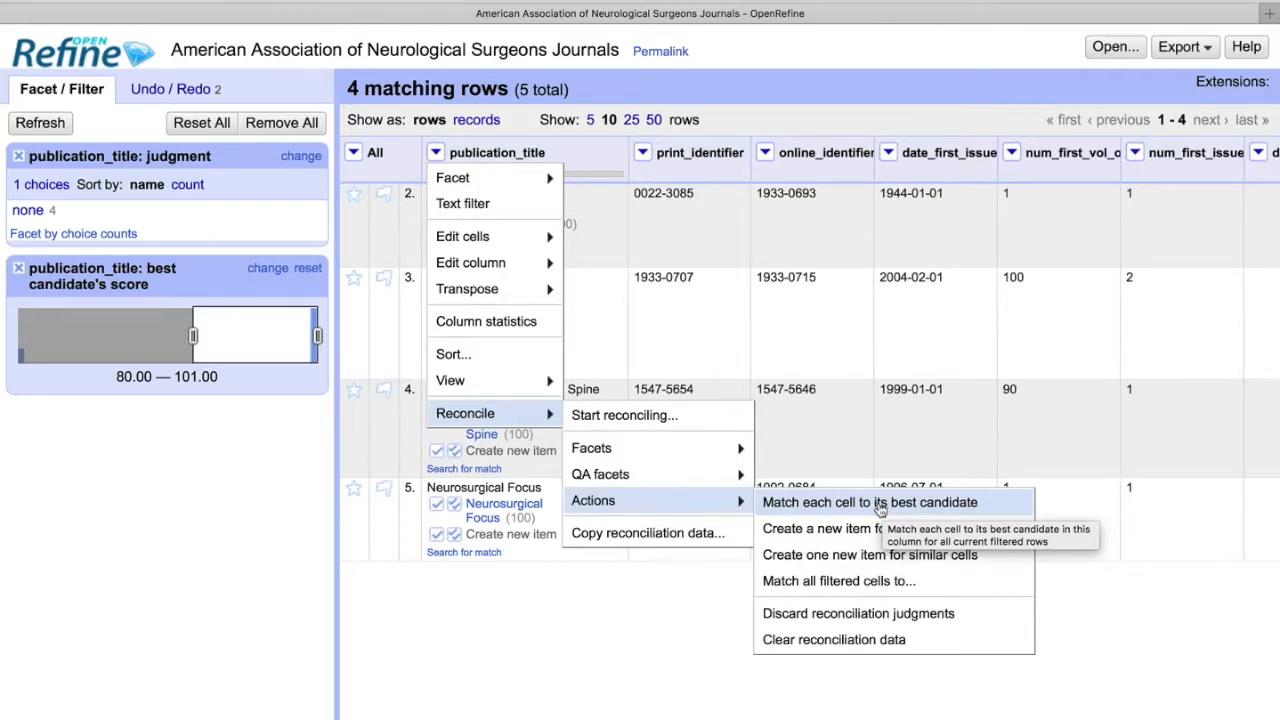
left_click(872, 504)
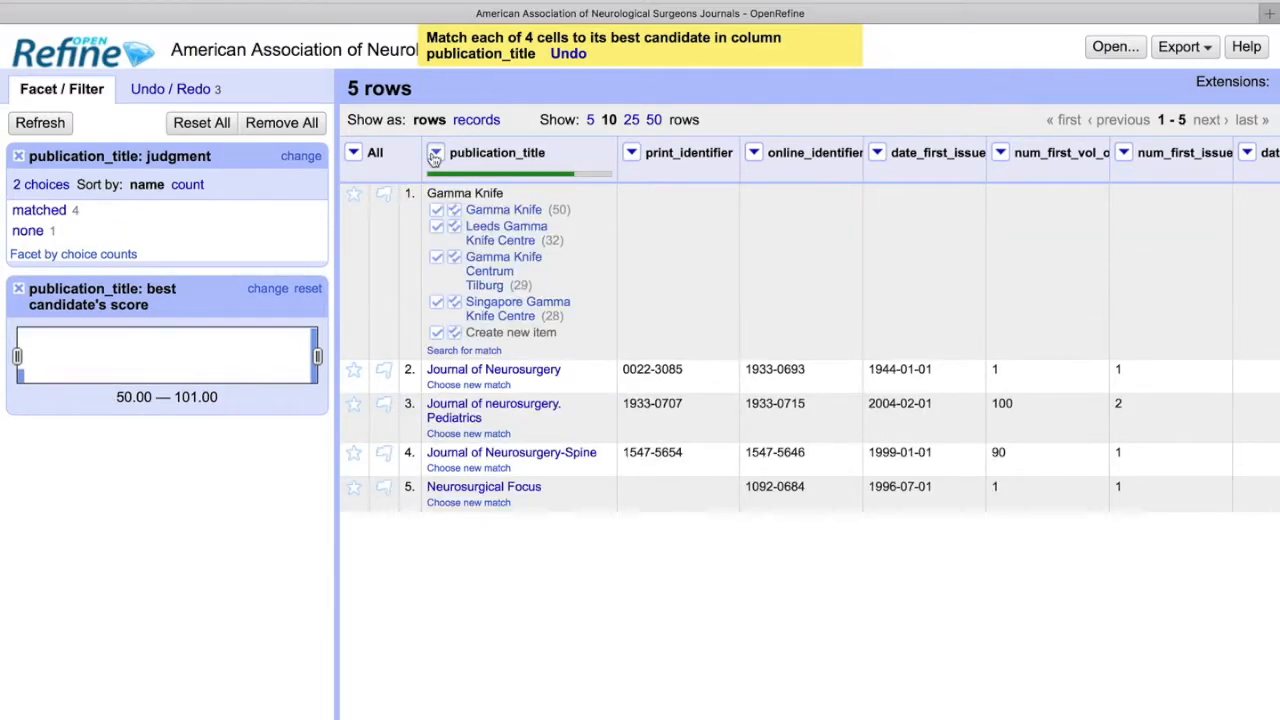
Review the publication_title column and Reconcile menu options after adding Scopus Source and Wikidata ID columns.
left_click(432, 152)
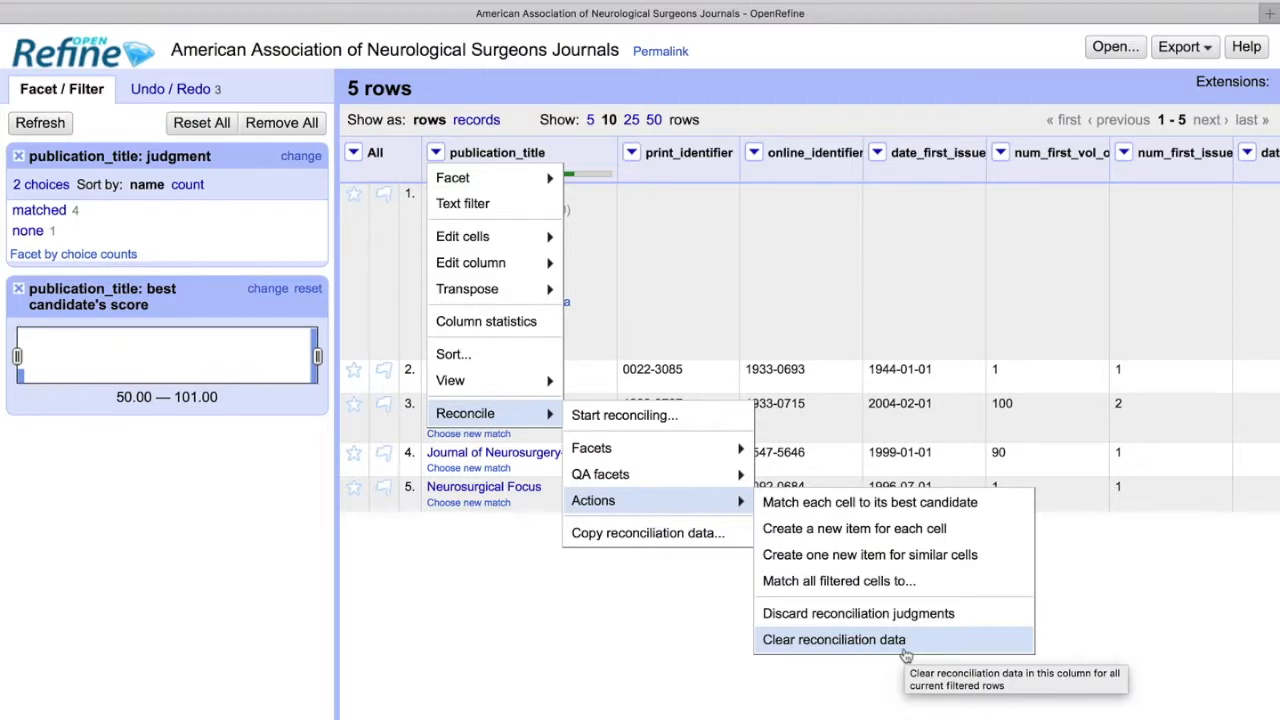
left_click(840, 640)
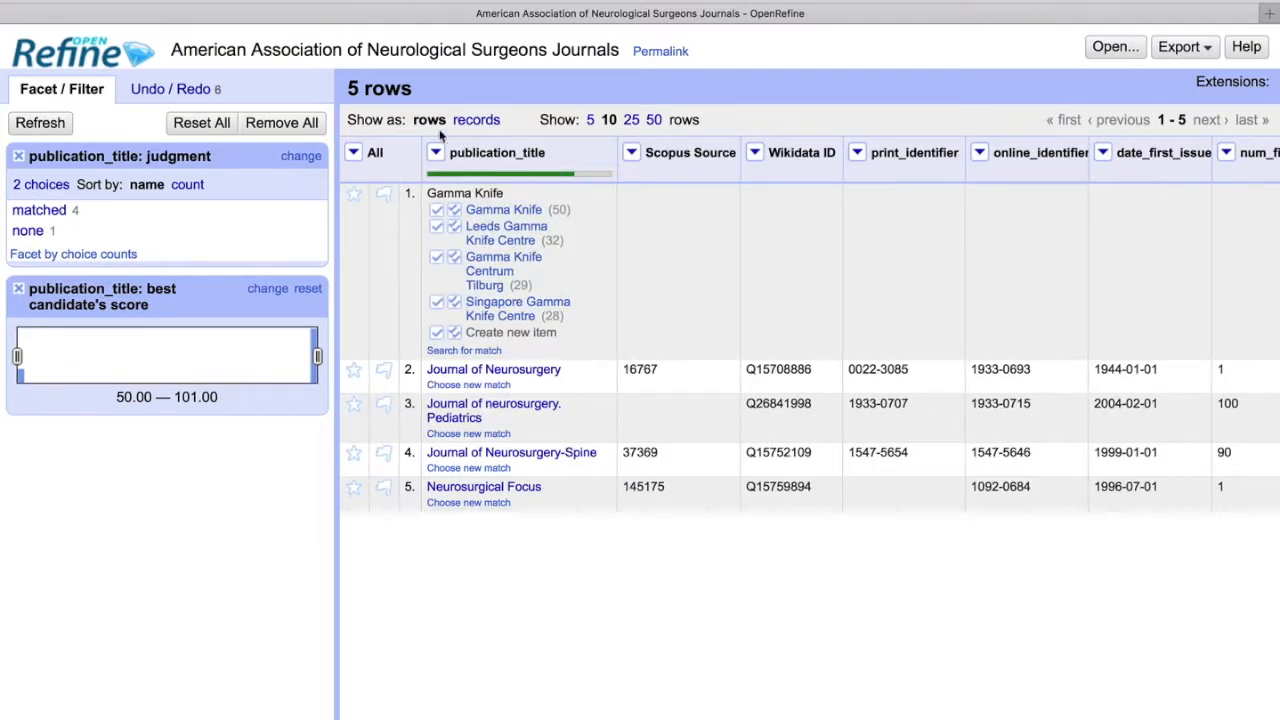
left_click(436, 152)
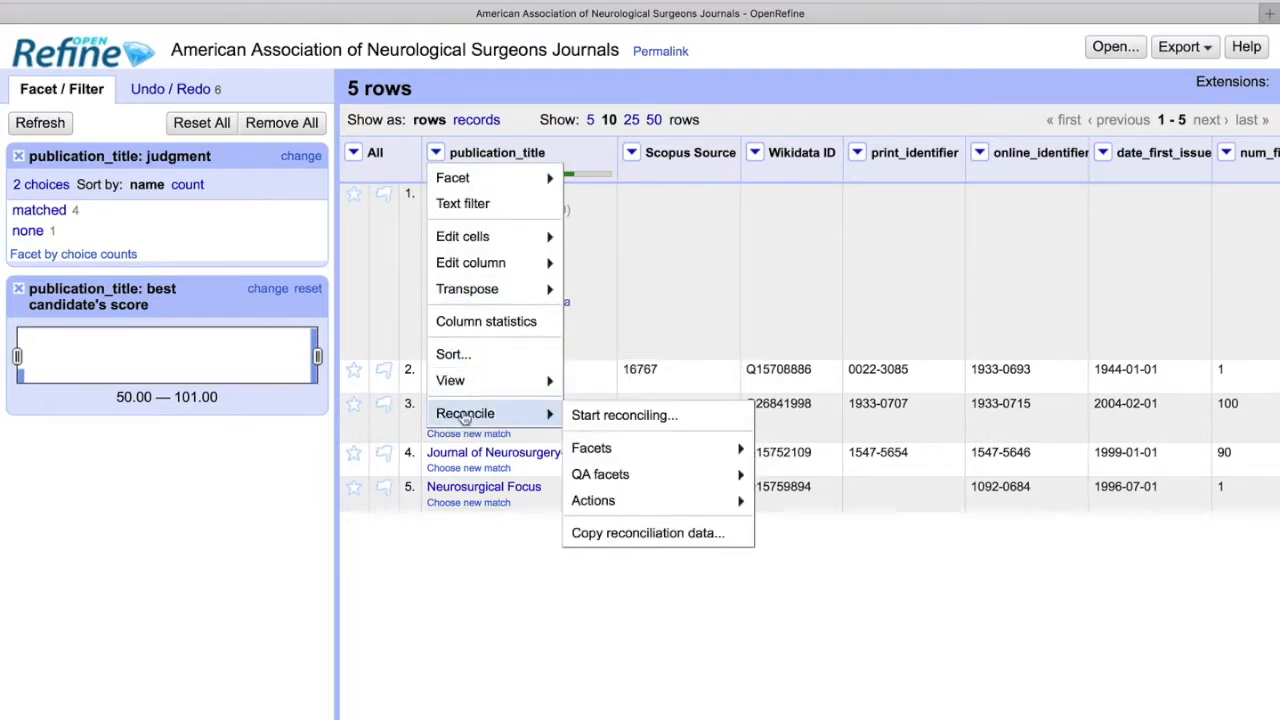
mouse_move(672, 532)
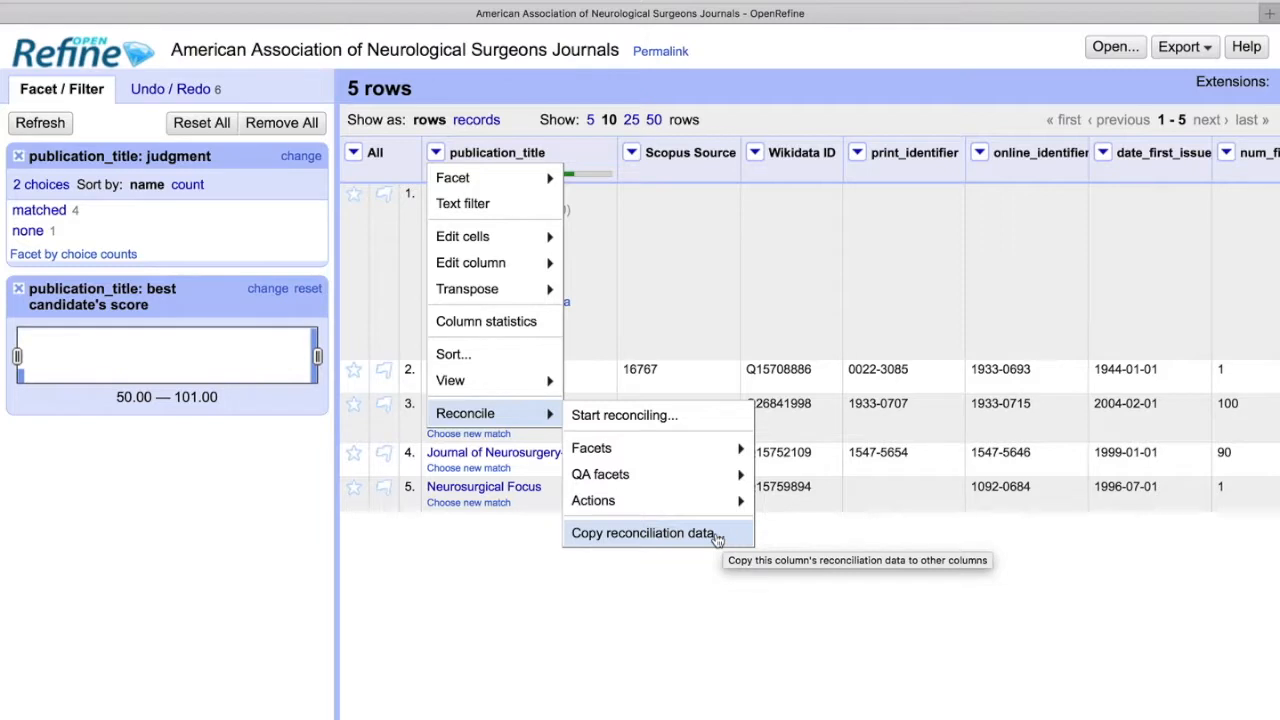
mouse_move(704, 232)
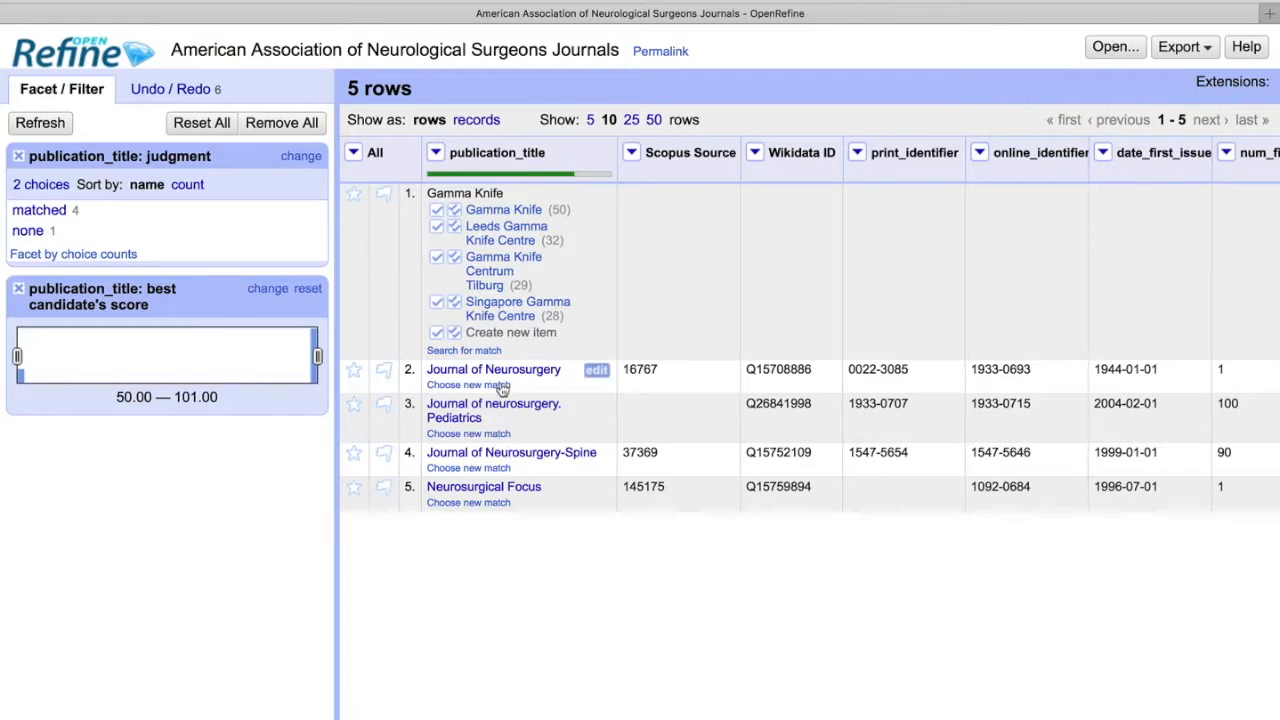
mouse_move(526, 380)
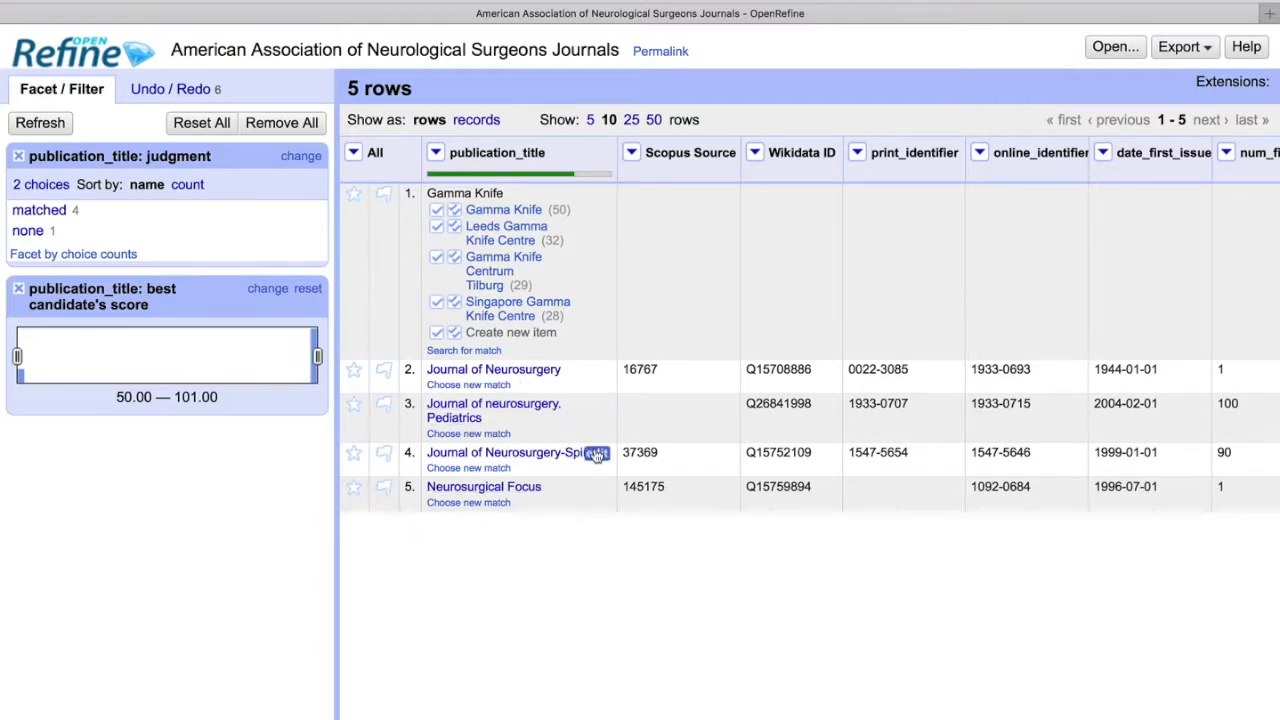
mouse_move(592, 452)
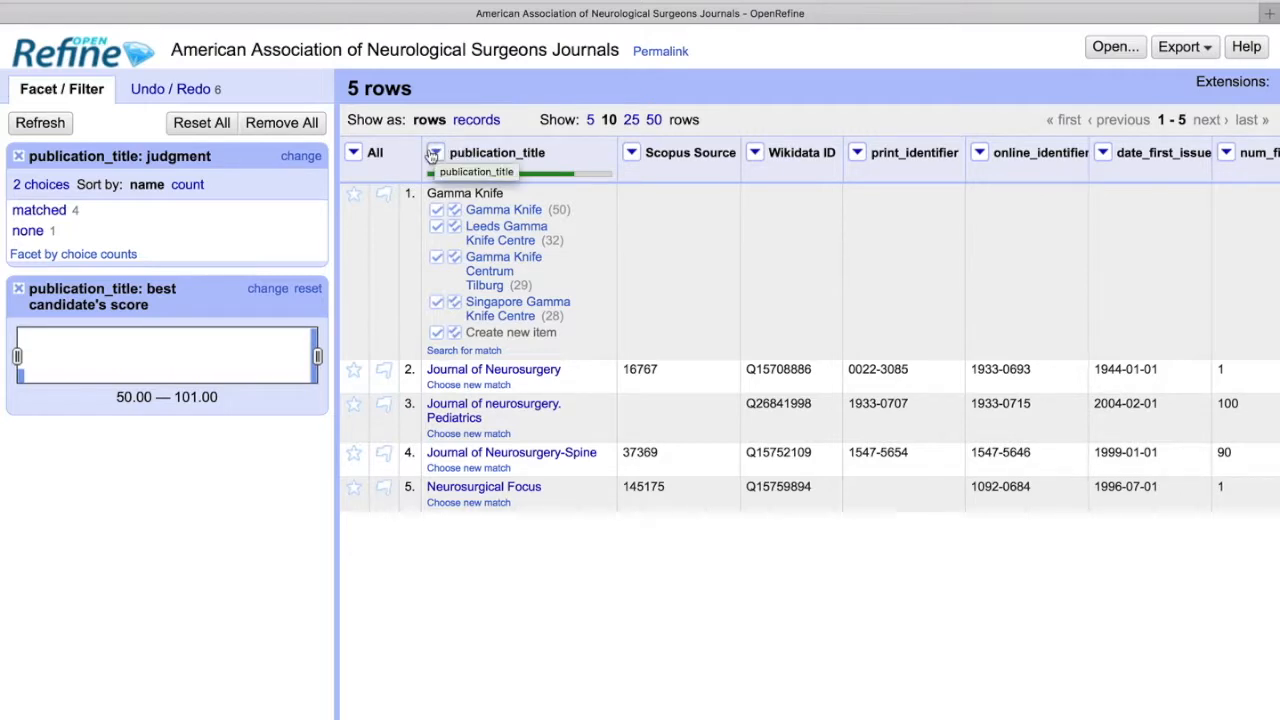
Add a publication_title_2 column based on publication_title with expression value.
left_click(424, 152)
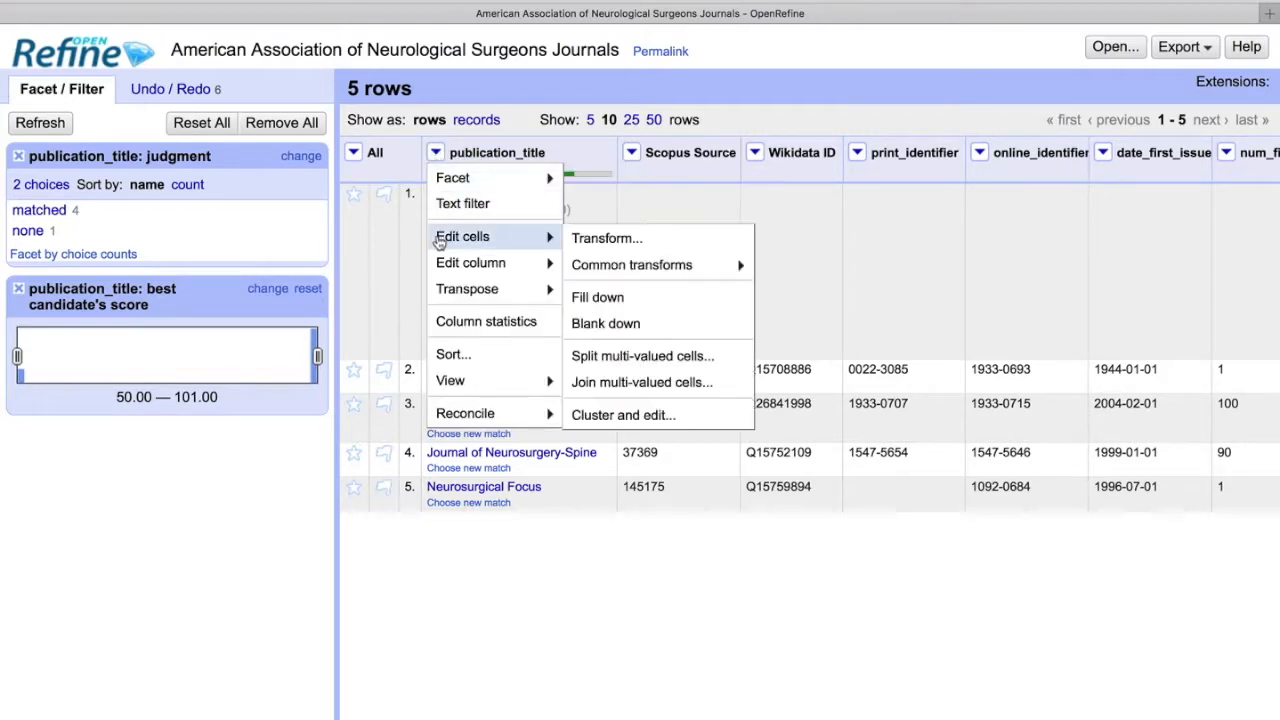
mouse_move(470, 262)
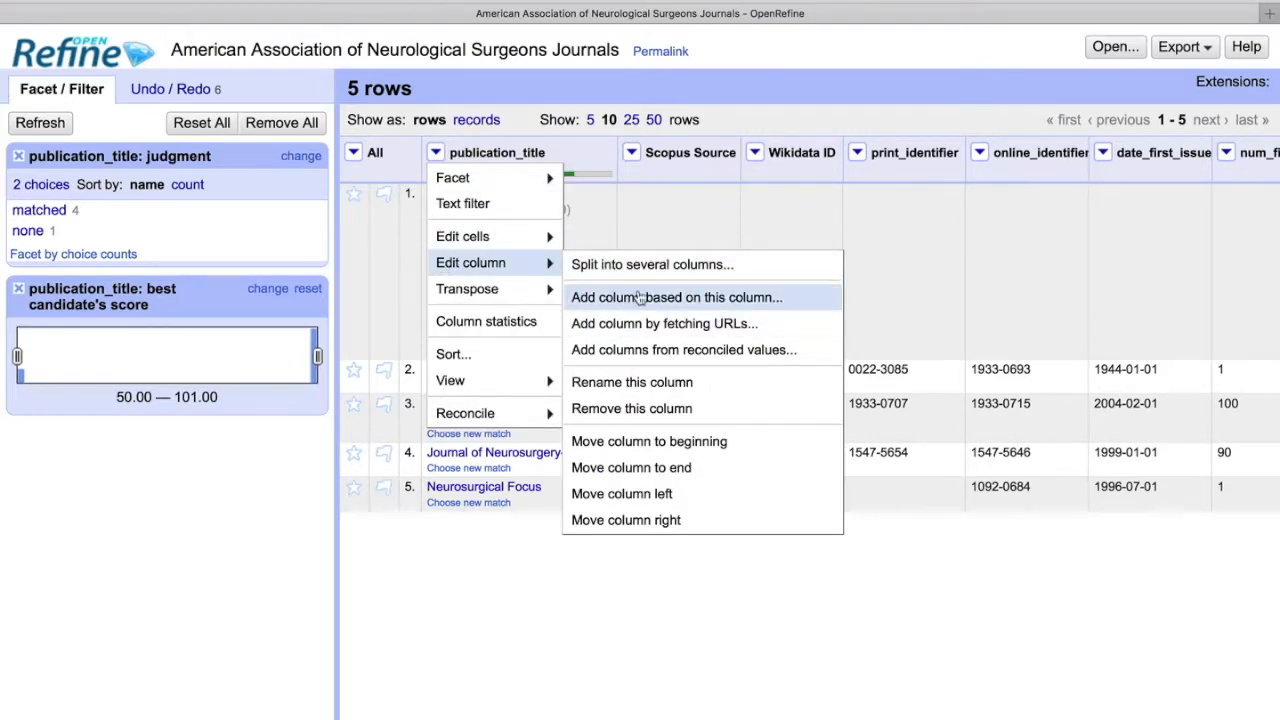
left_click(676, 296)
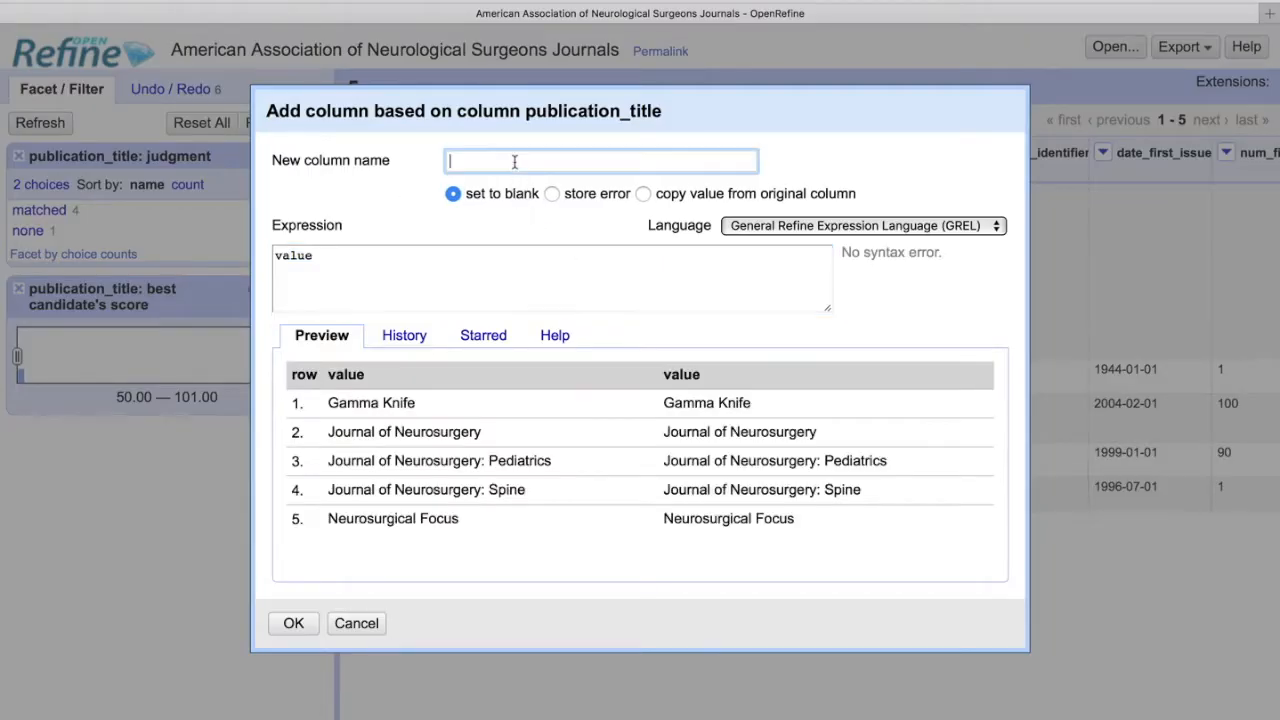
type("publication")
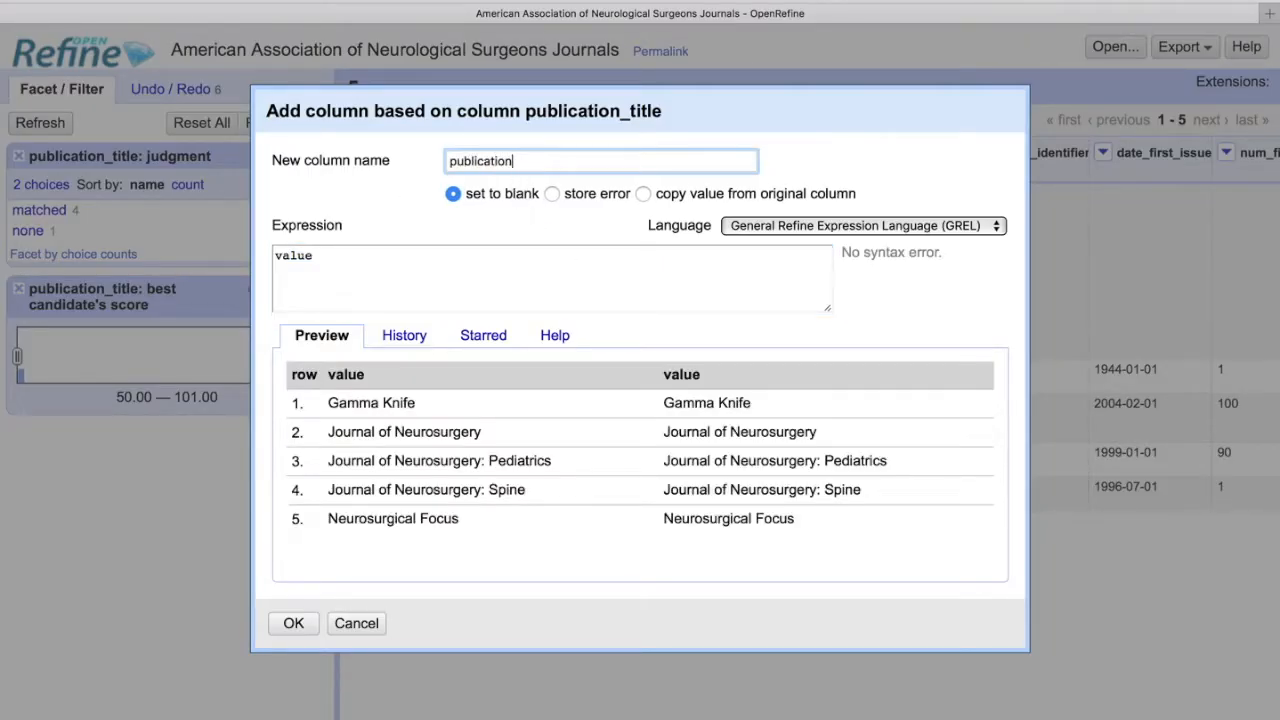
type("_title_2")
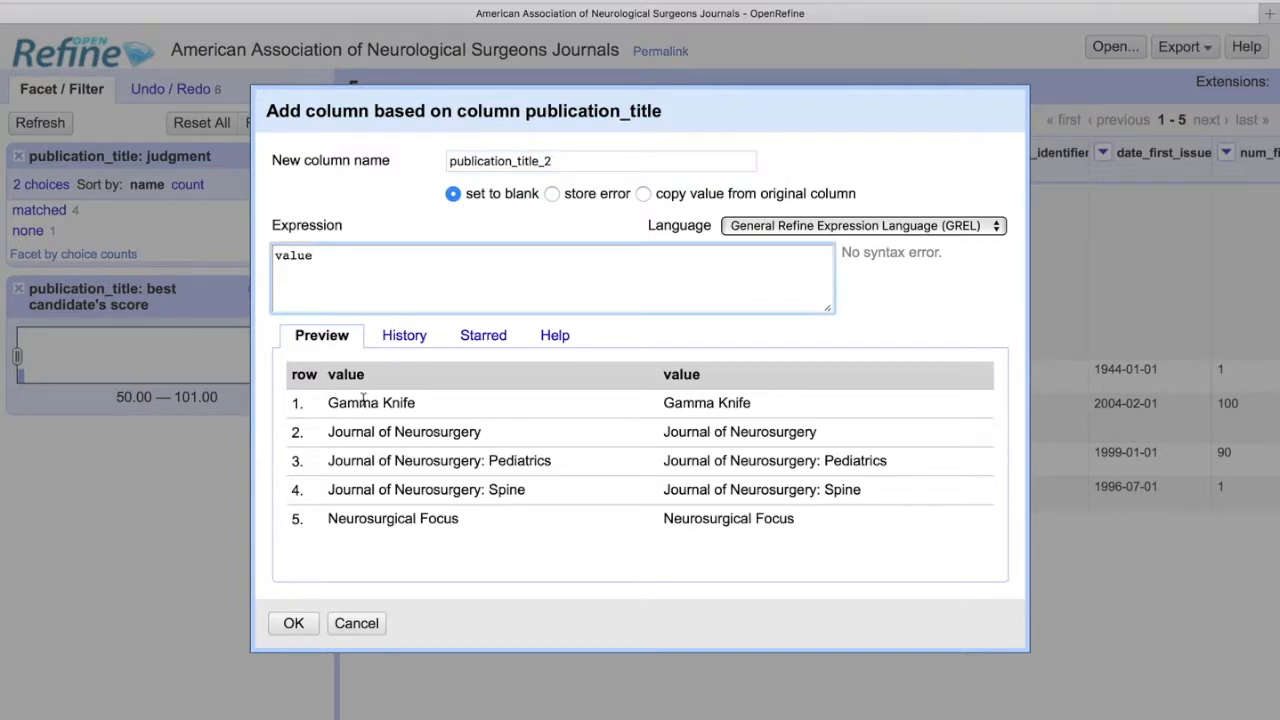
left_click(292, 624)
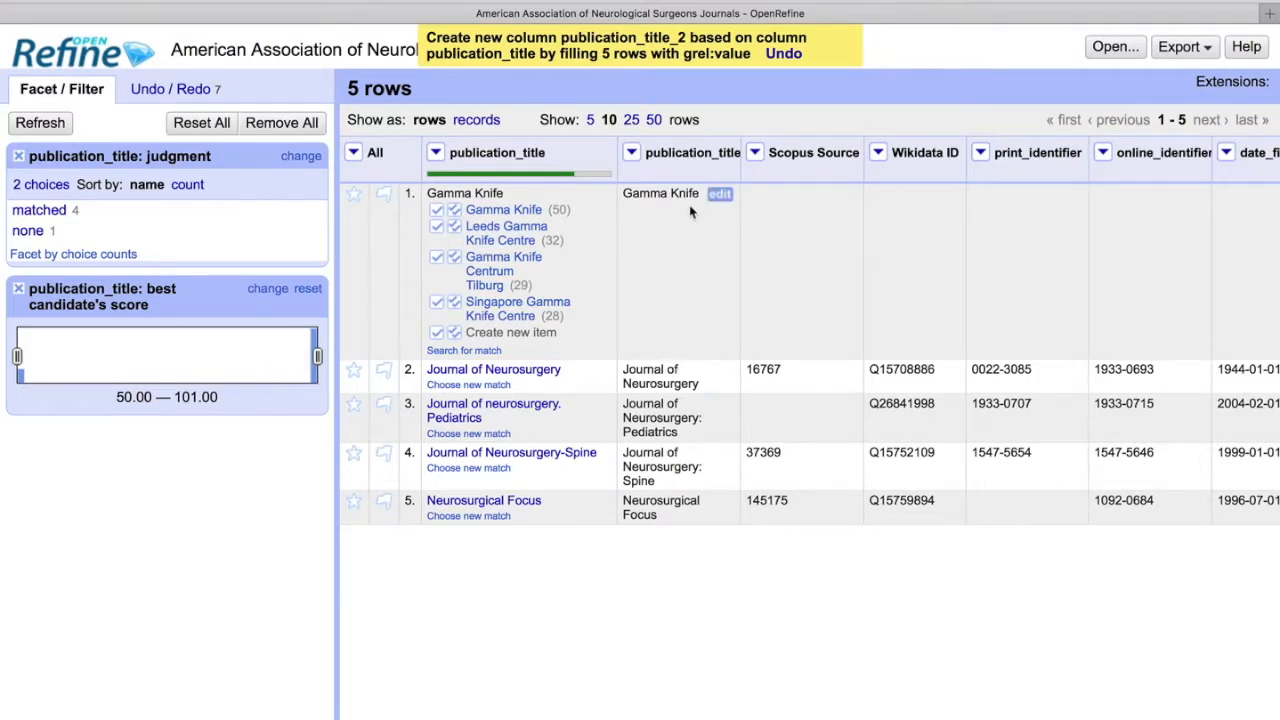
mouse_move(680, 268)
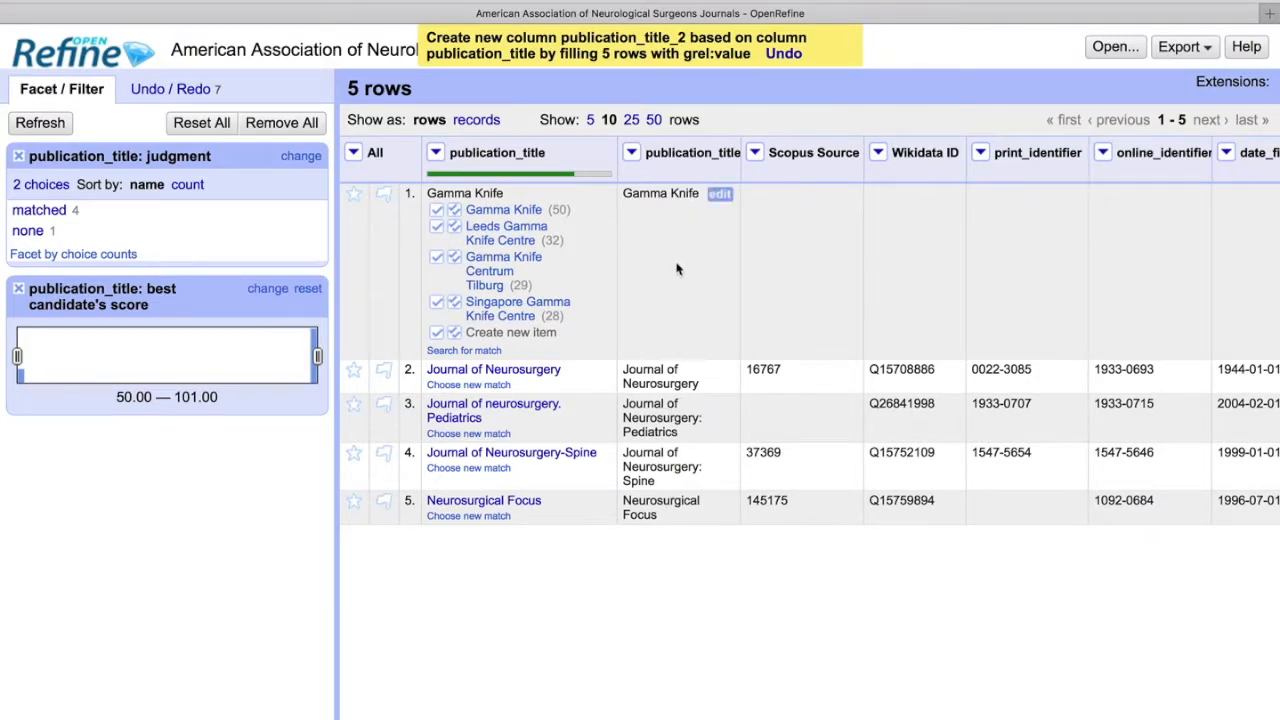
mouse_move(692, 438)
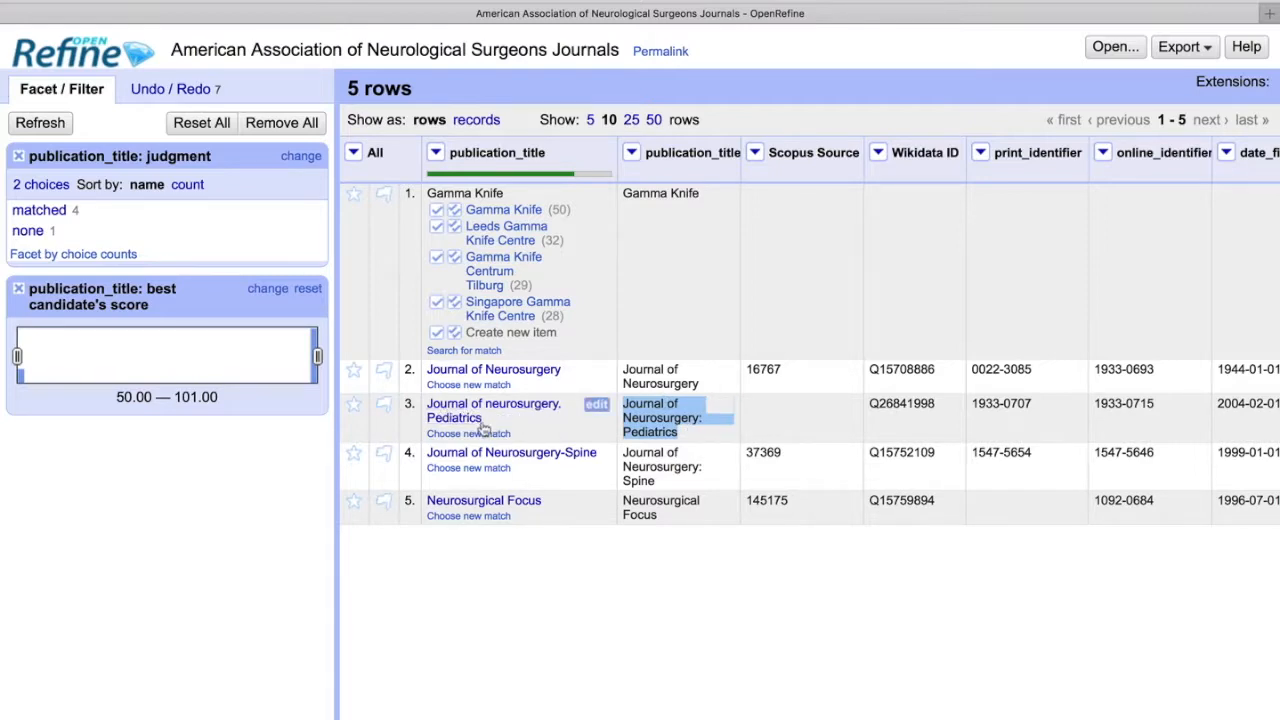
mouse_move(514, 436)
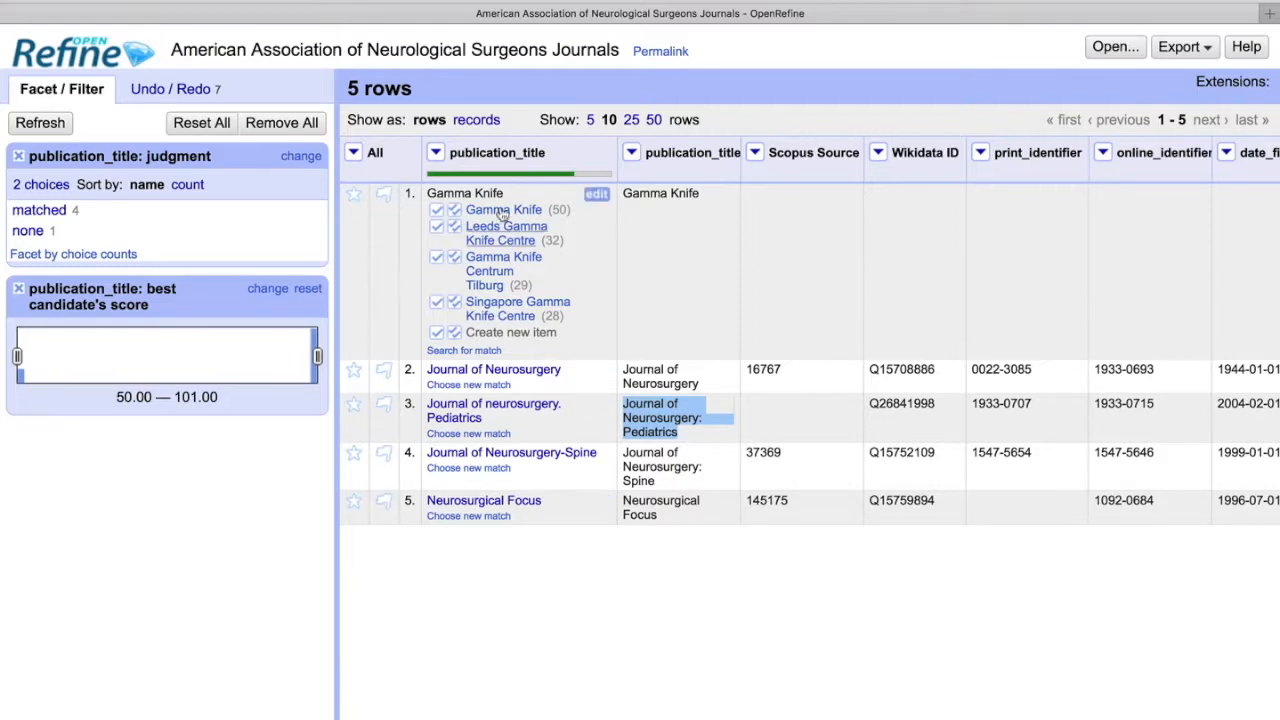
Copy the four recon judgments from publication_title into publication_title_2.
left_click(436, 152)
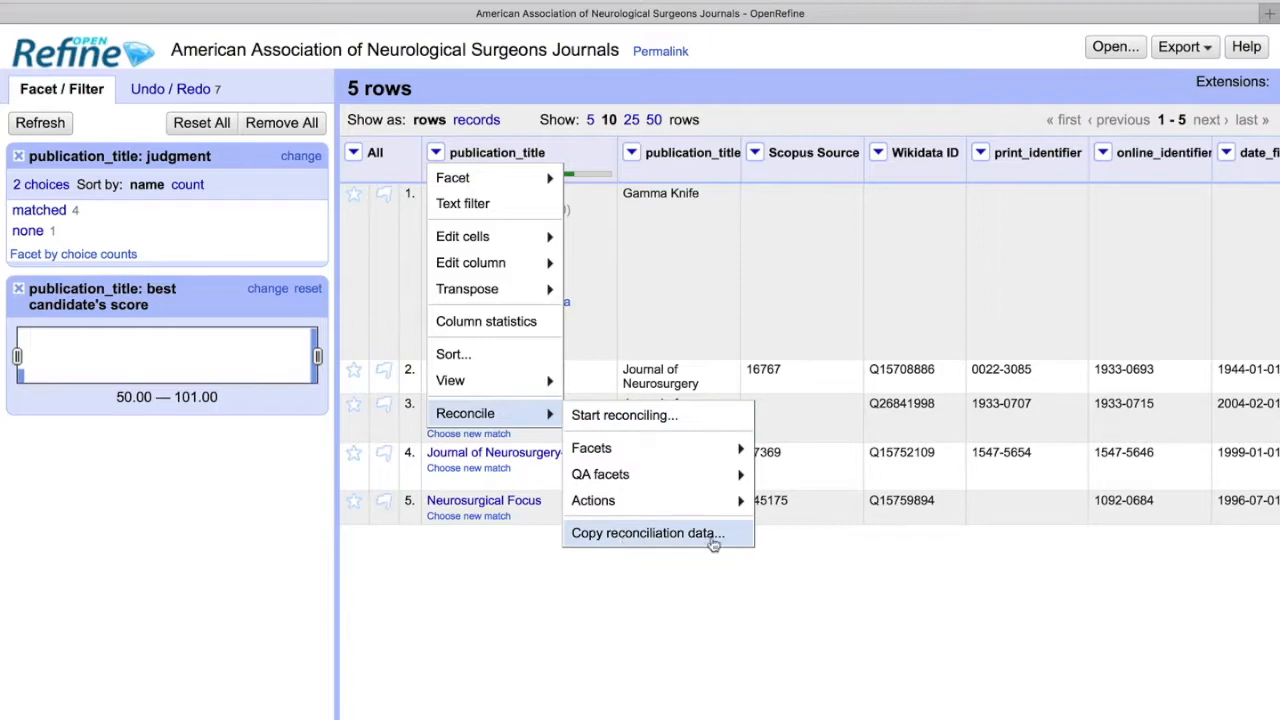
left_click(640, 532)
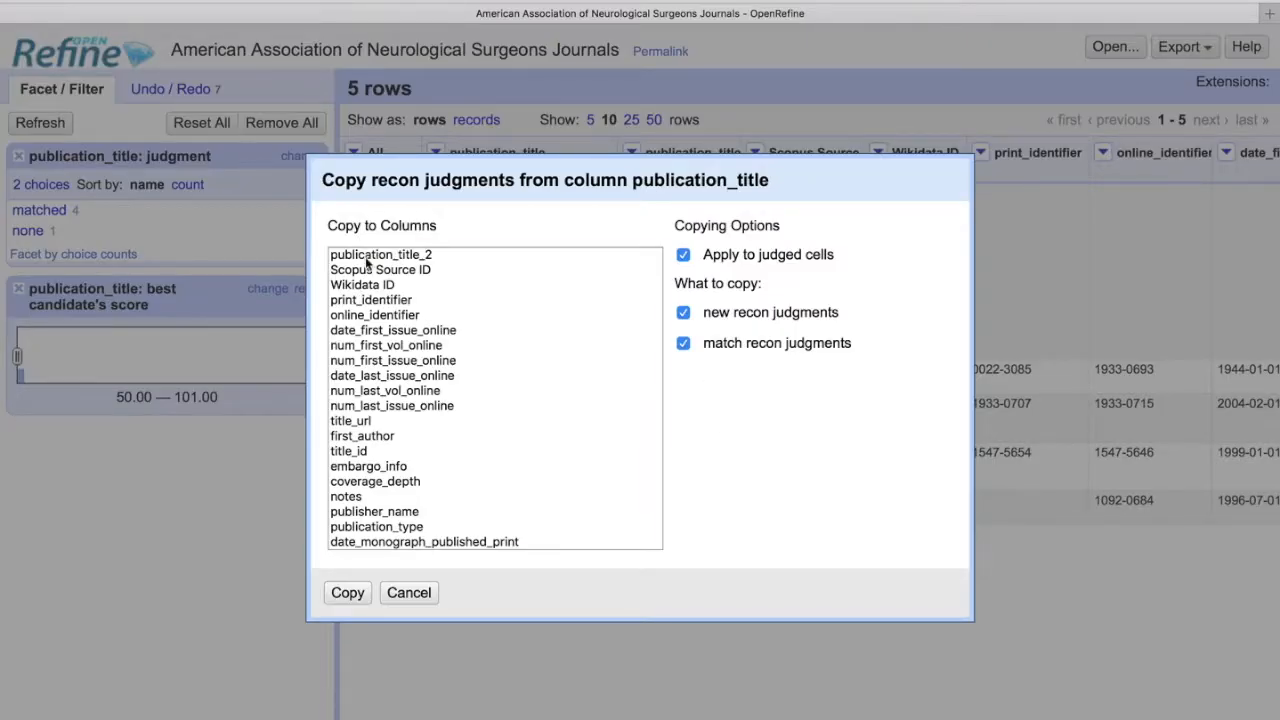
left_click(380, 254)
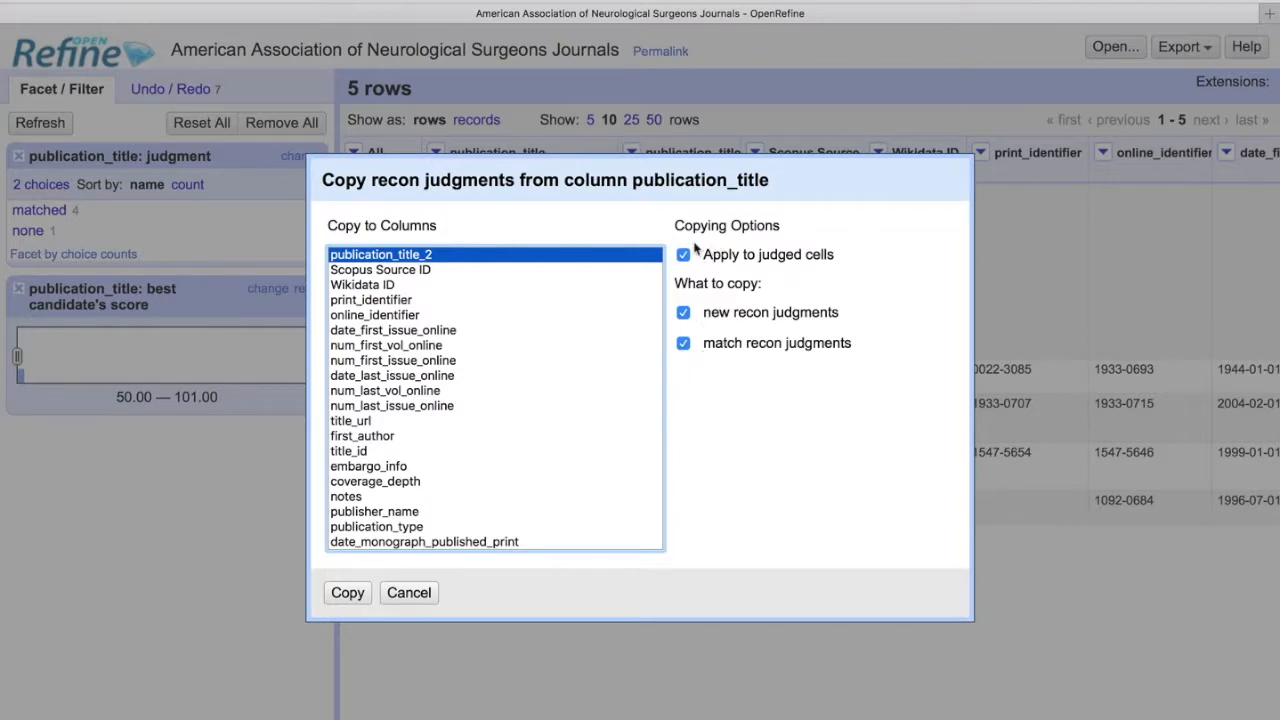
mouse_move(696, 436)
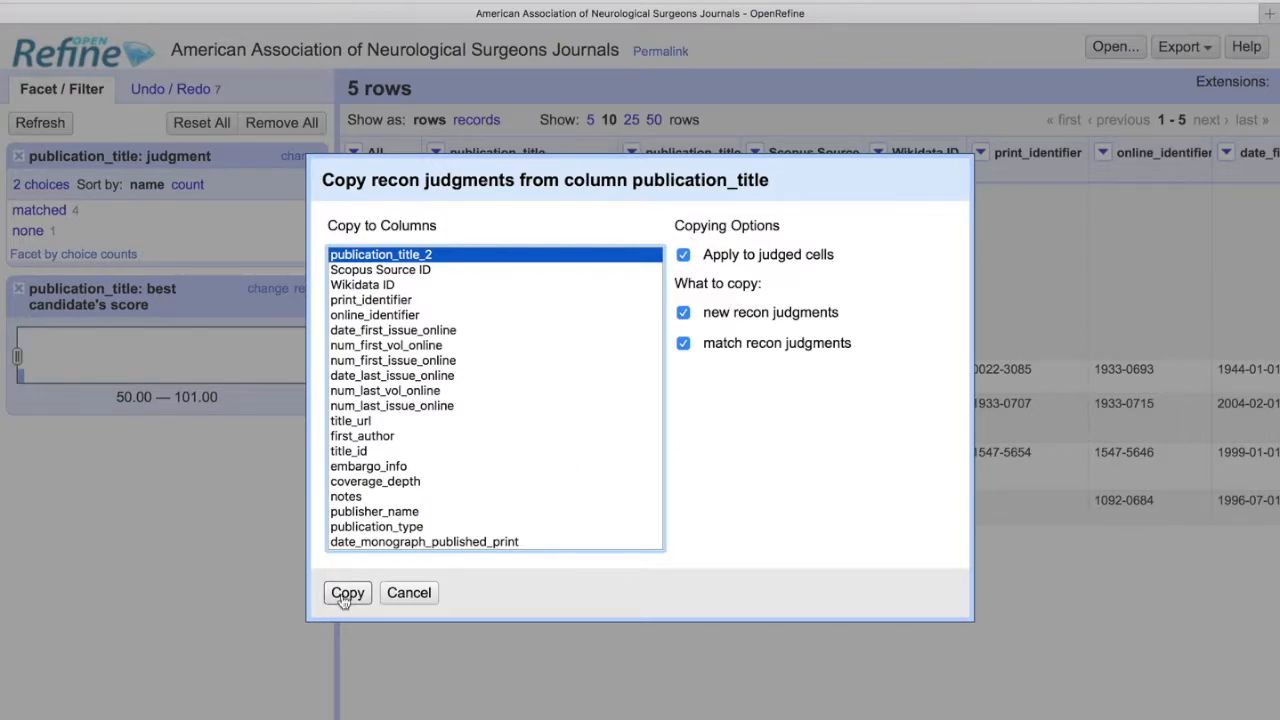
left_click(348, 592)
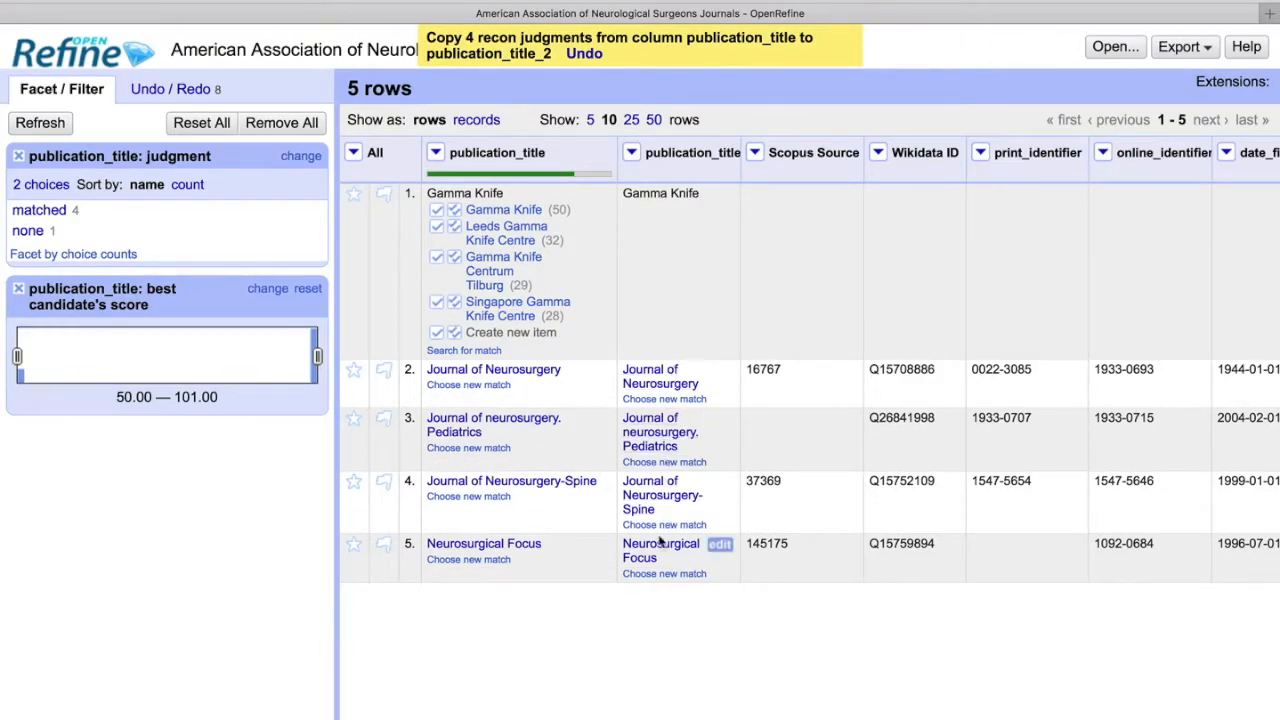
mouse_move(660, 390)
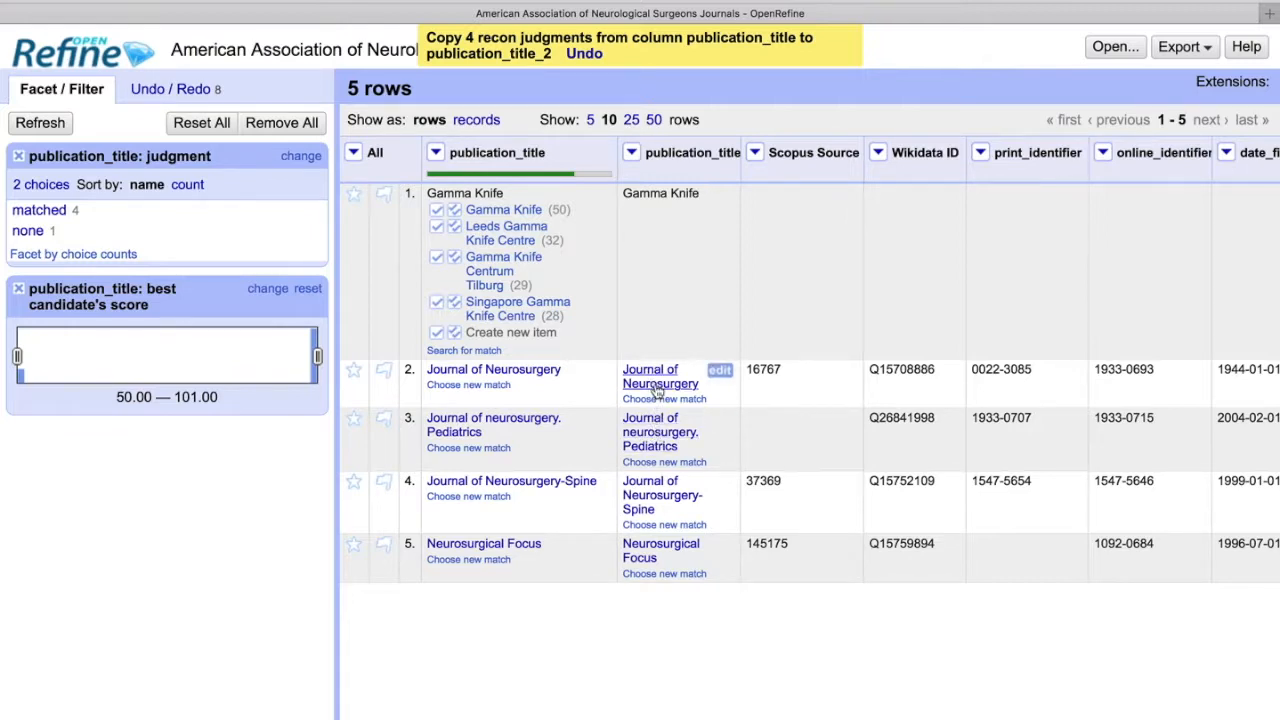
mouse_move(650, 498)
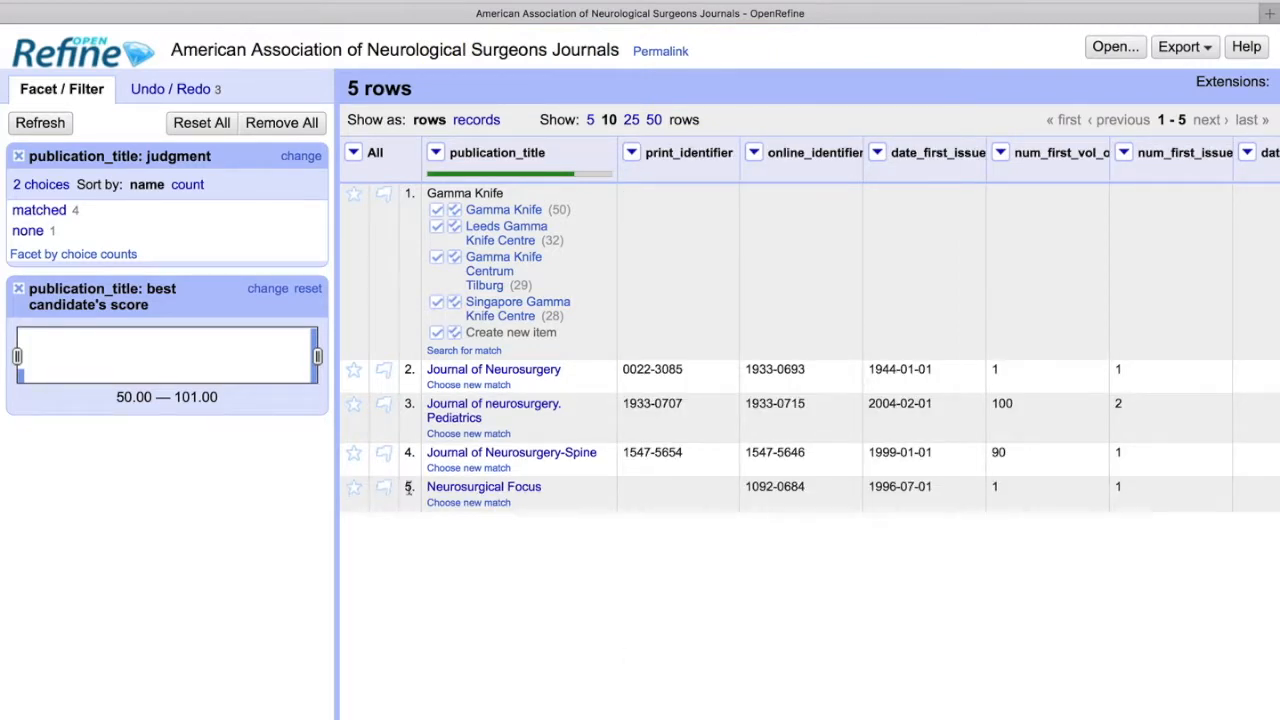
Filter to matched rows and add a Wikidata ID column with expression cell.recon.match.id.
left_click(38, 210)
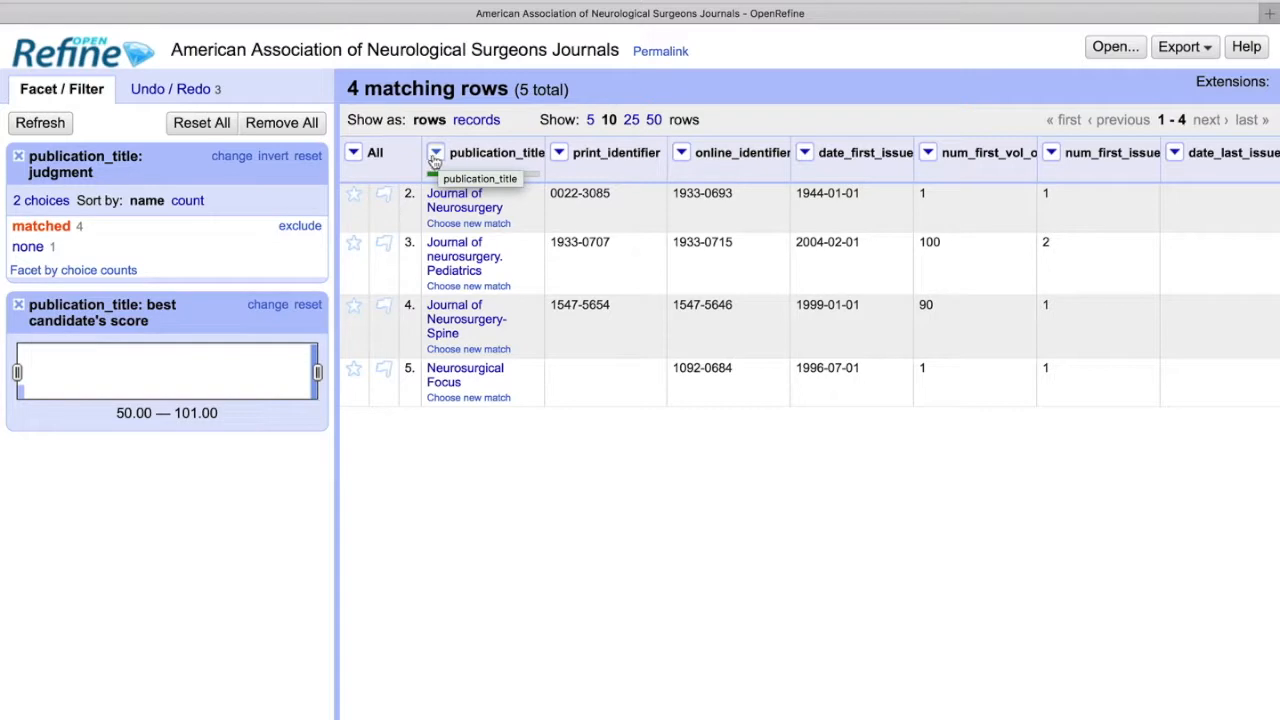
left_click(436, 152)
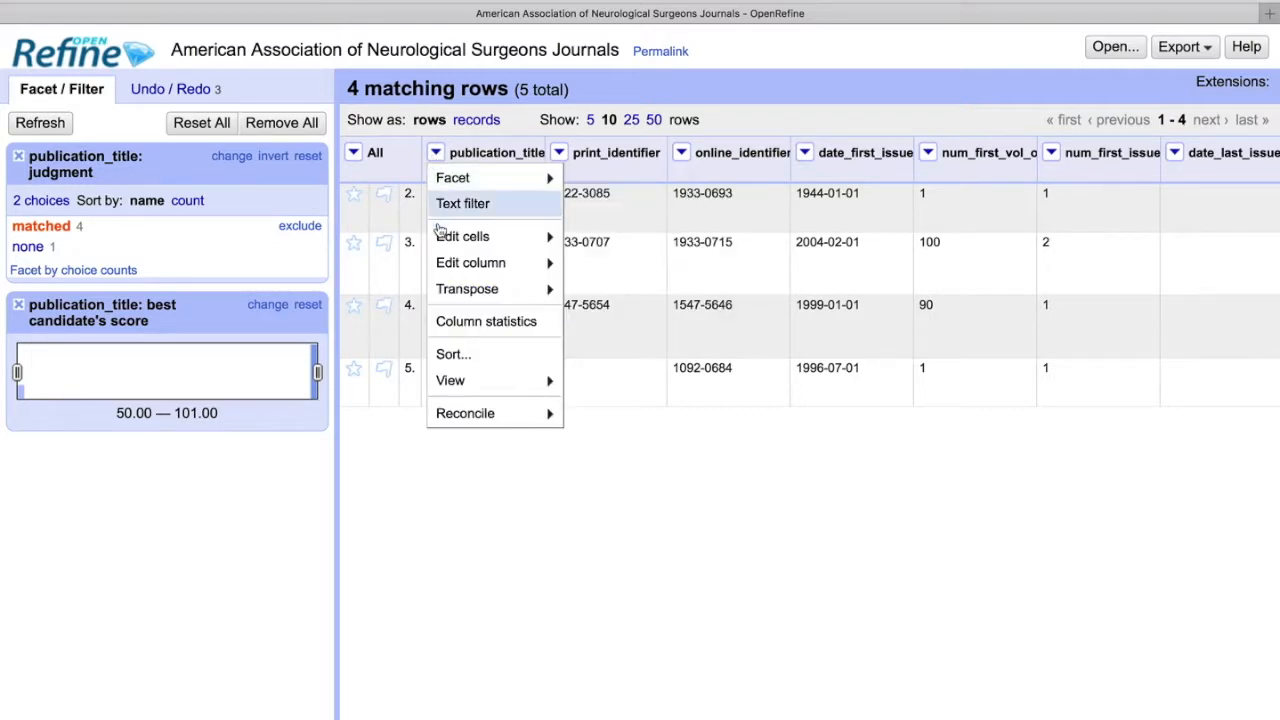
mouse_move(468, 288)
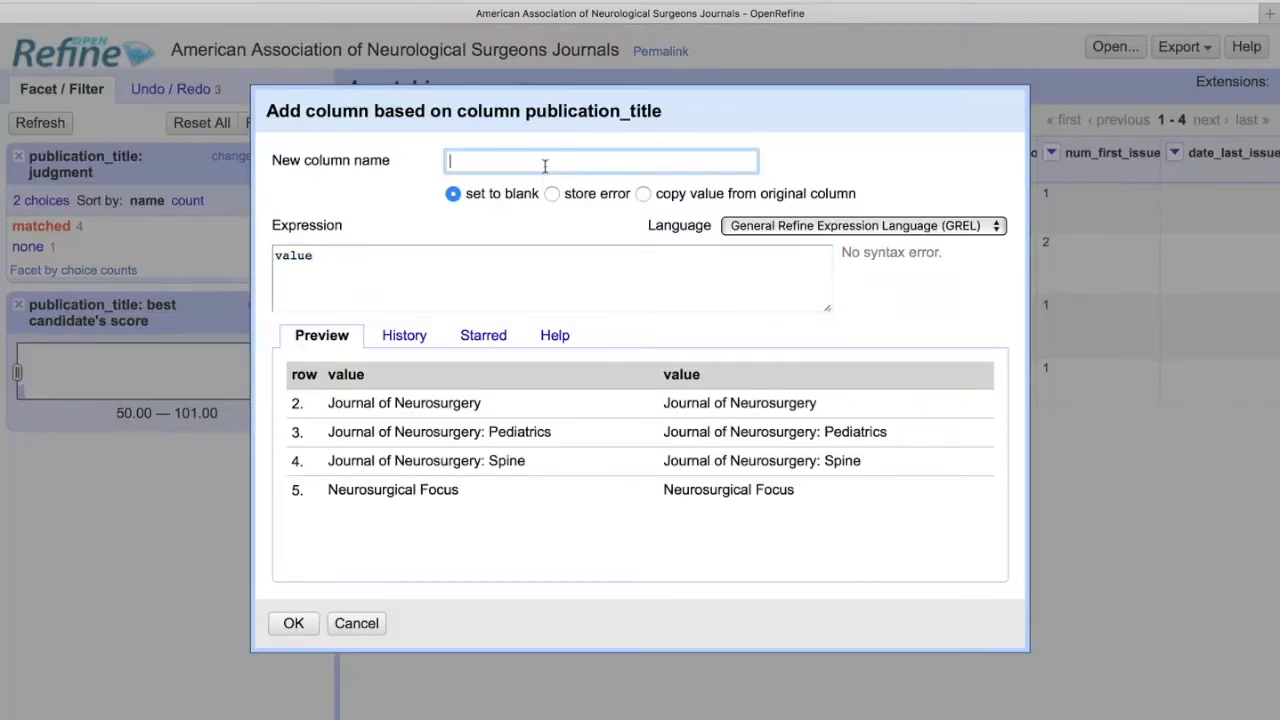
type("Wikidata")
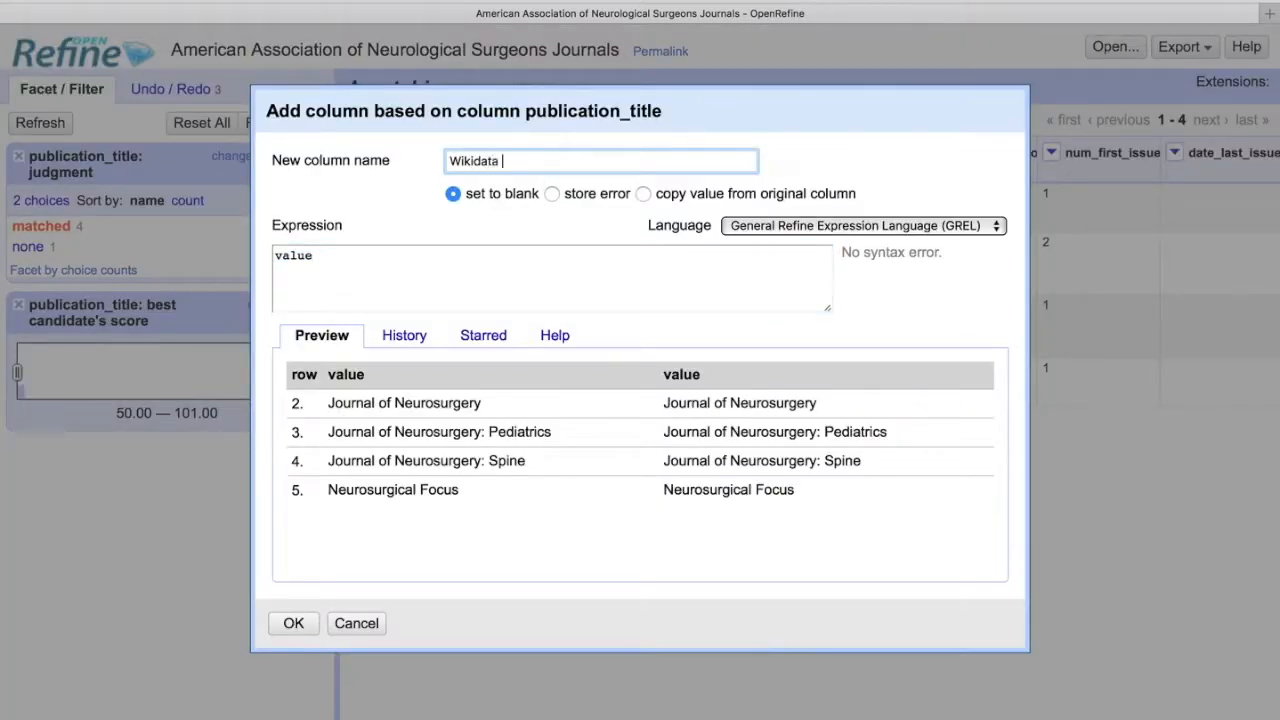
type("ID")
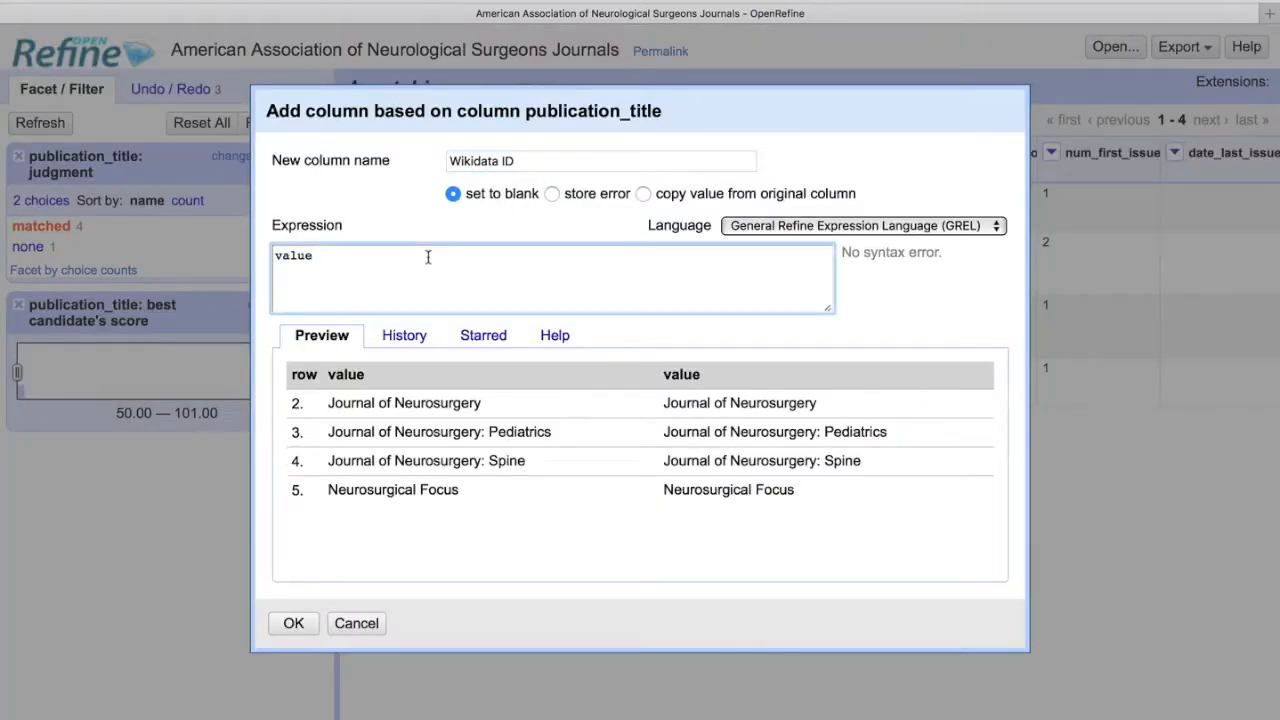
double_click(294, 256)
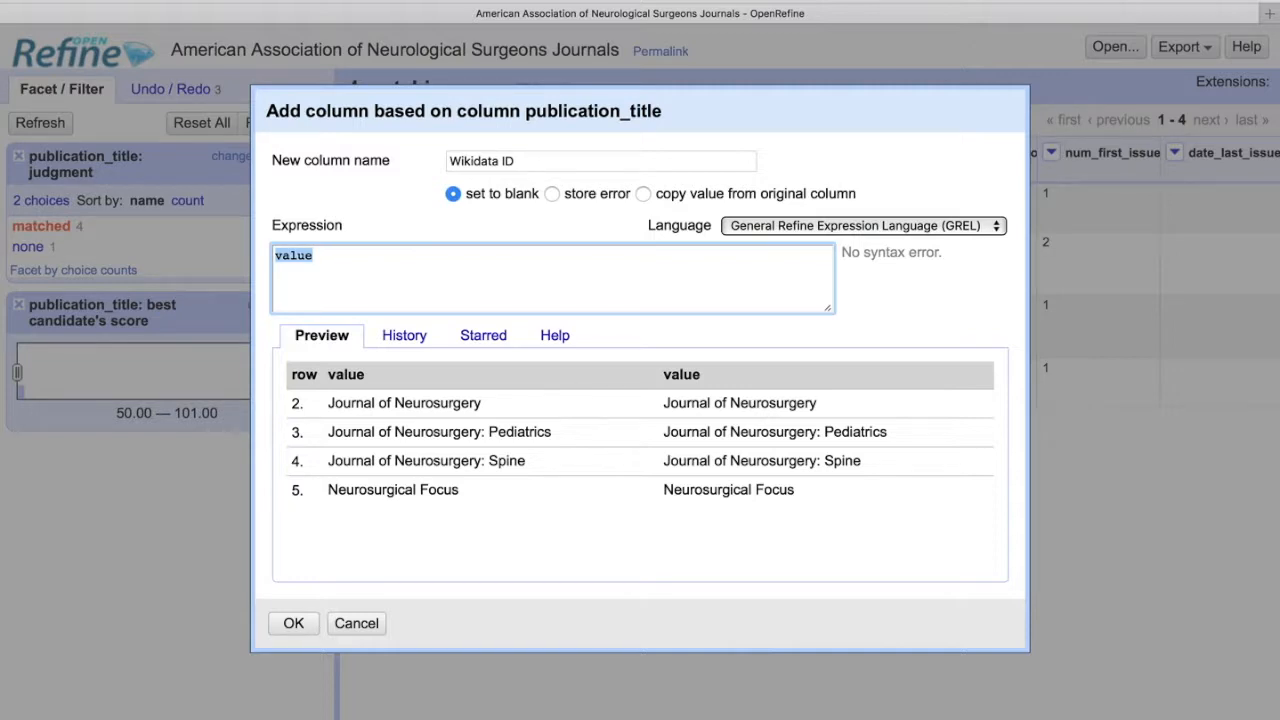
type("cell.reo")
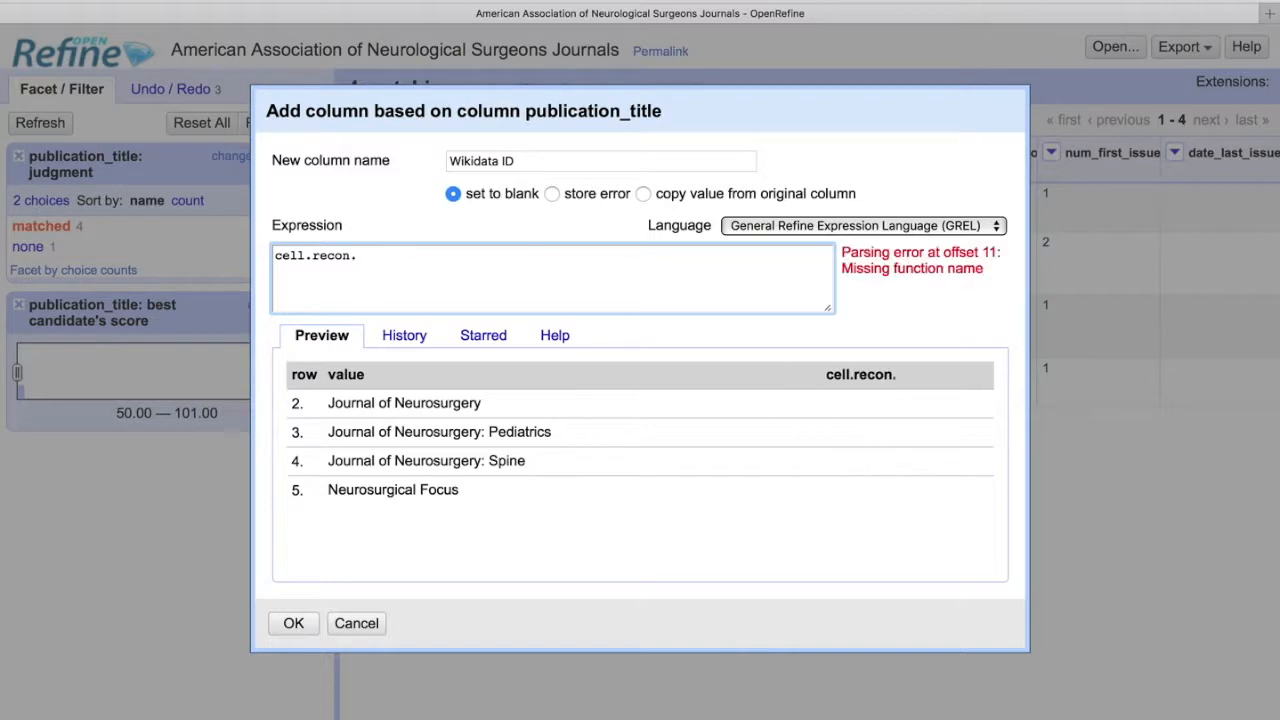
type("match.id")
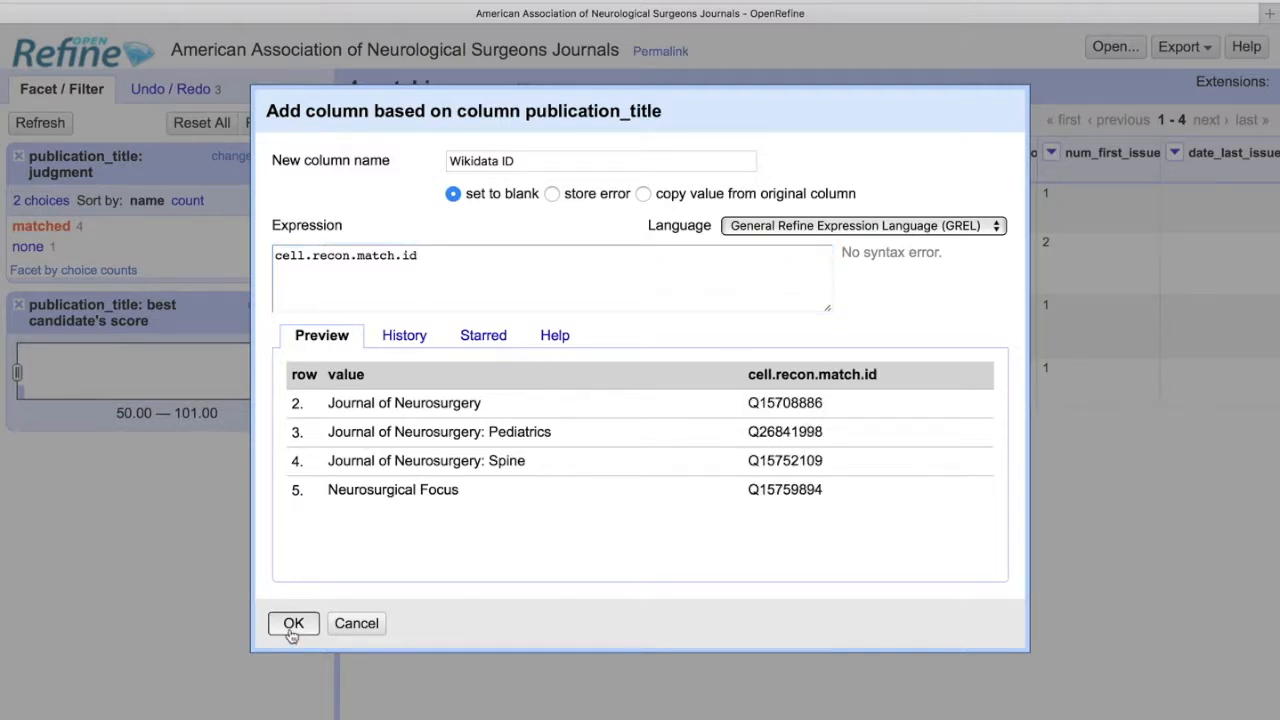
left_click(292, 624)
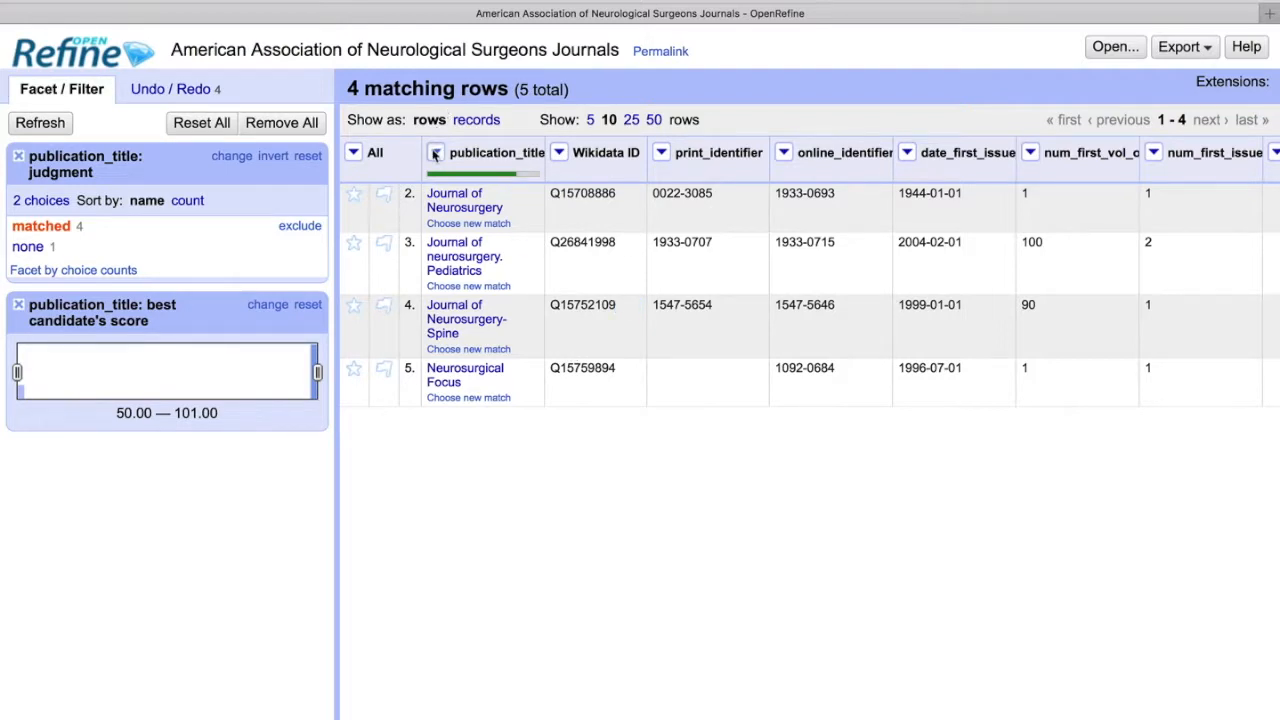
Add a Scopus Source ID column from publication_title's reconciled Wikidata matches via suggested properties.
left_click(434, 152)
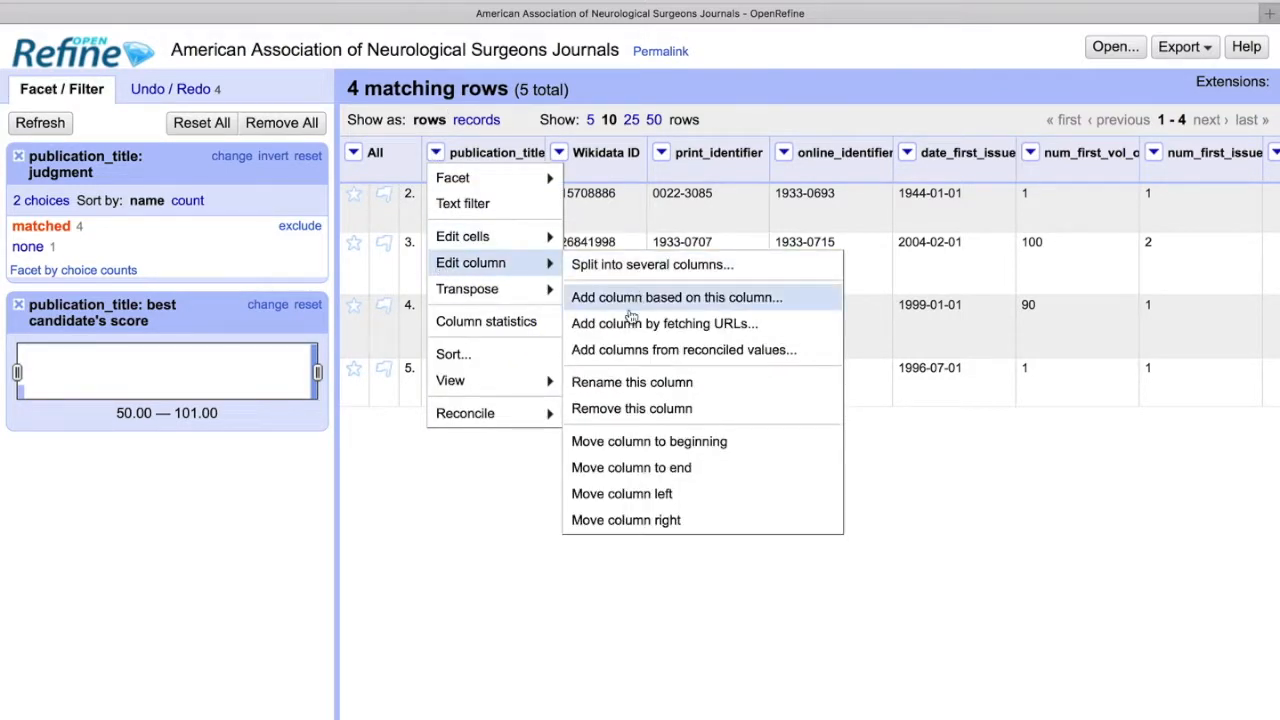
mouse_move(724, 348)
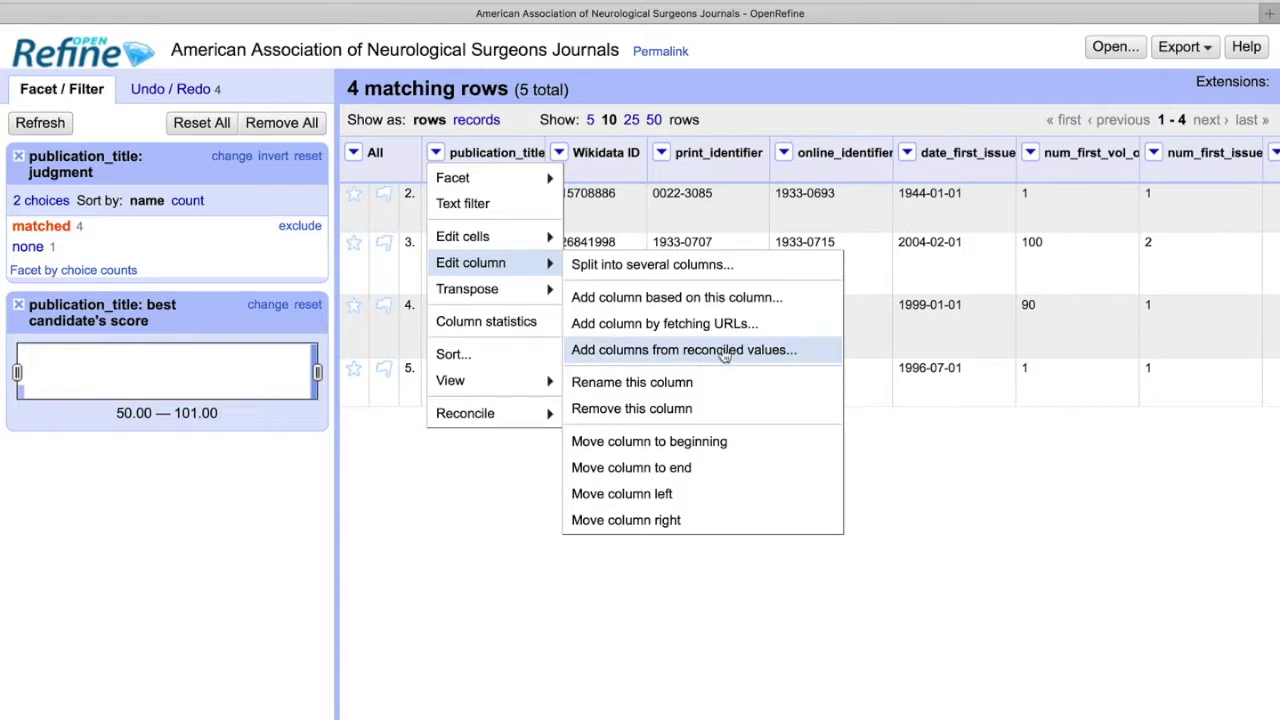
mouse_move(688, 354)
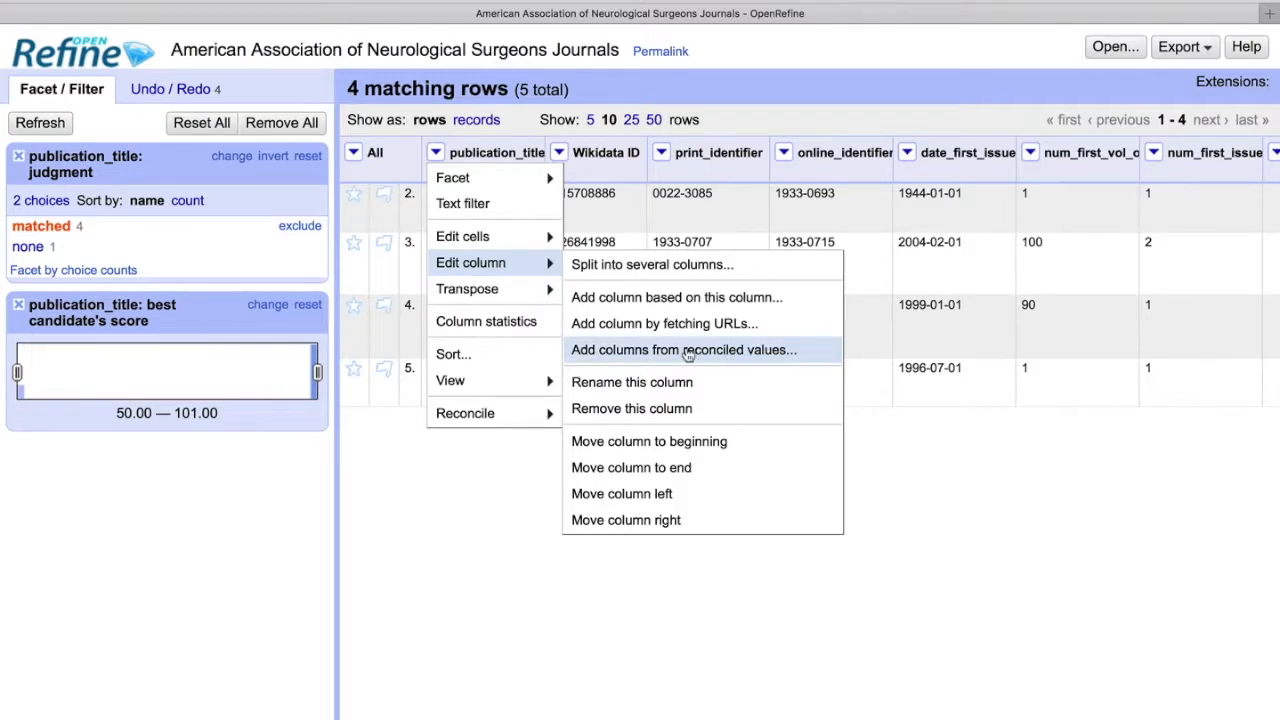
mouse_move(716, 356)
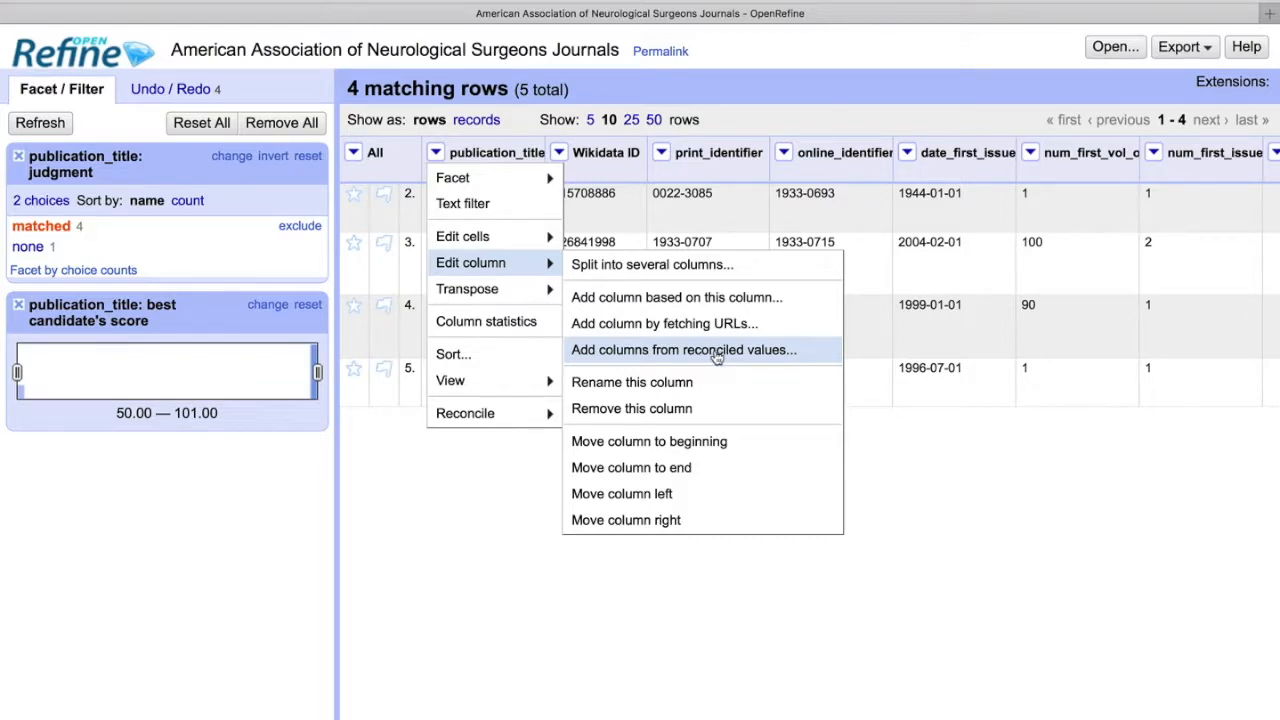
left_click(684, 348)
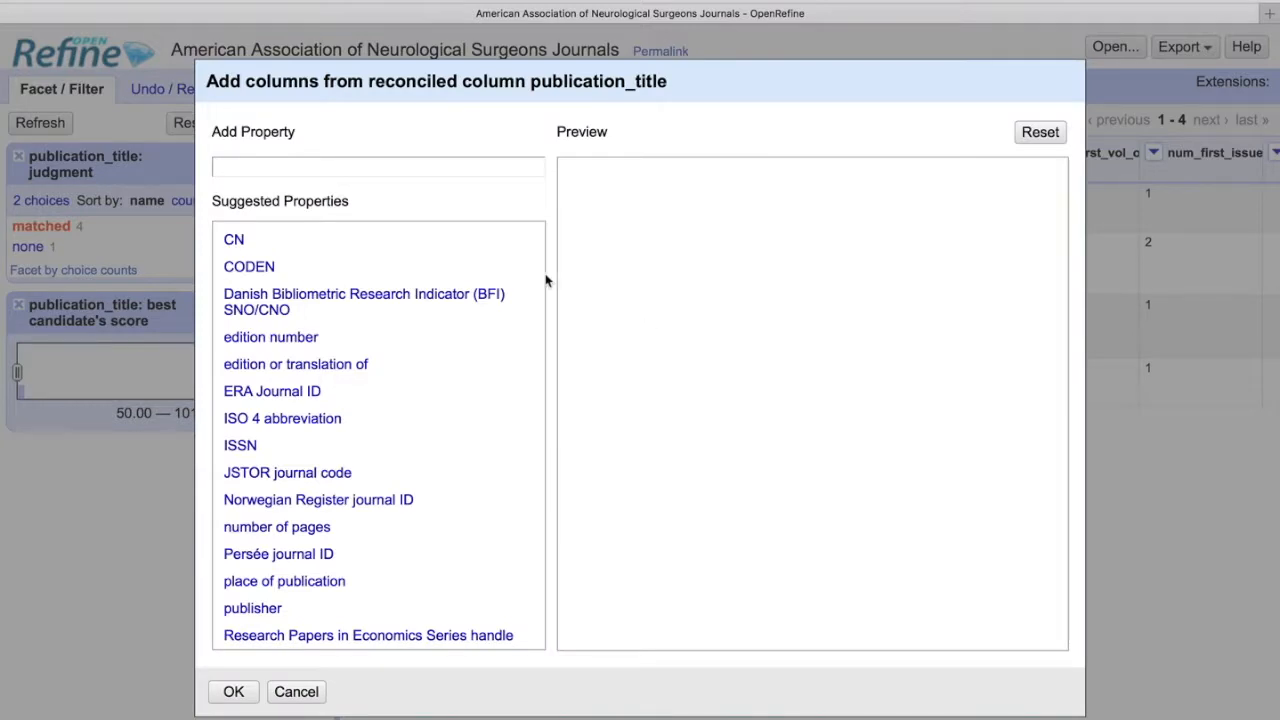
scroll("down", 3)
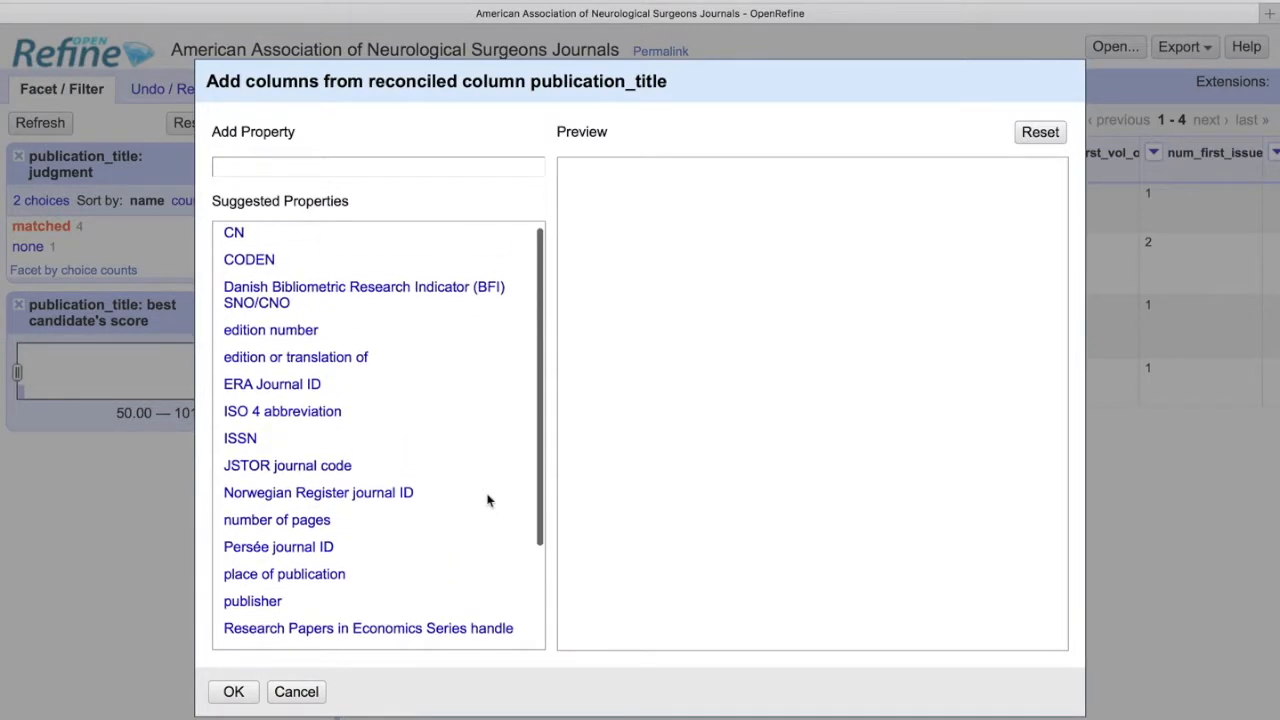
scroll("down", 3)
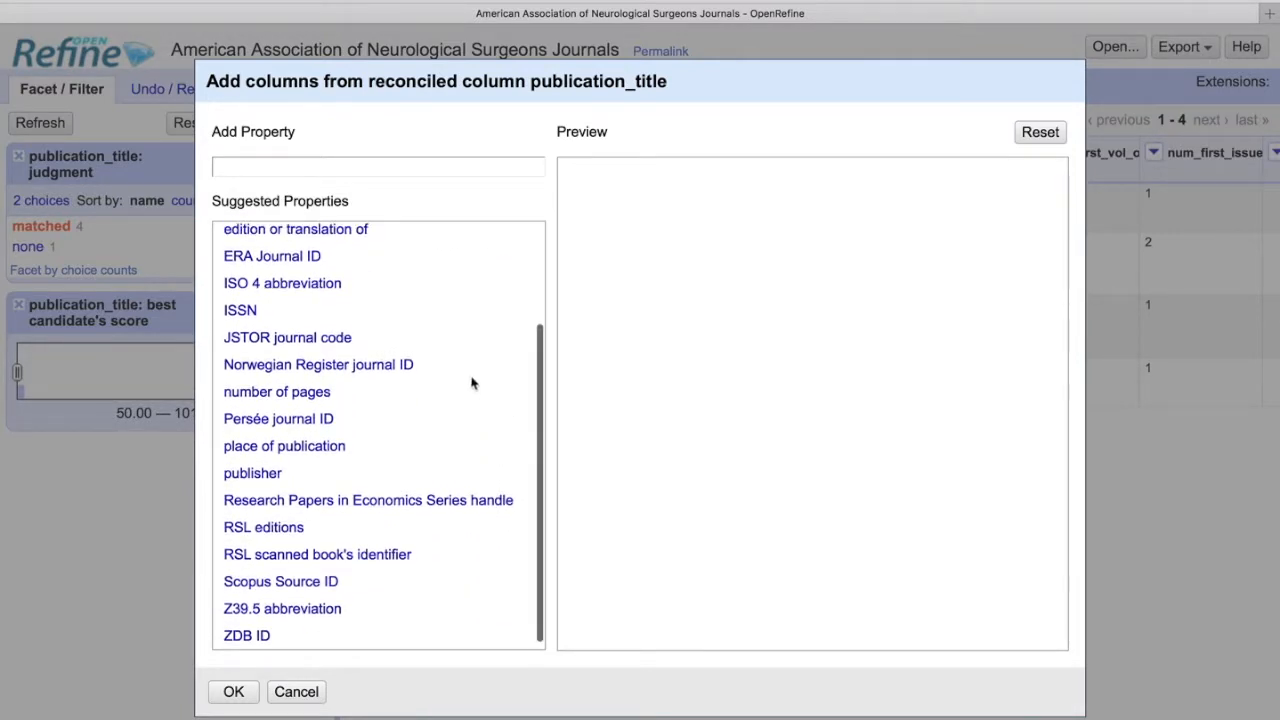
mouse_move(264, 588)
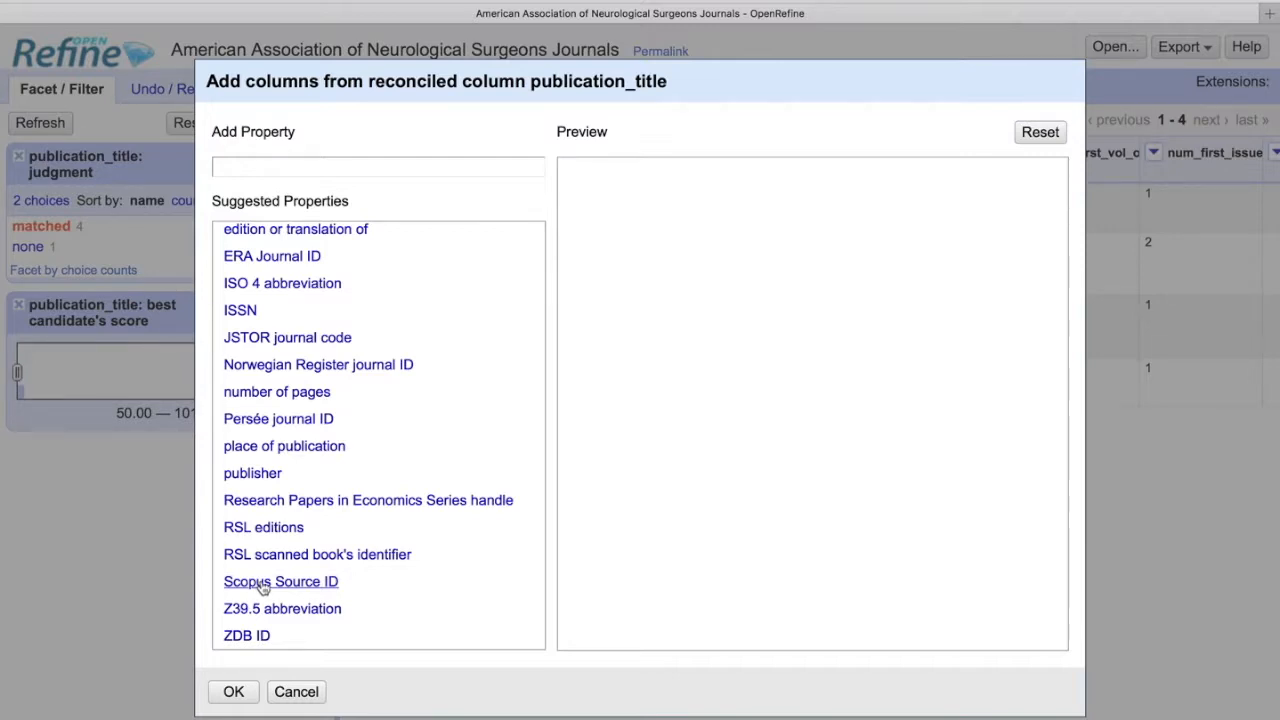
left_click(280, 582)
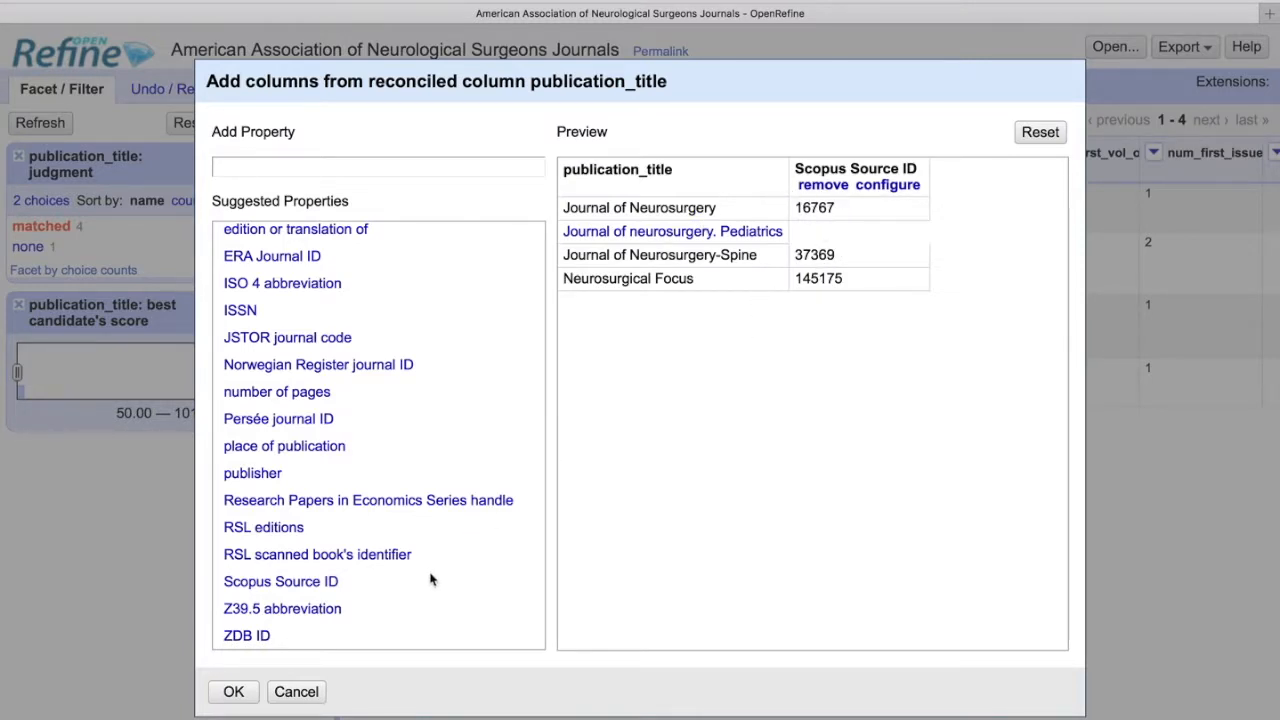
left_click(234, 692)
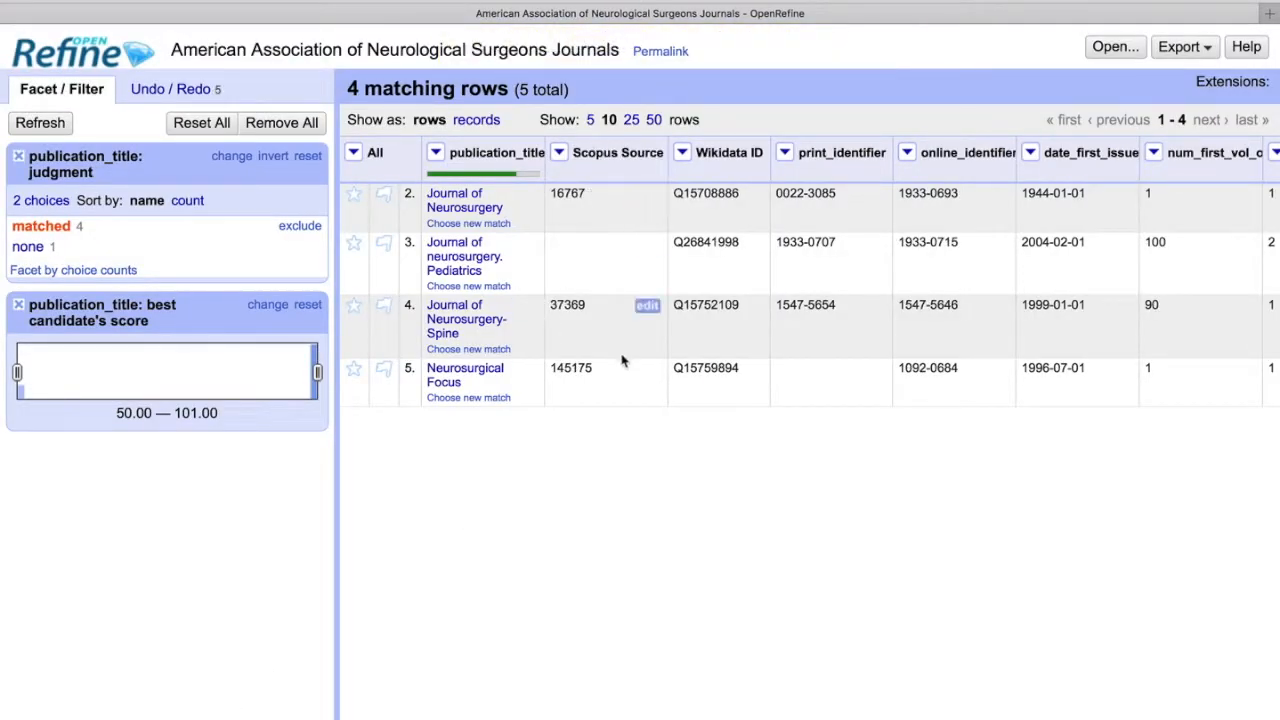
mouse_move(624, 252)
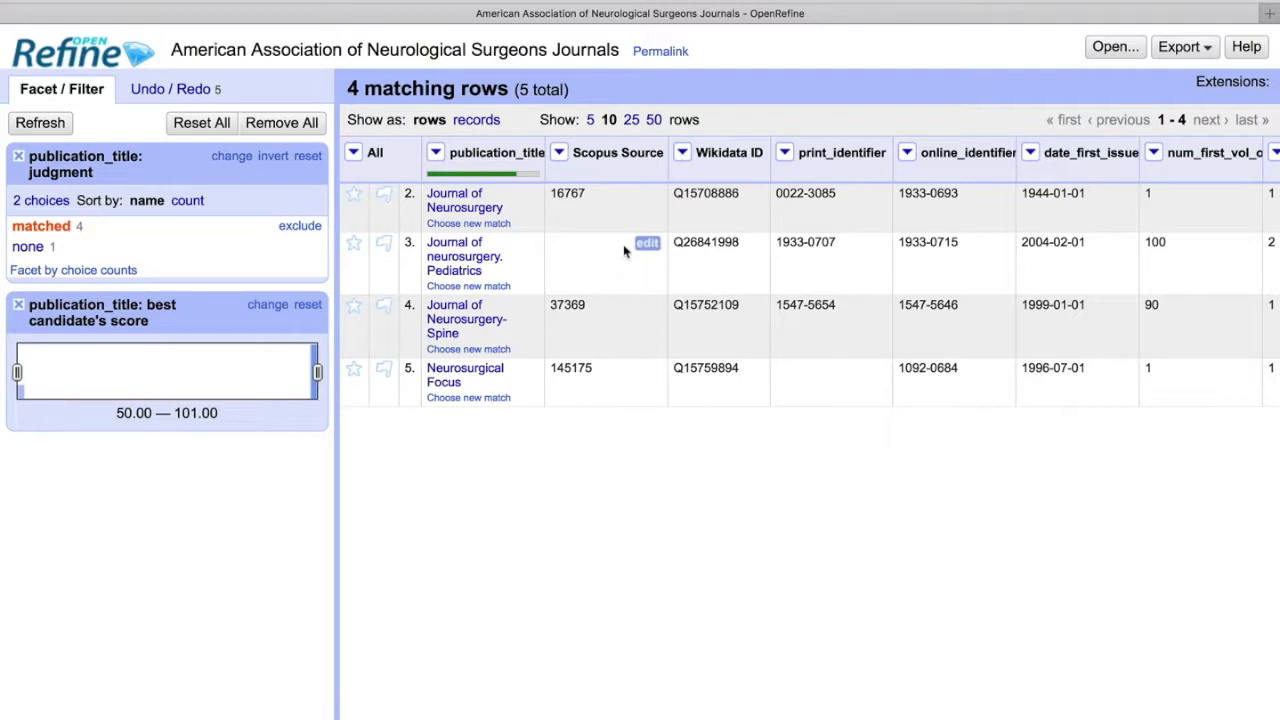
mouse_move(624, 268)
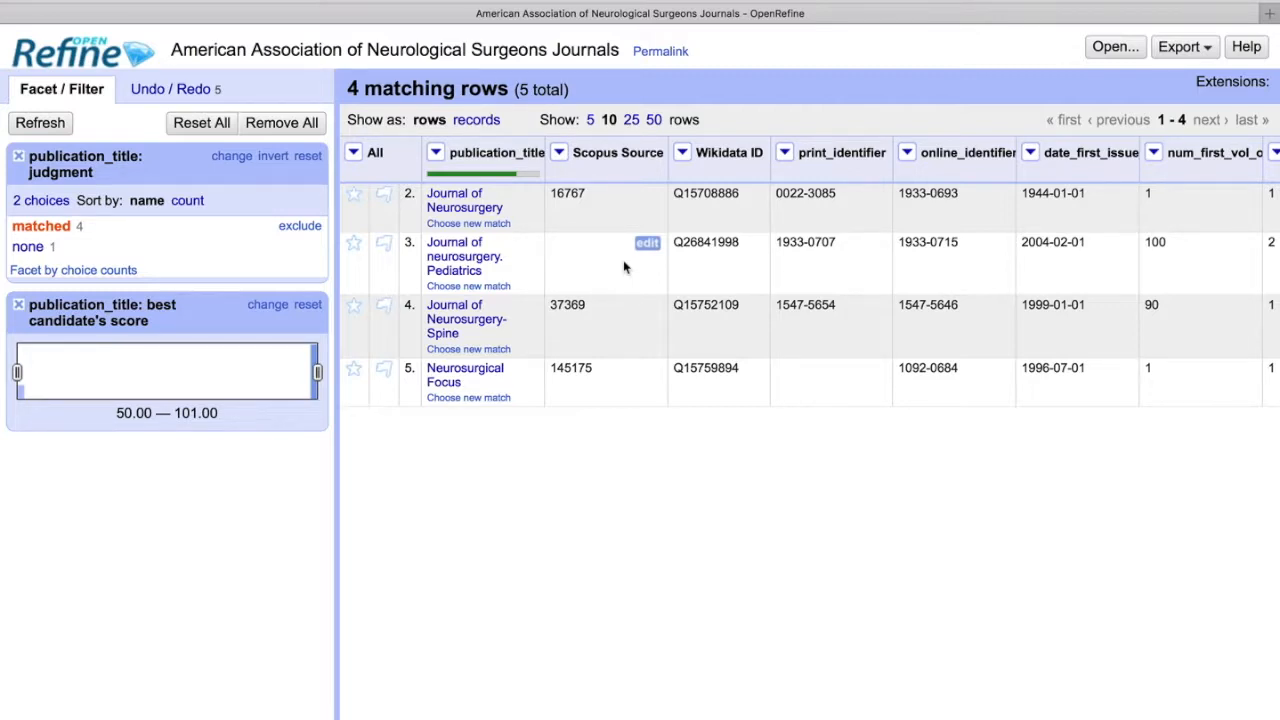
mouse_move(28, 246)
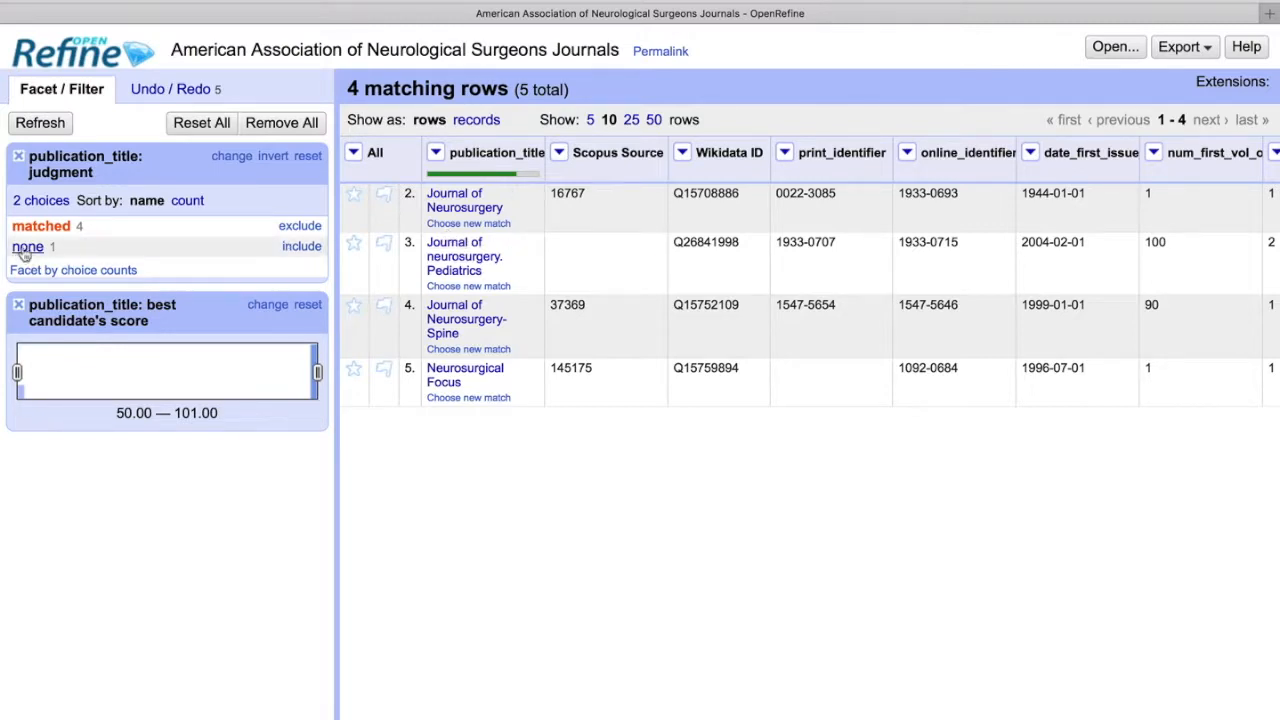
Filter the judgment facet to 'none', leaving only the unmatched Gamma Knife row.
left_click(28, 246)
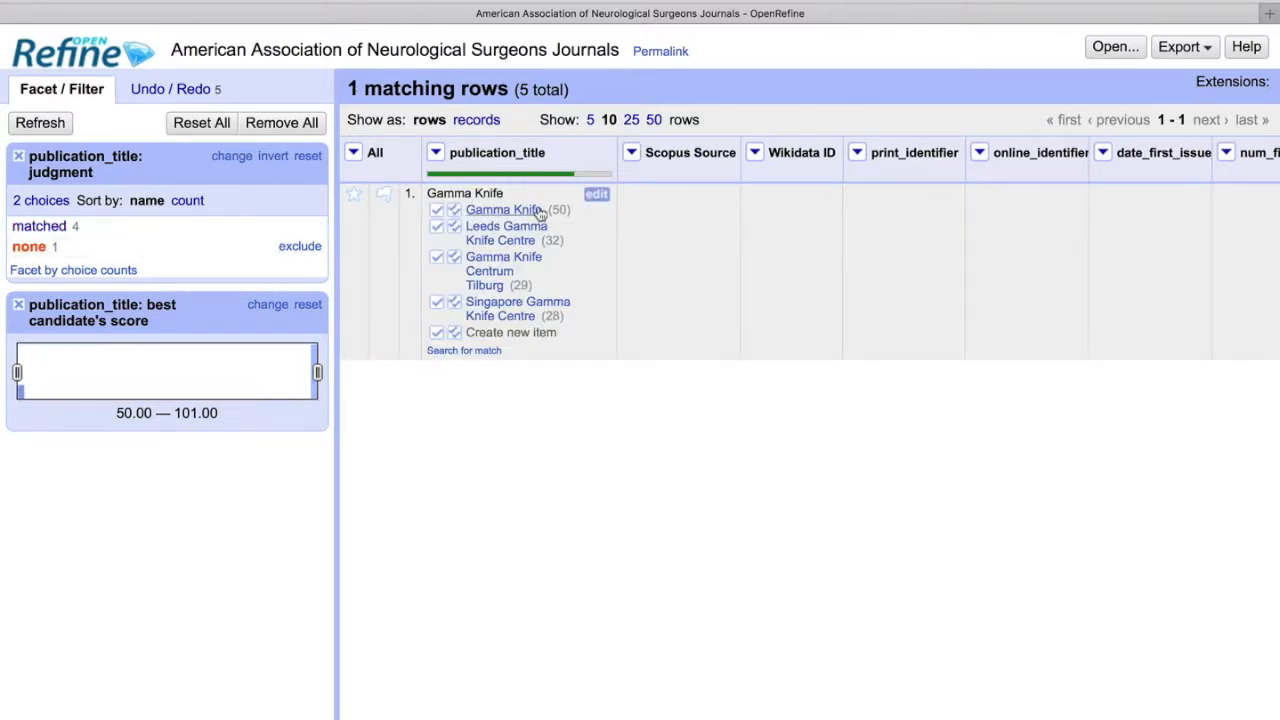